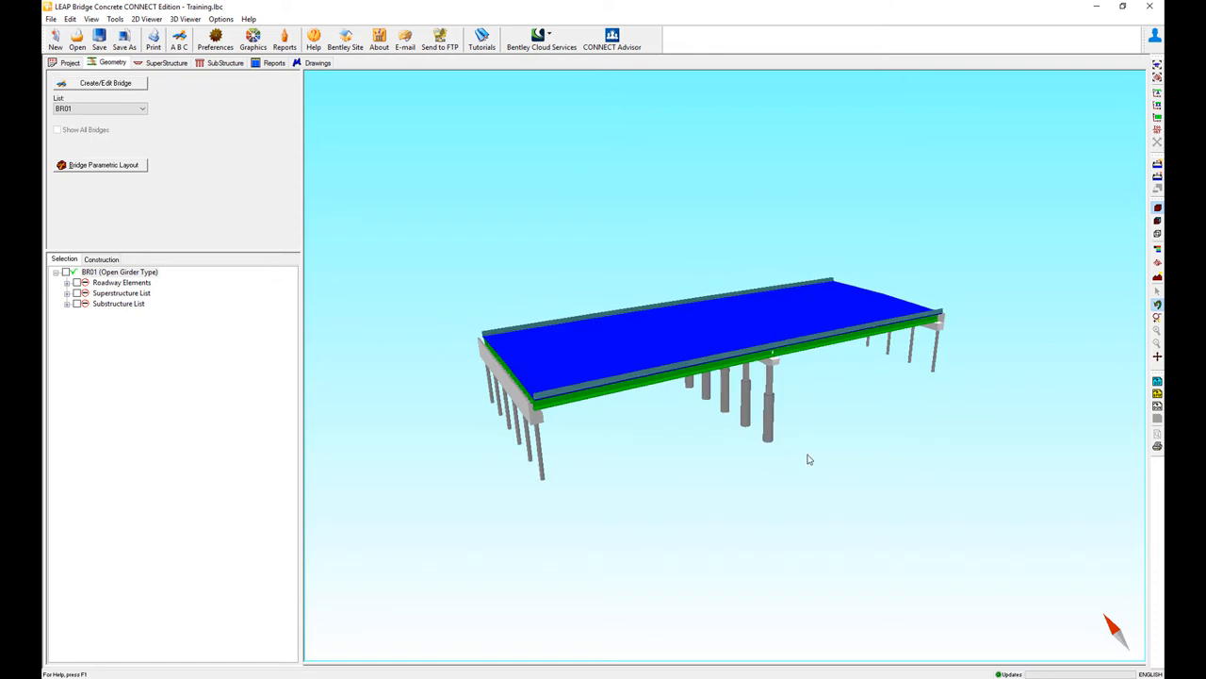
# Launch the Precast/Prestressed Girder module from the SuperStructure view
pyautogui.click(166, 62)
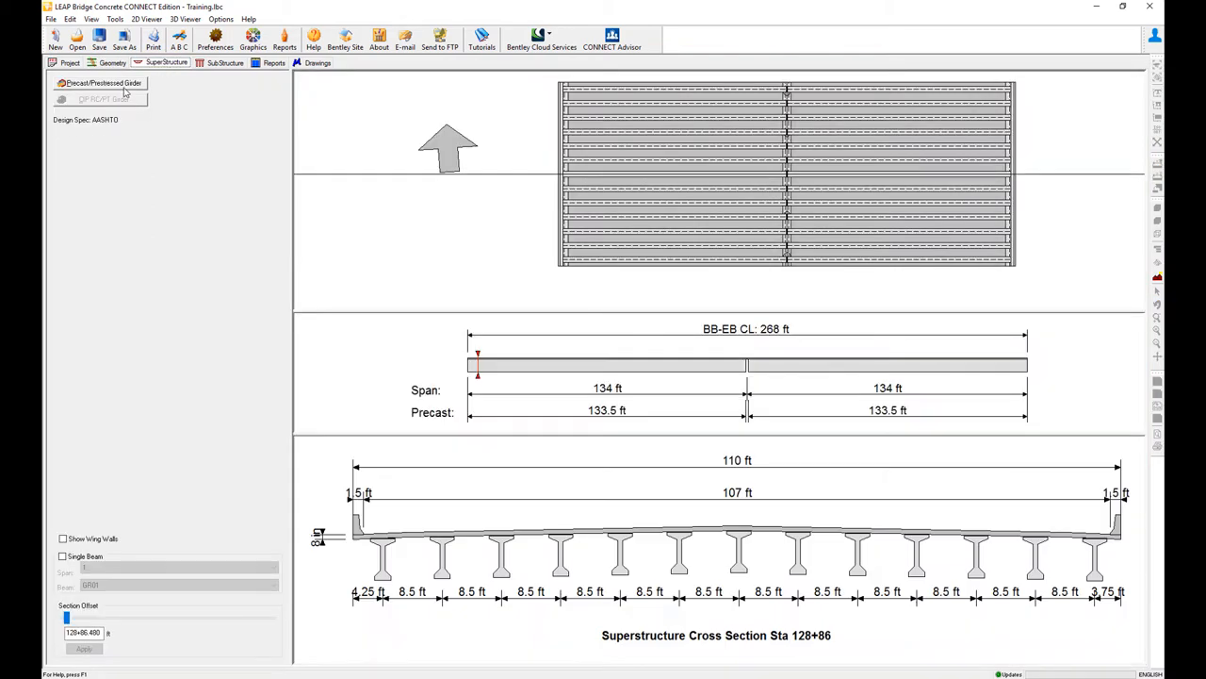
pyautogui.click(98, 83)
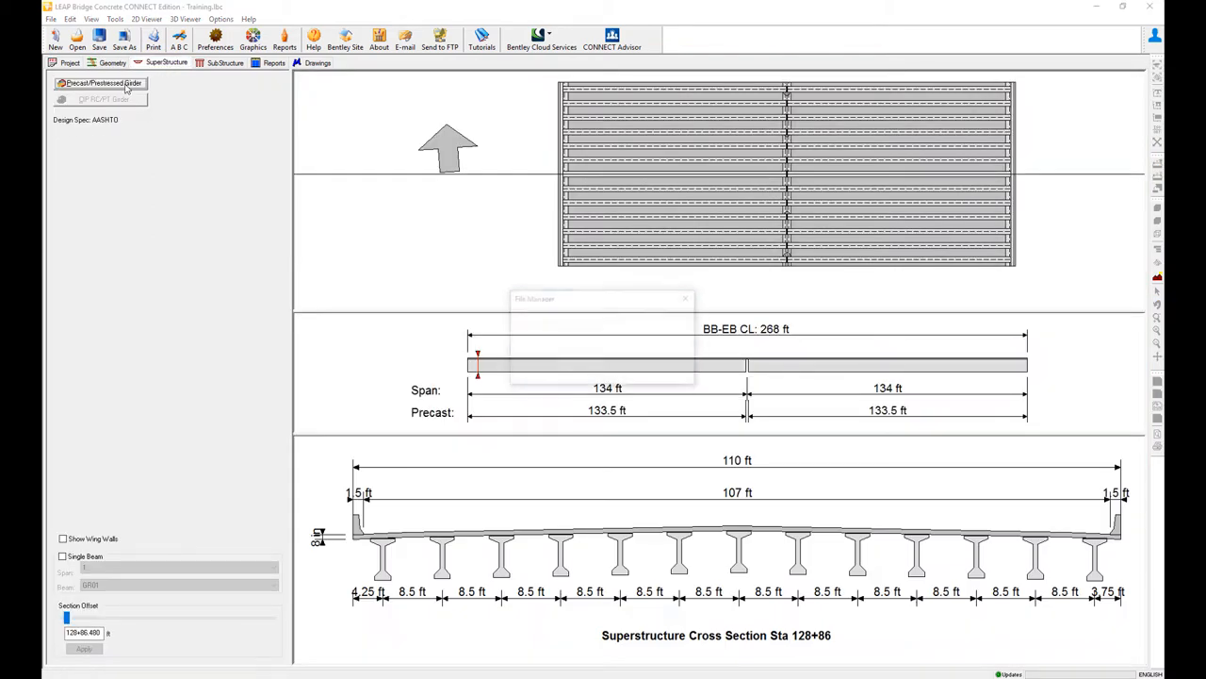
pyautogui.click(100, 83)
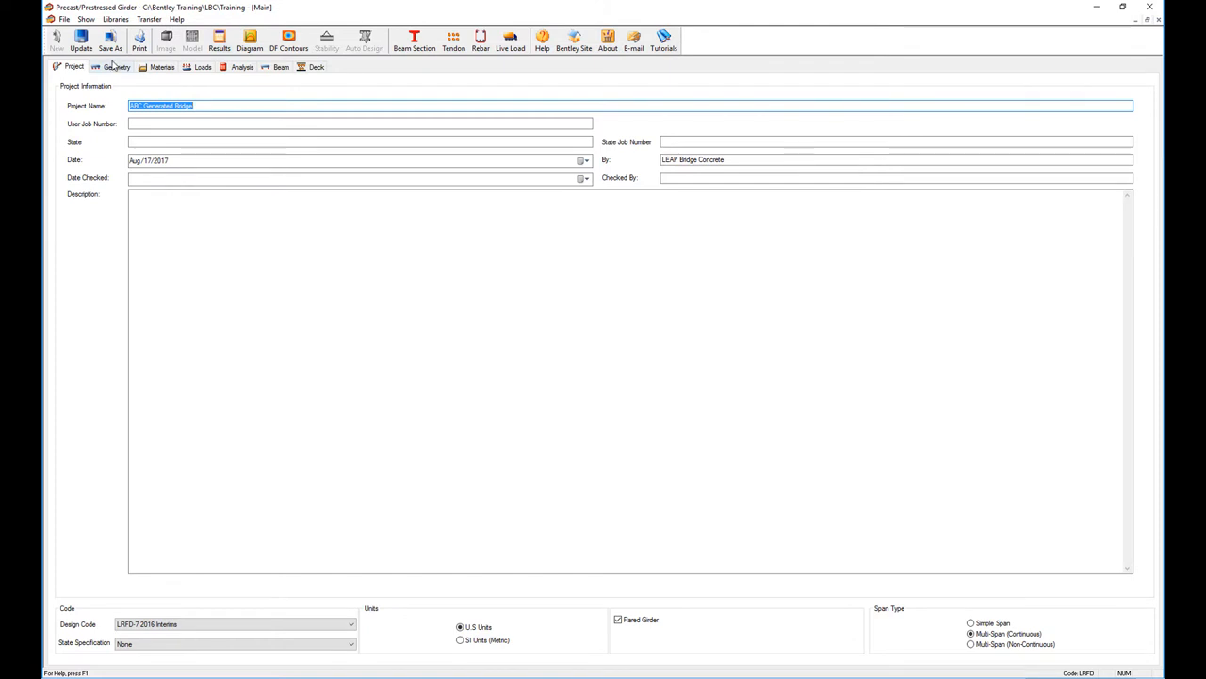
# Review the two 134-ft span geometry, then the materials with a prestressing tendon type selected
pyautogui.click(117, 66)
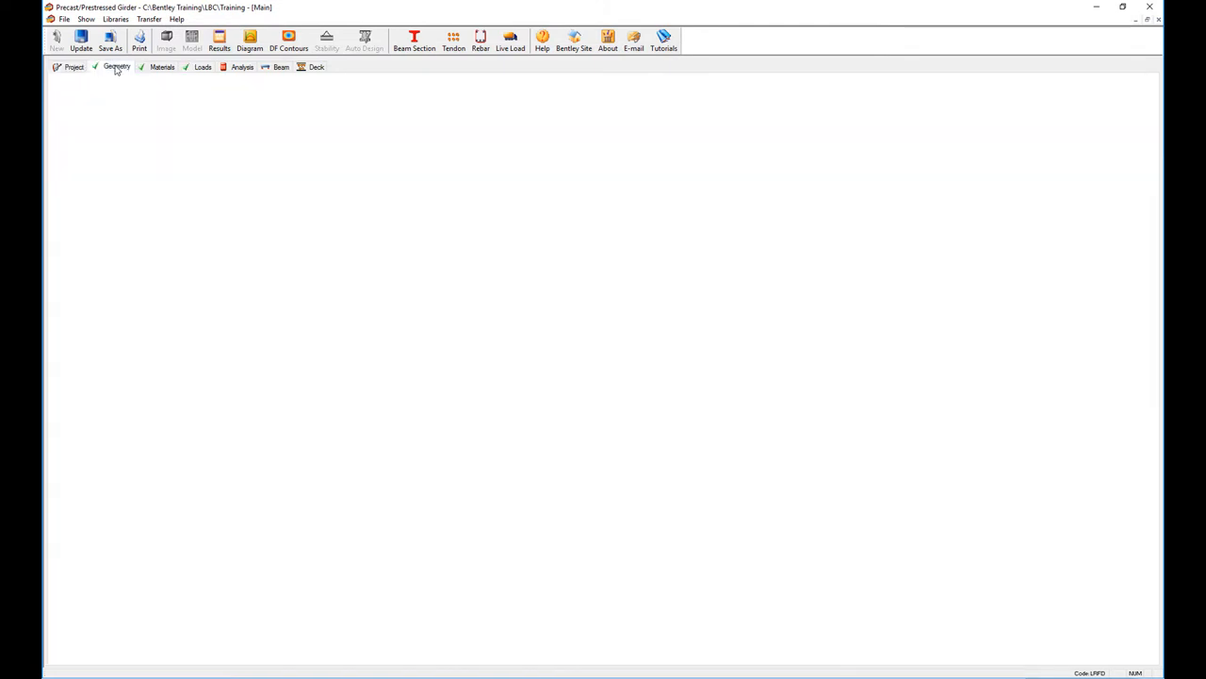
pyautogui.click(117, 66)
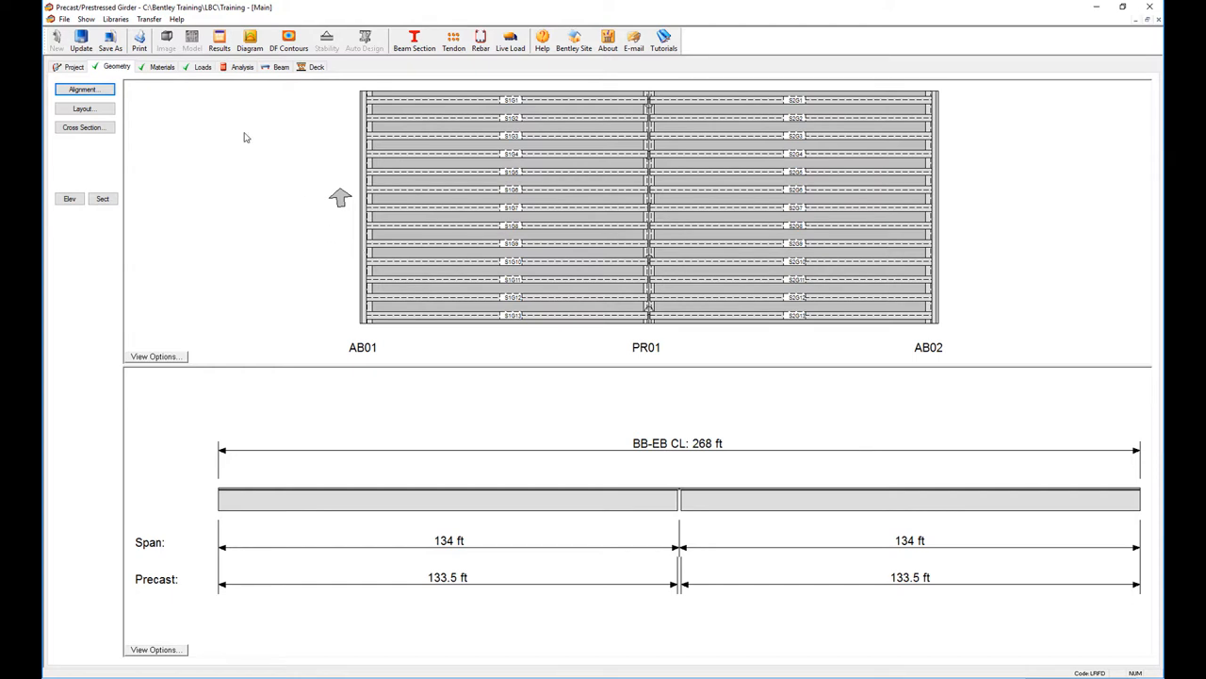
pyautogui.click(163, 67)
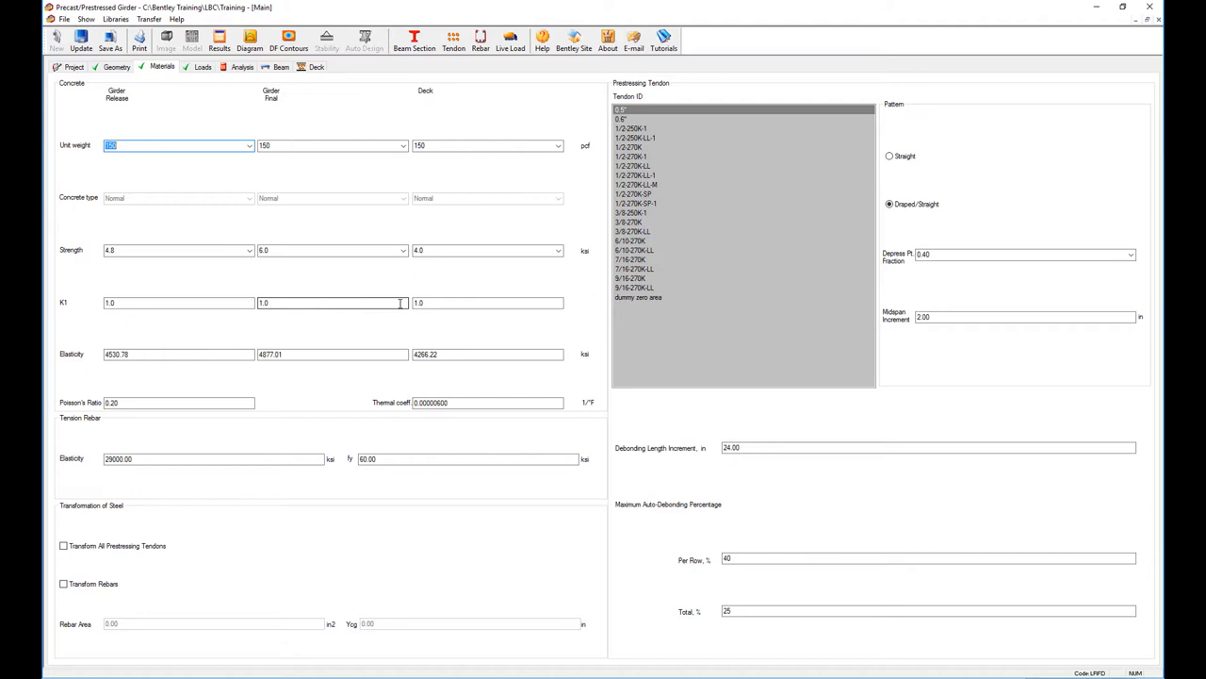
pyautogui.moveTo(377, 287)
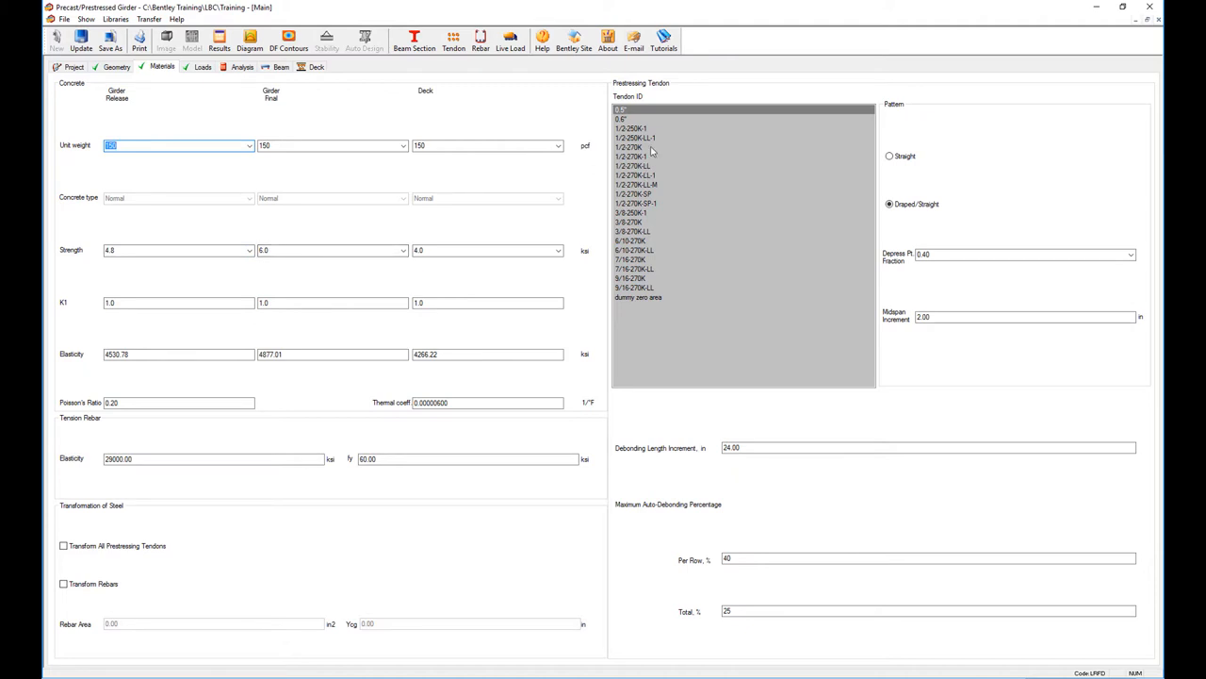
pyautogui.moveTo(650, 149)
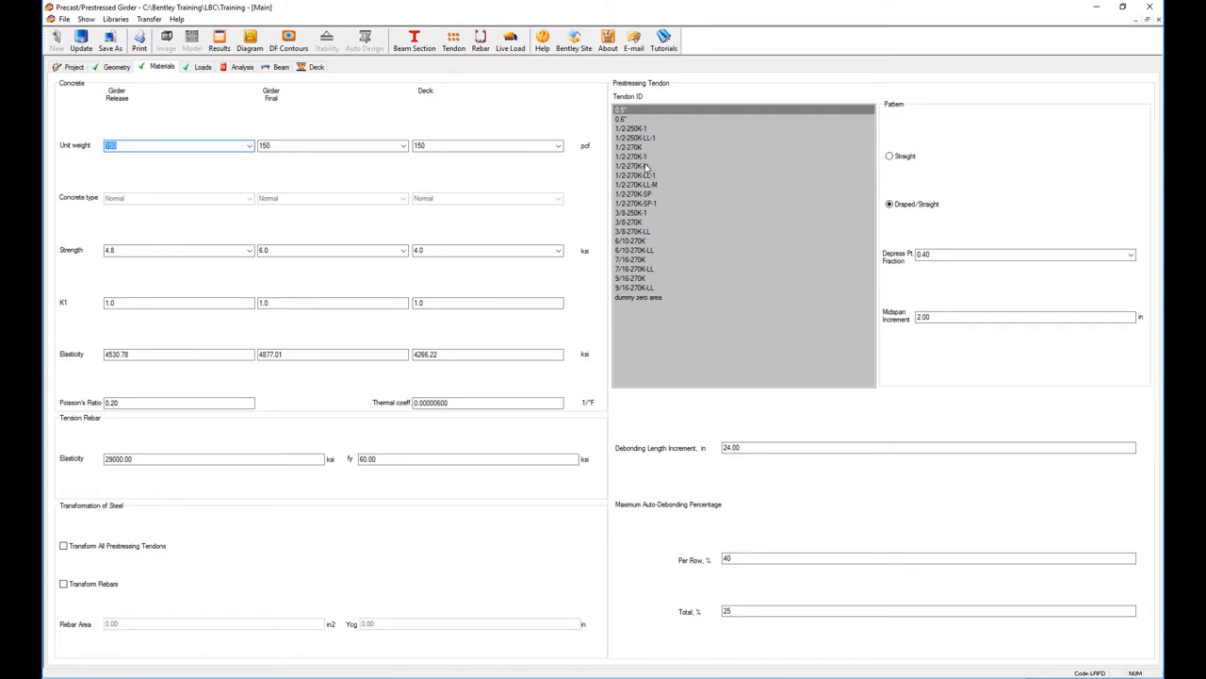
pyautogui.click(645, 166)
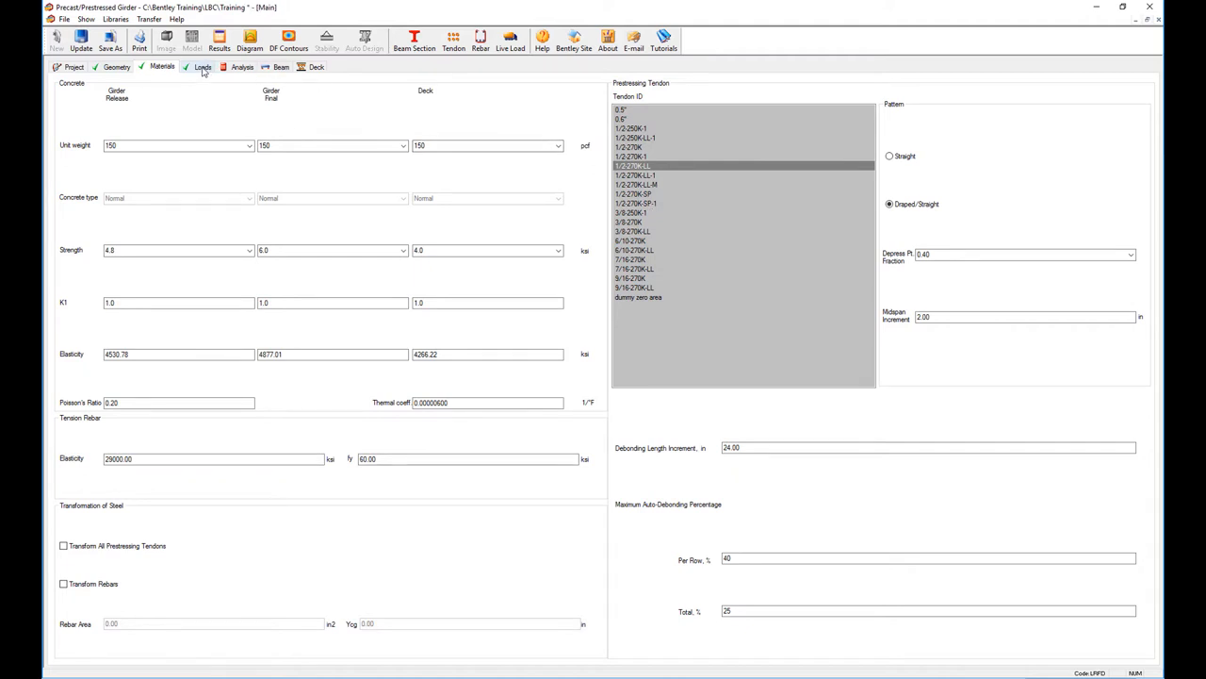
# Add barrier weights 0.3 and future wearing surface 0.03 through the Permanent Load Wizard
pyautogui.click(204, 68)
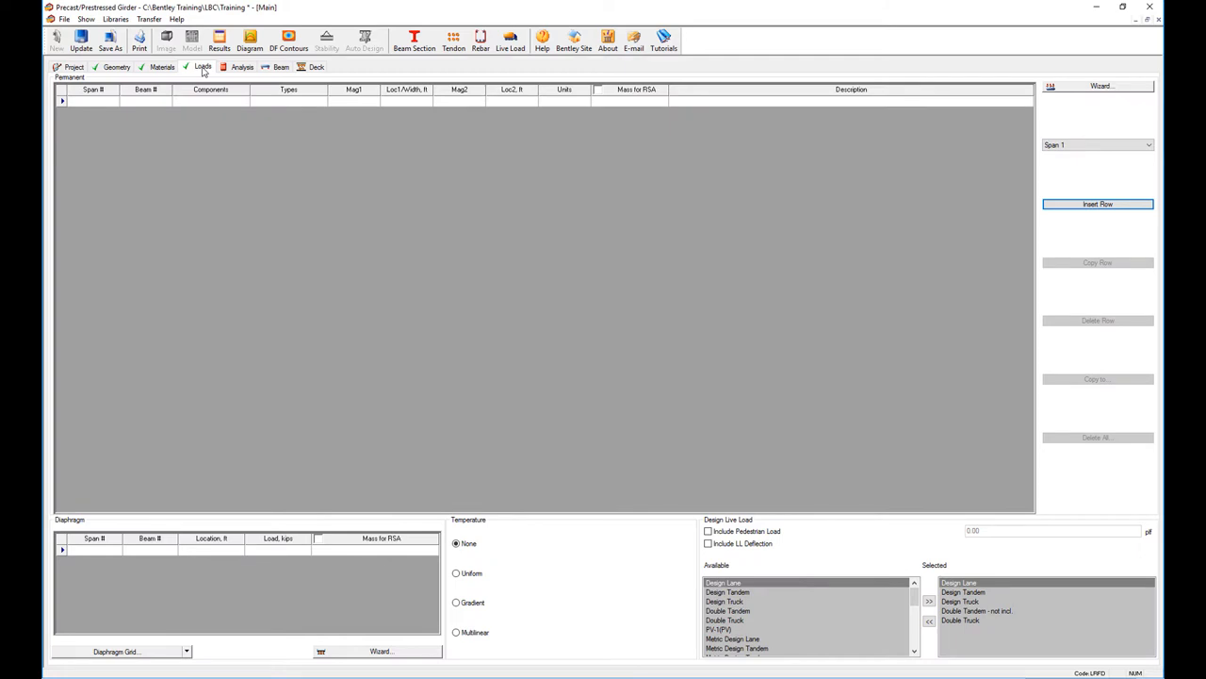
pyautogui.moveTo(179, 107)
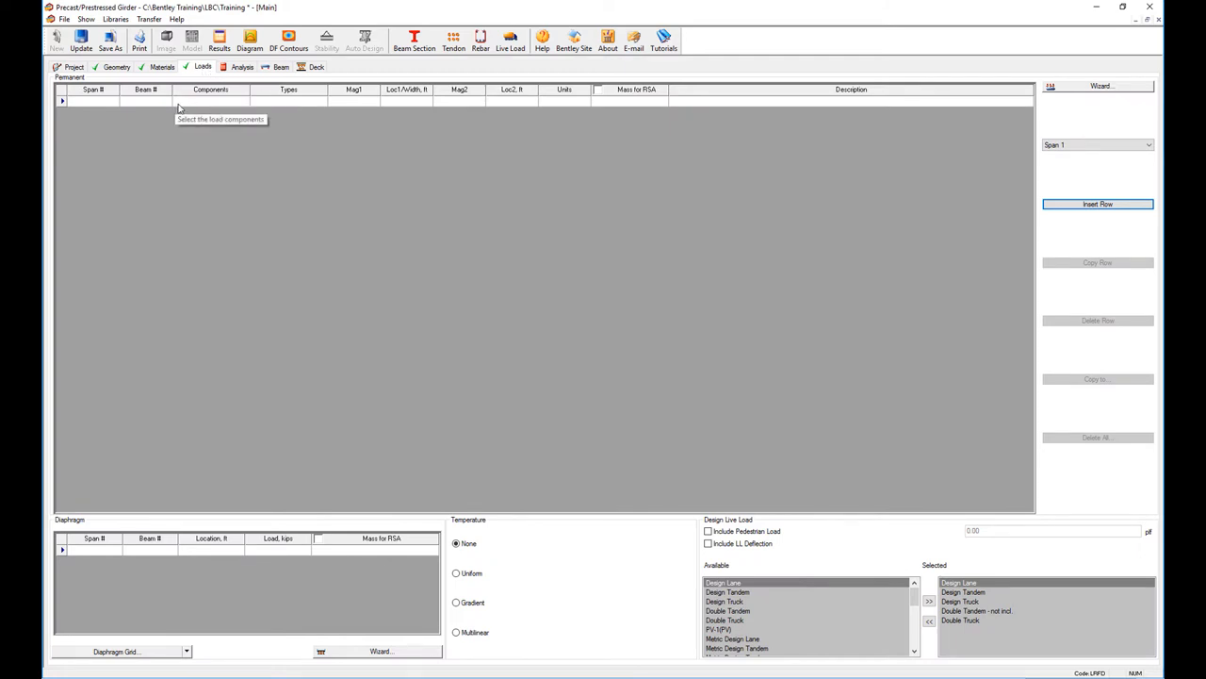
pyautogui.moveTo(359, 117)
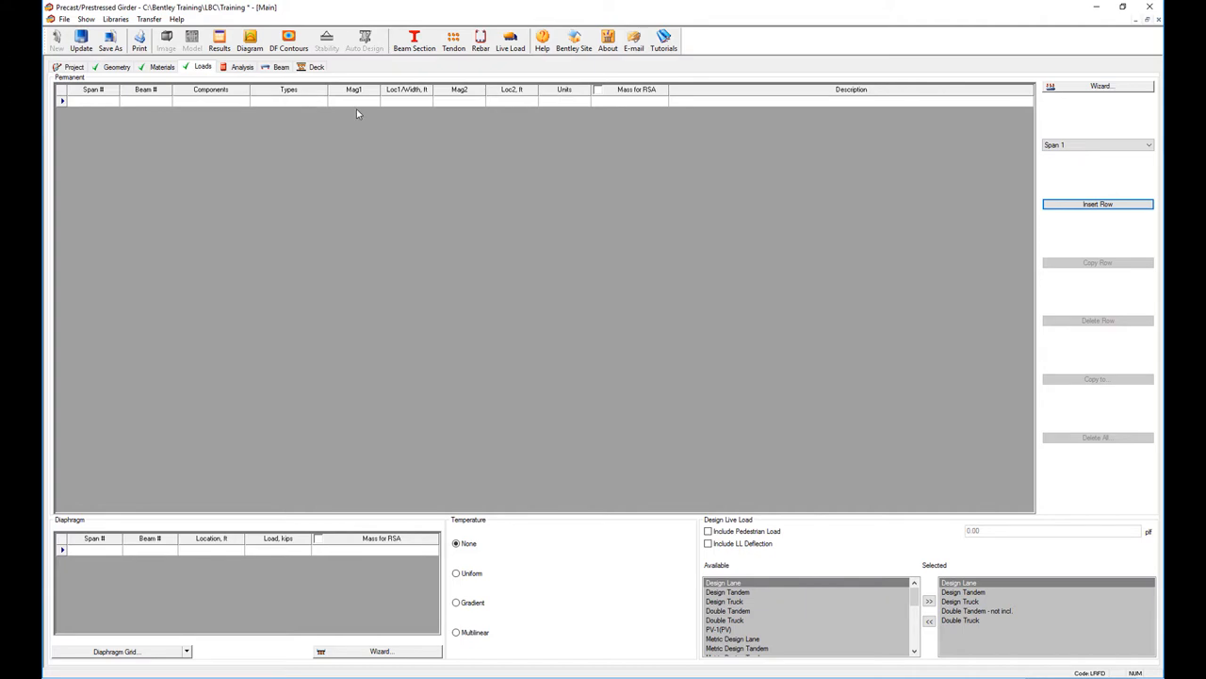
pyautogui.moveTo(950, 81)
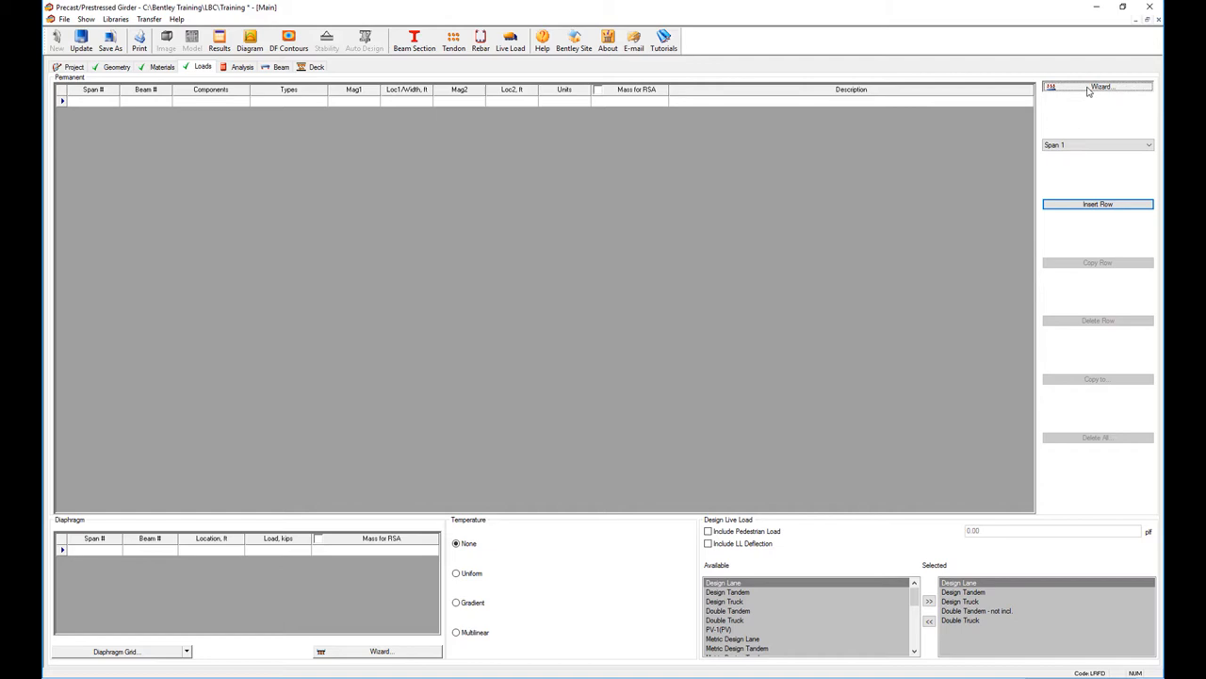
pyautogui.click(1097, 87)
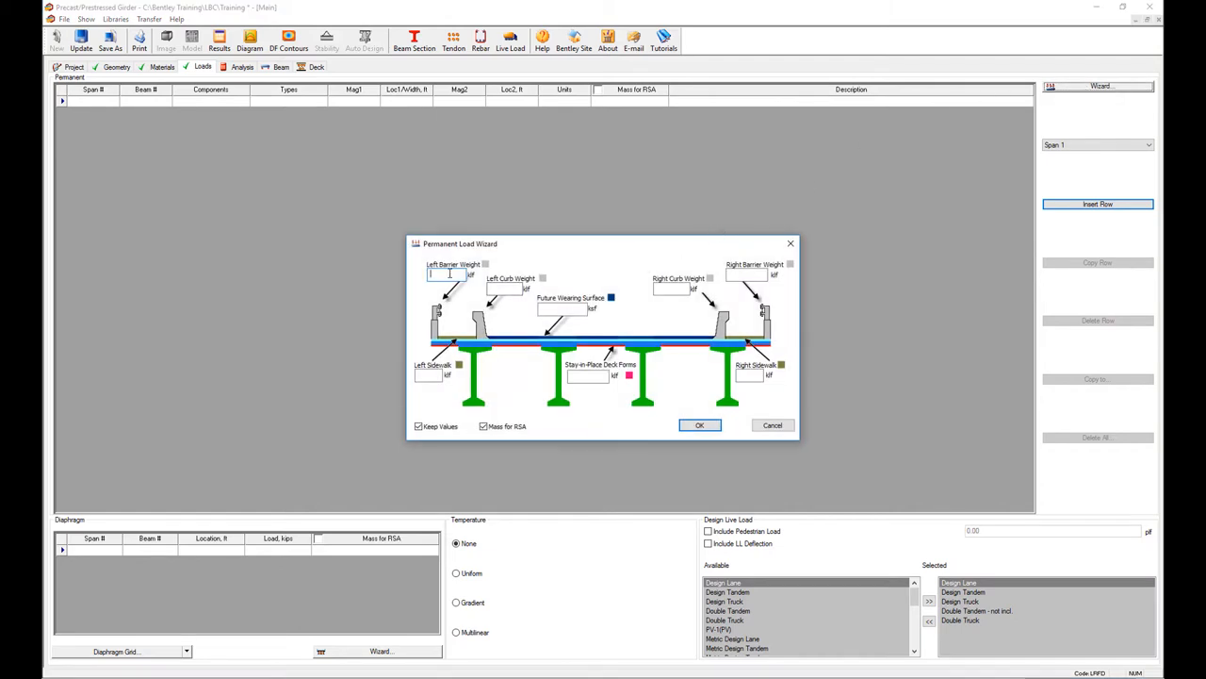
pyautogui.write('0.3')
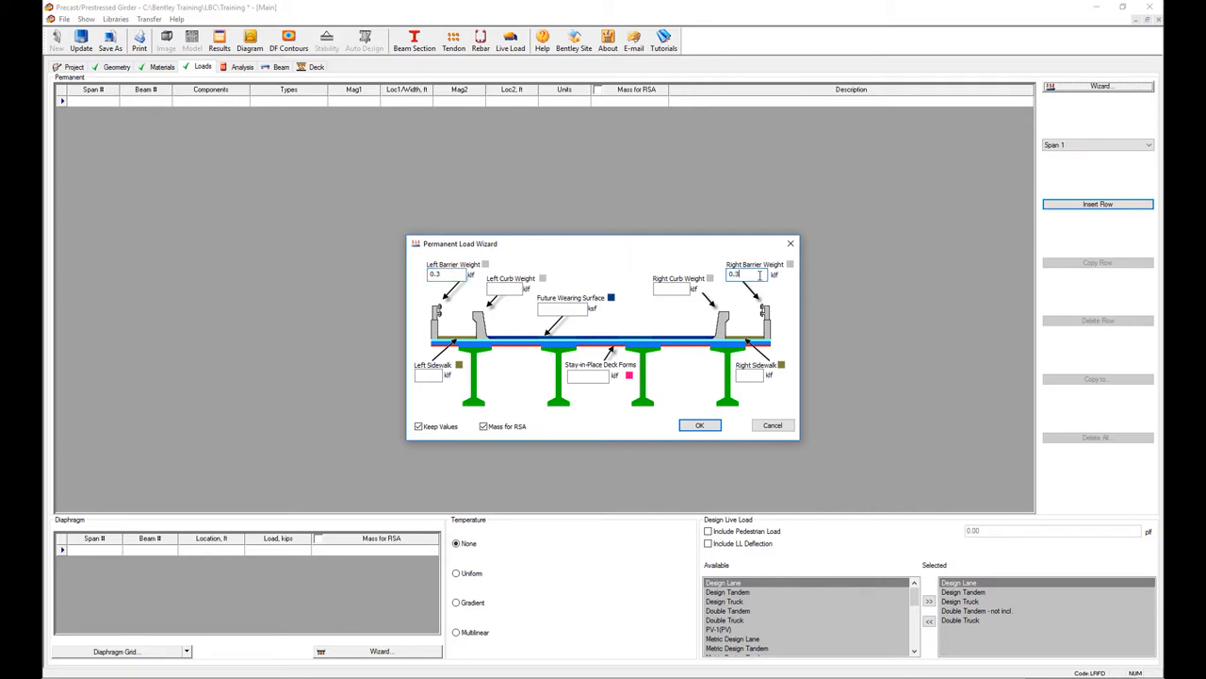
pyautogui.click(562, 309)
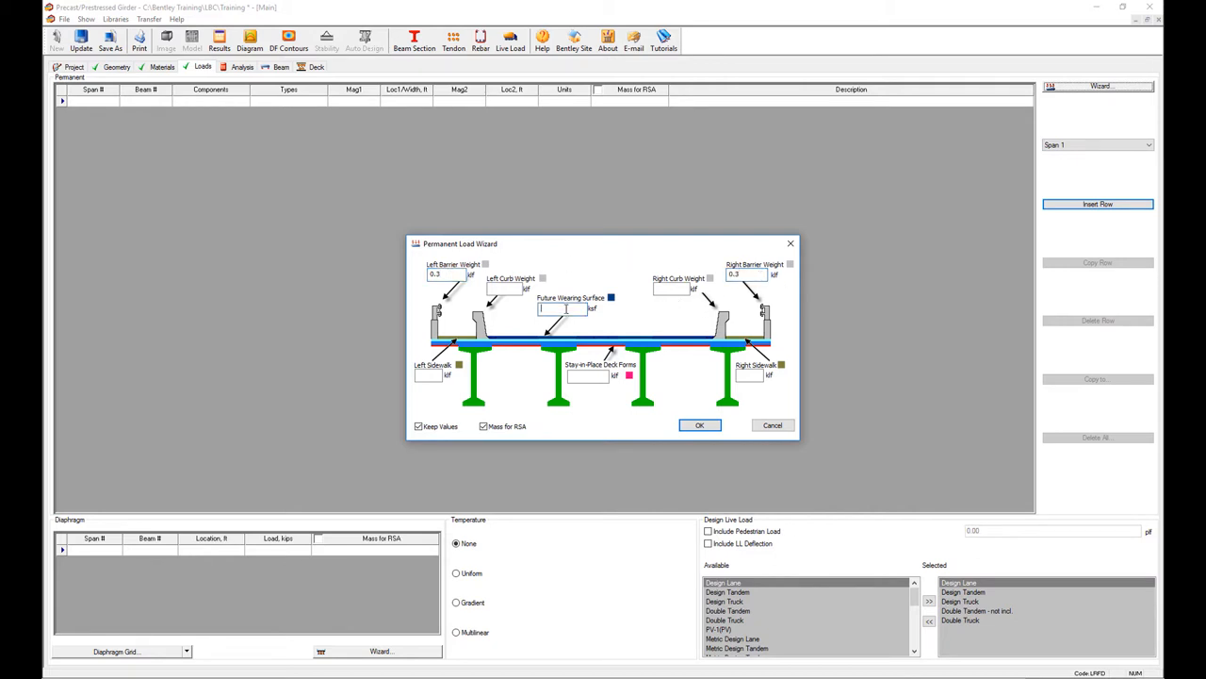
pyautogui.write('0.035')
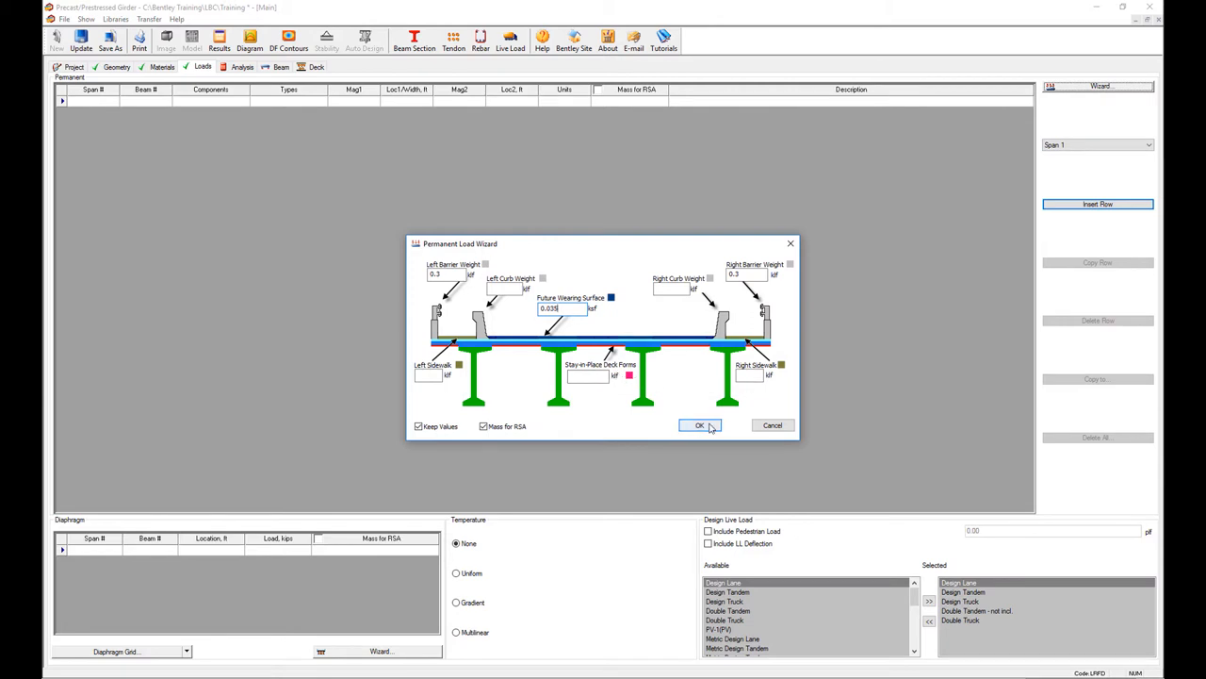
pyautogui.click(699, 426)
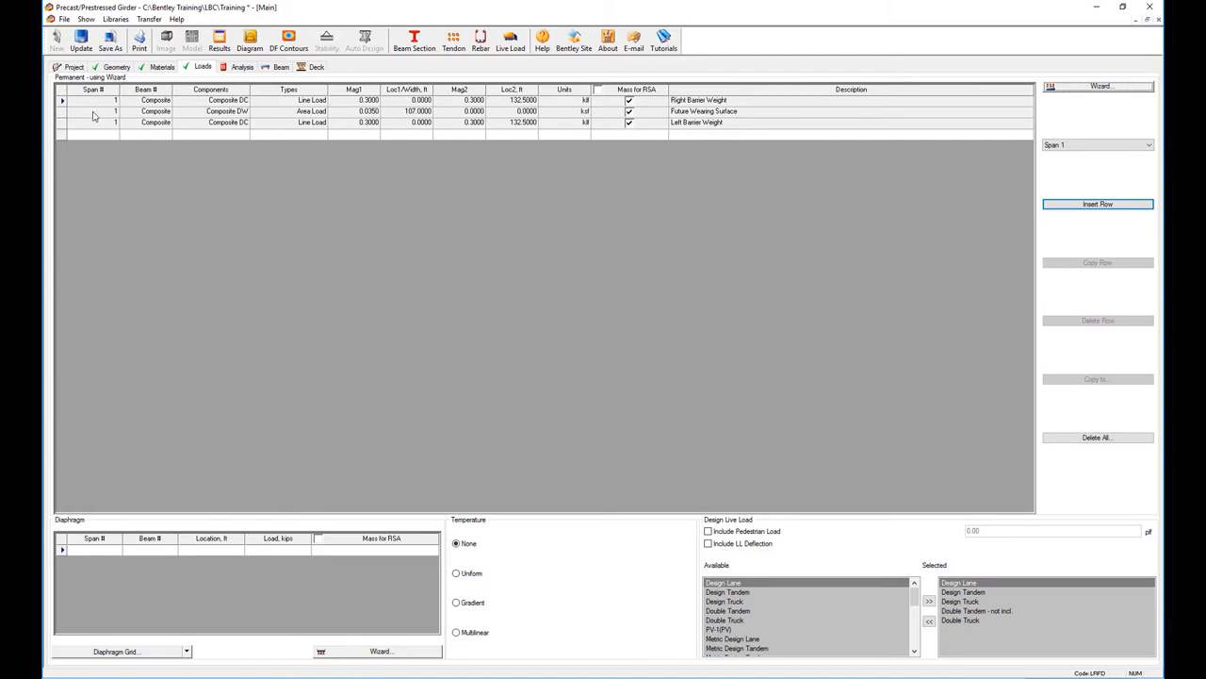
# Show loads for all spans, add a trial precast DC point-load row, then delete it
pyautogui.click(1097, 143)
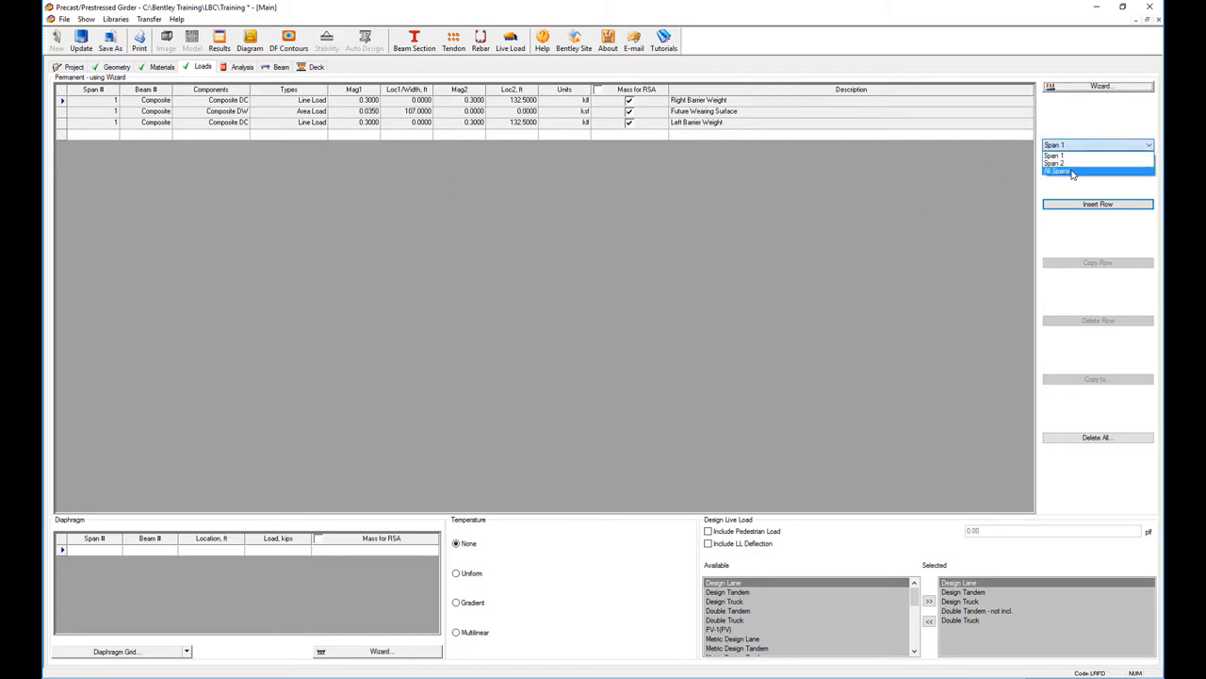
pyautogui.click(1060, 169)
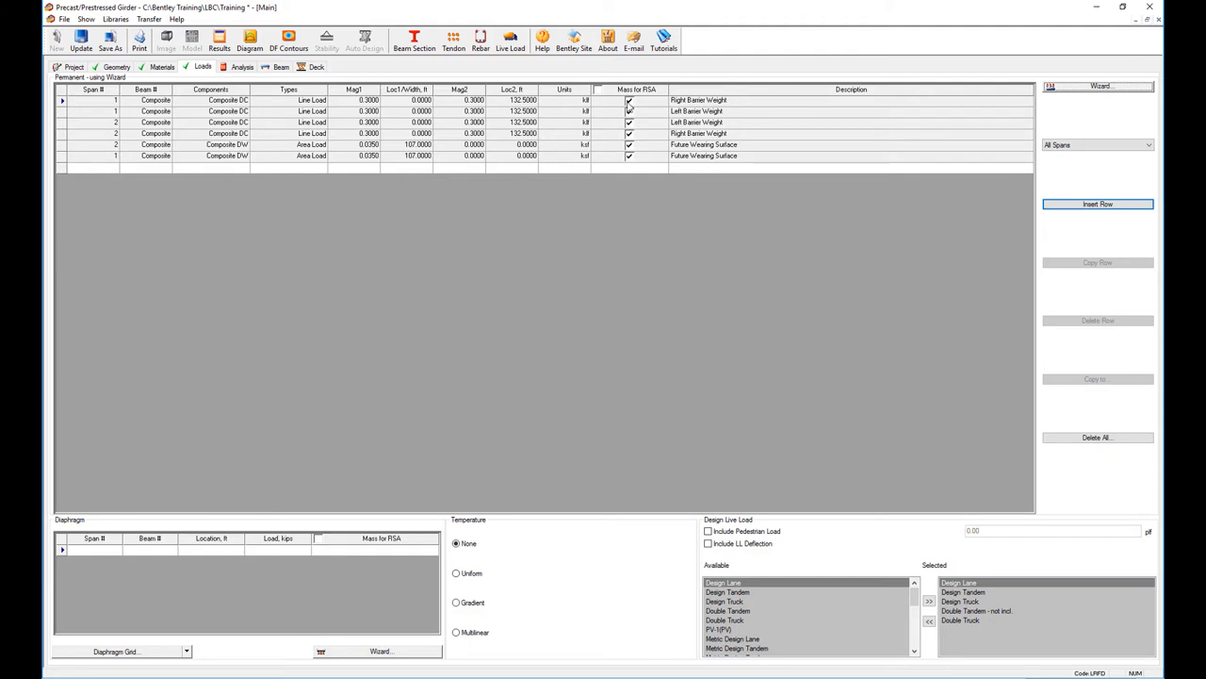
pyautogui.moveTo(630, 100)
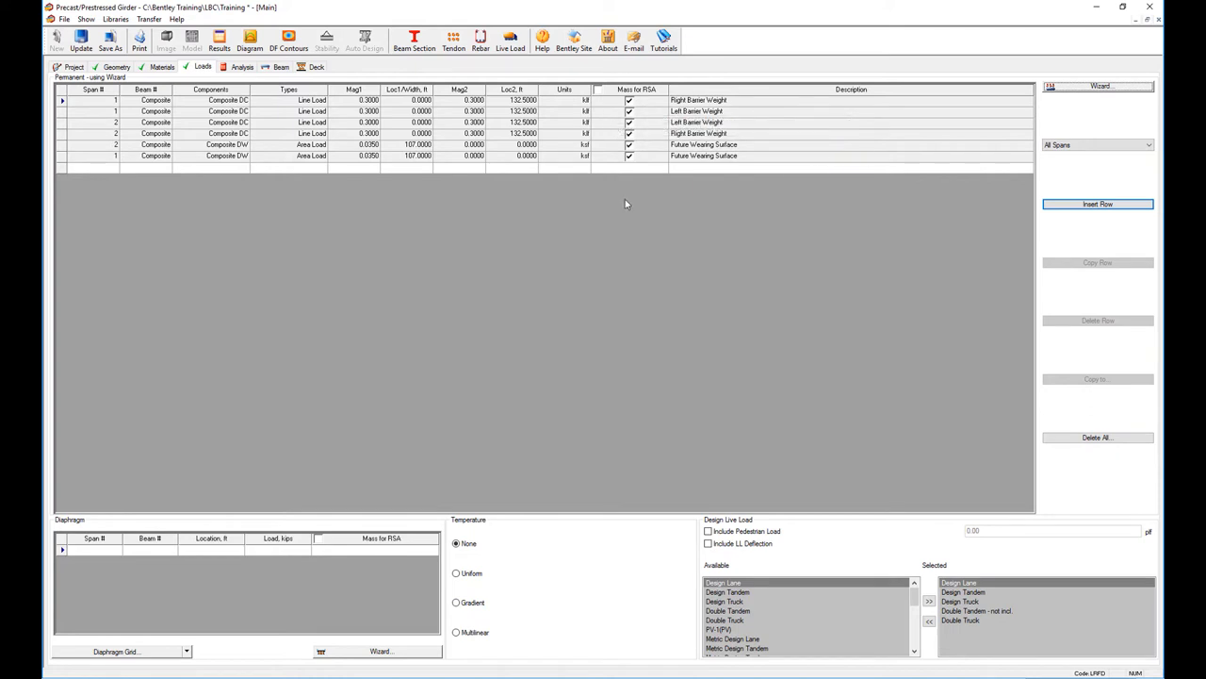
pyautogui.moveTo(139, 174)
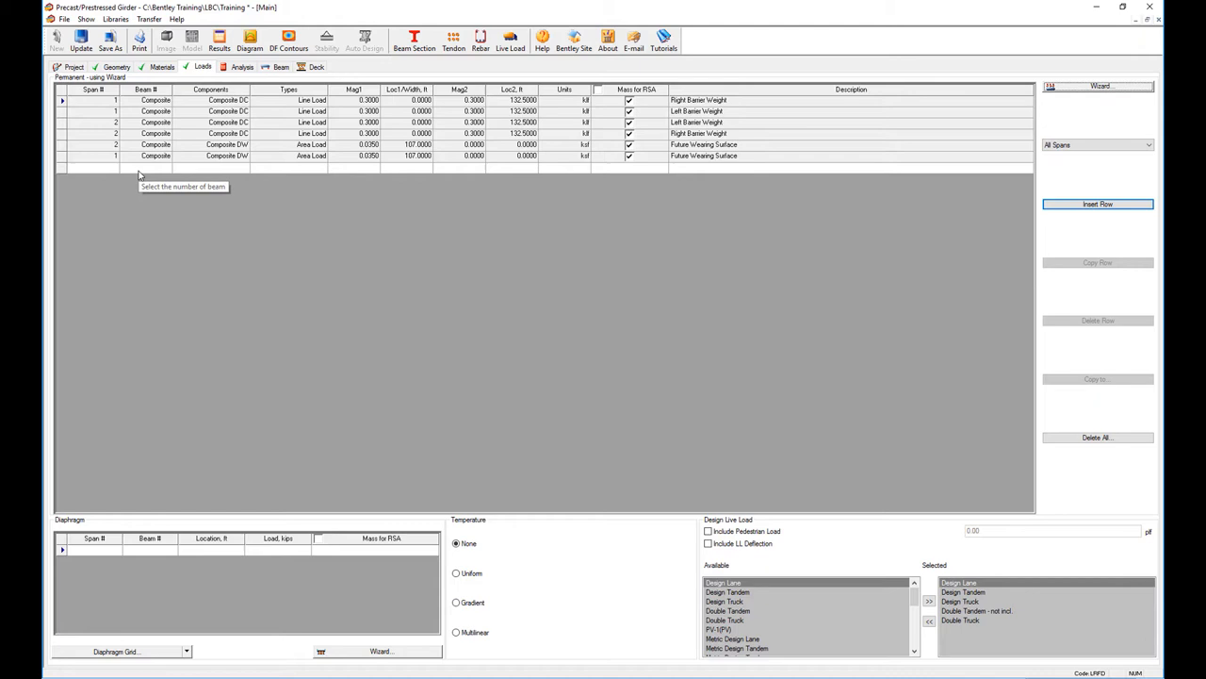
pyautogui.click(145, 167)
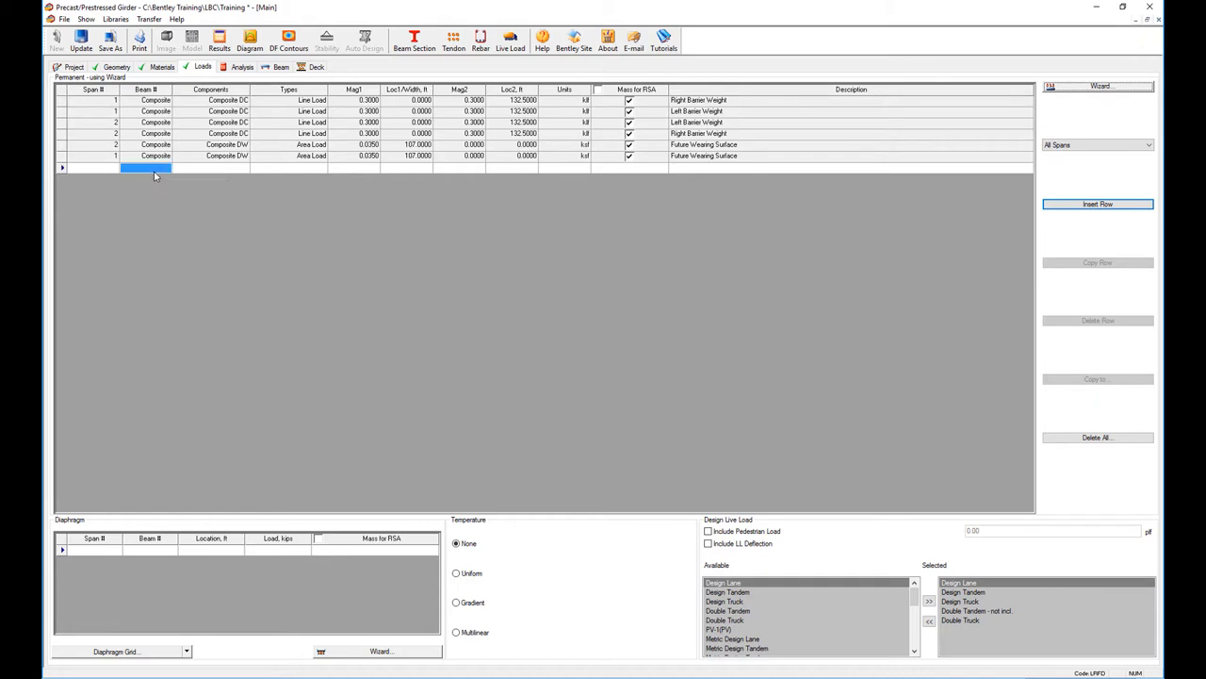
pyautogui.click(162, 166)
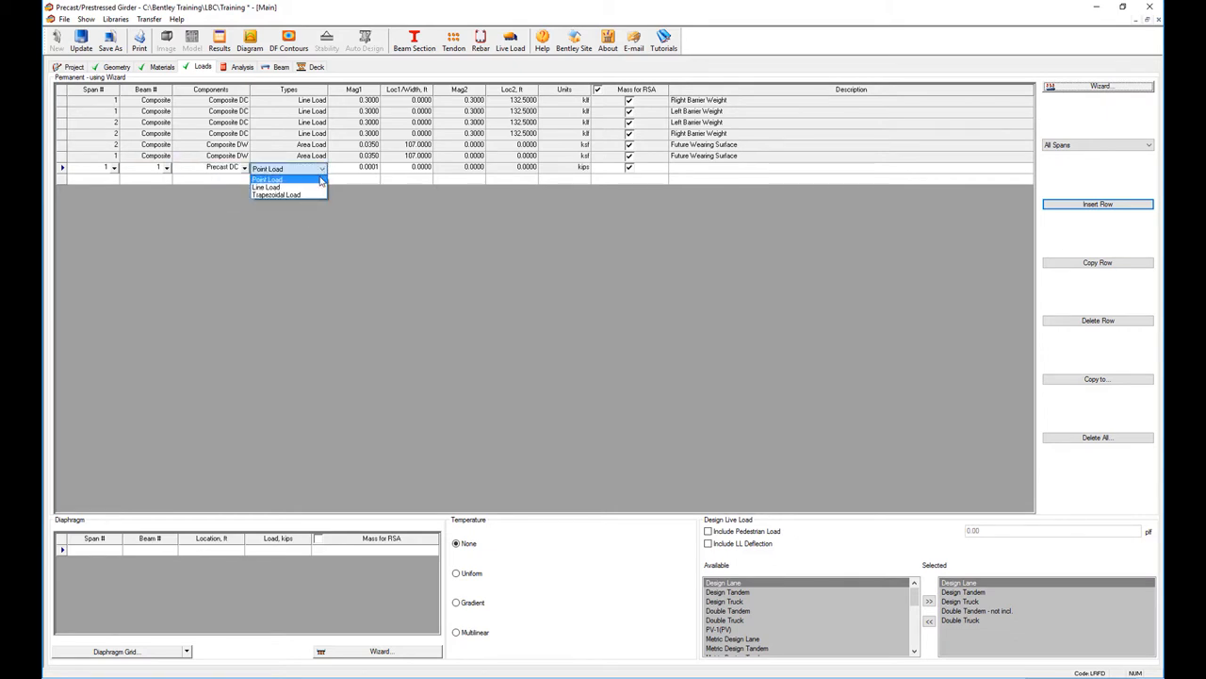
pyautogui.click(267, 179)
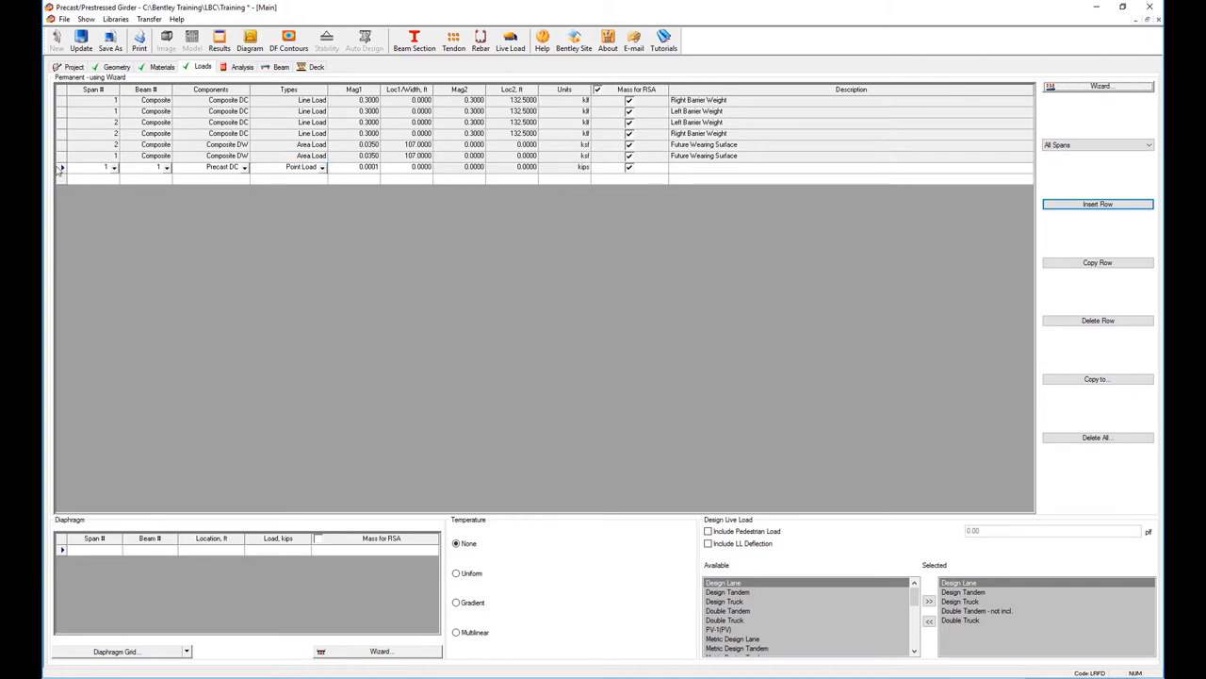
pyautogui.moveTo(85, 166)
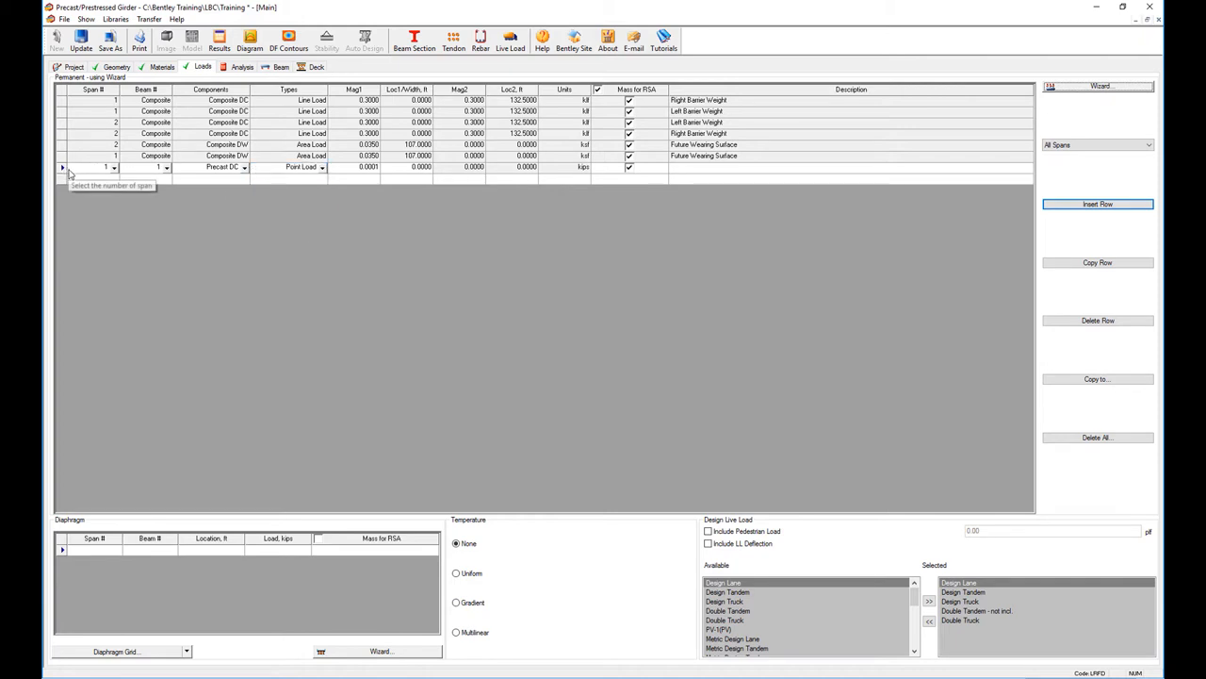
pyautogui.moveTo(686, 237)
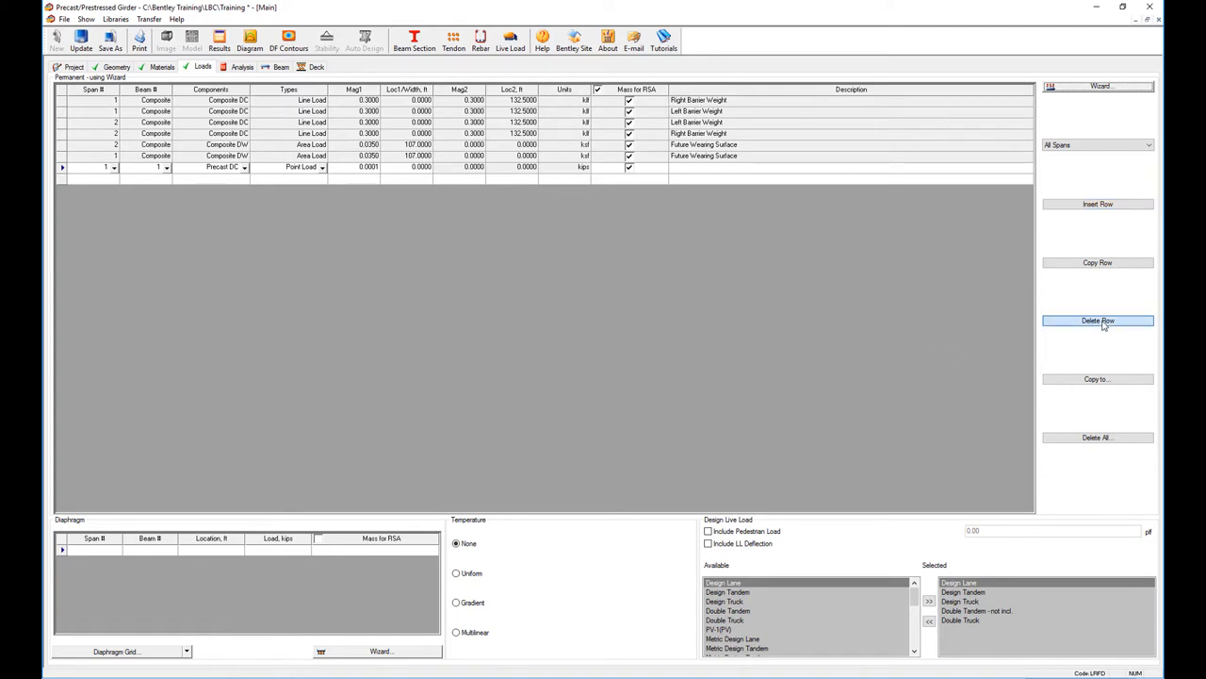
pyautogui.click(1097, 321)
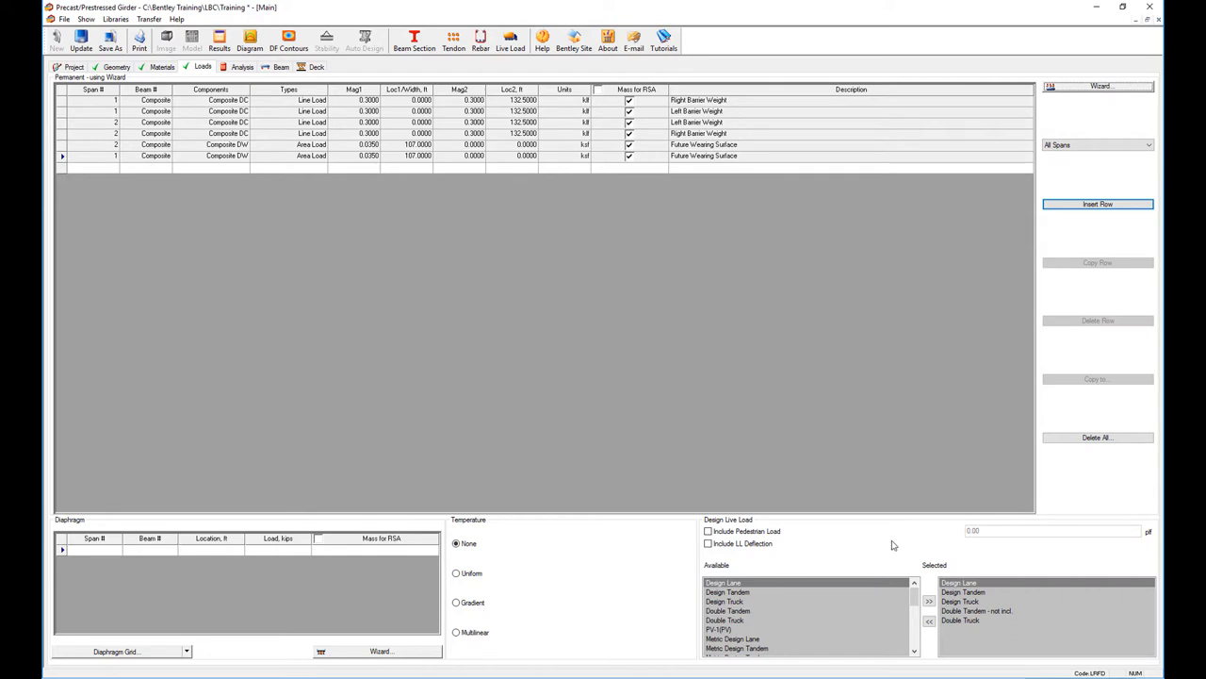
pyautogui.moveTo(901, 553)
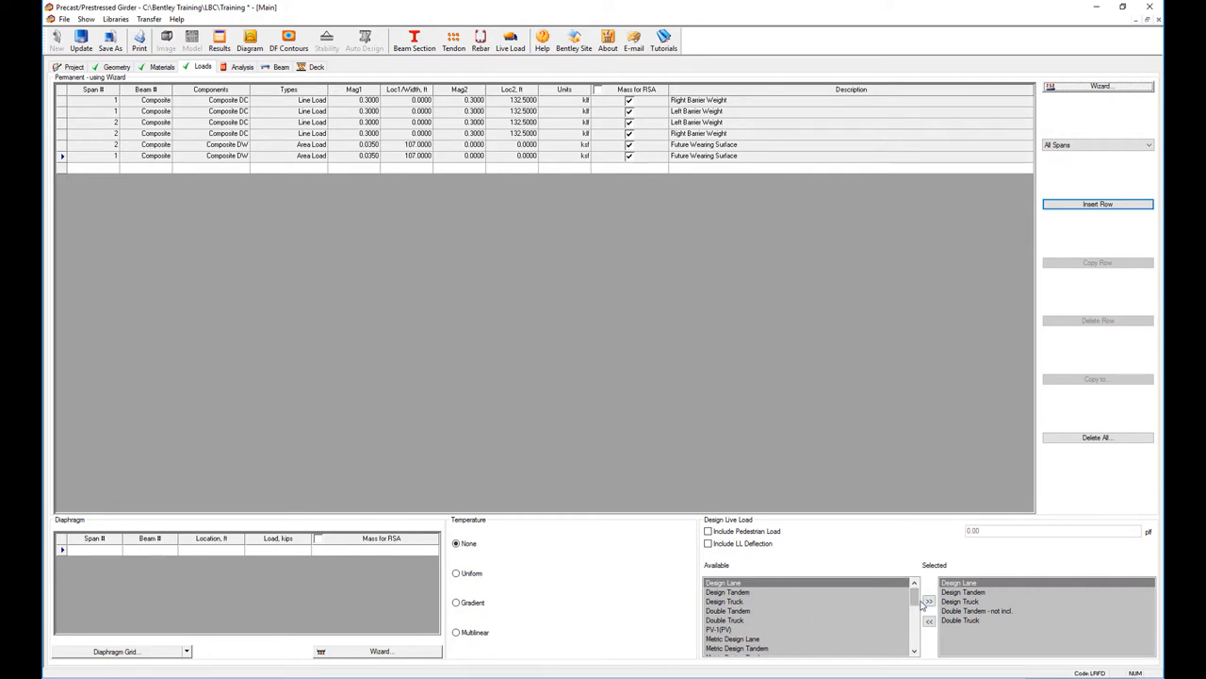
pyautogui.click(914, 641)
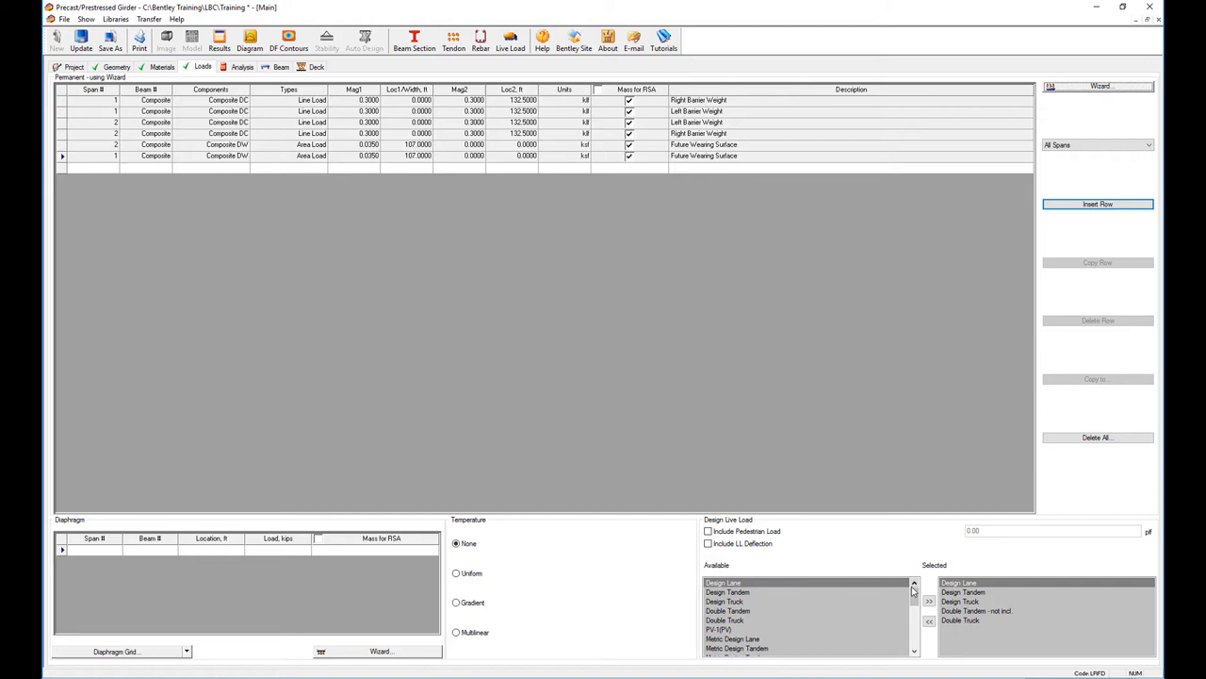
pyautogui.moveTo(332, 277)
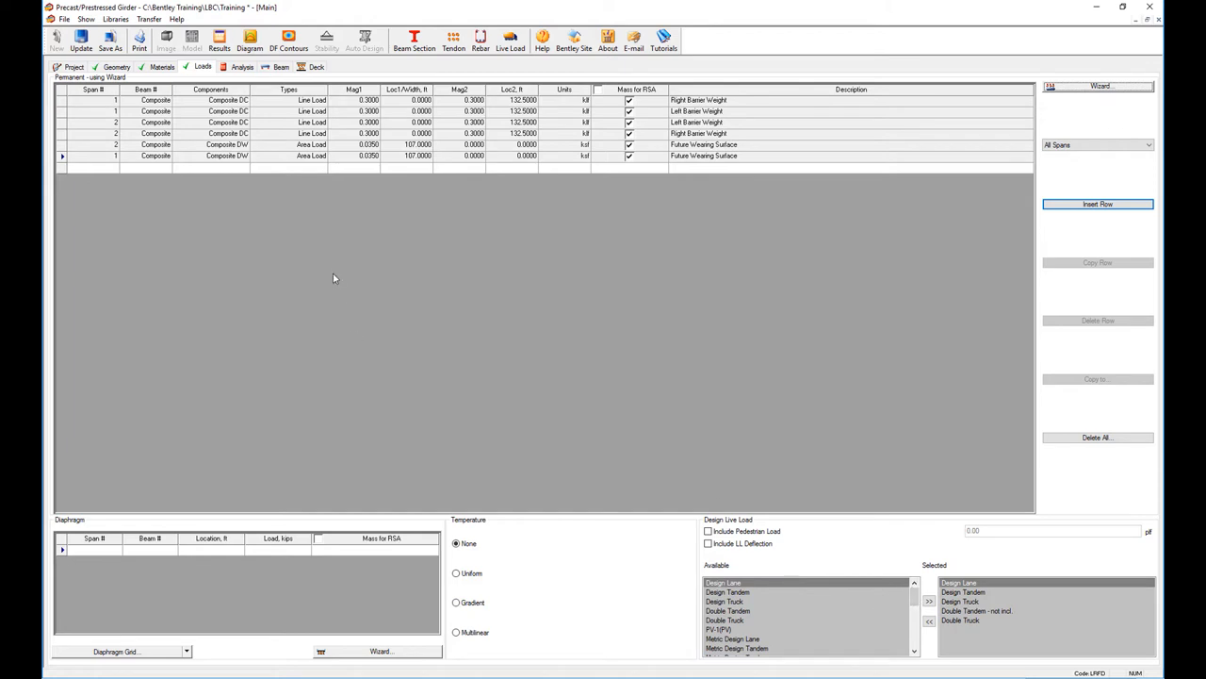
pyautogui.moveTo(331, 279)
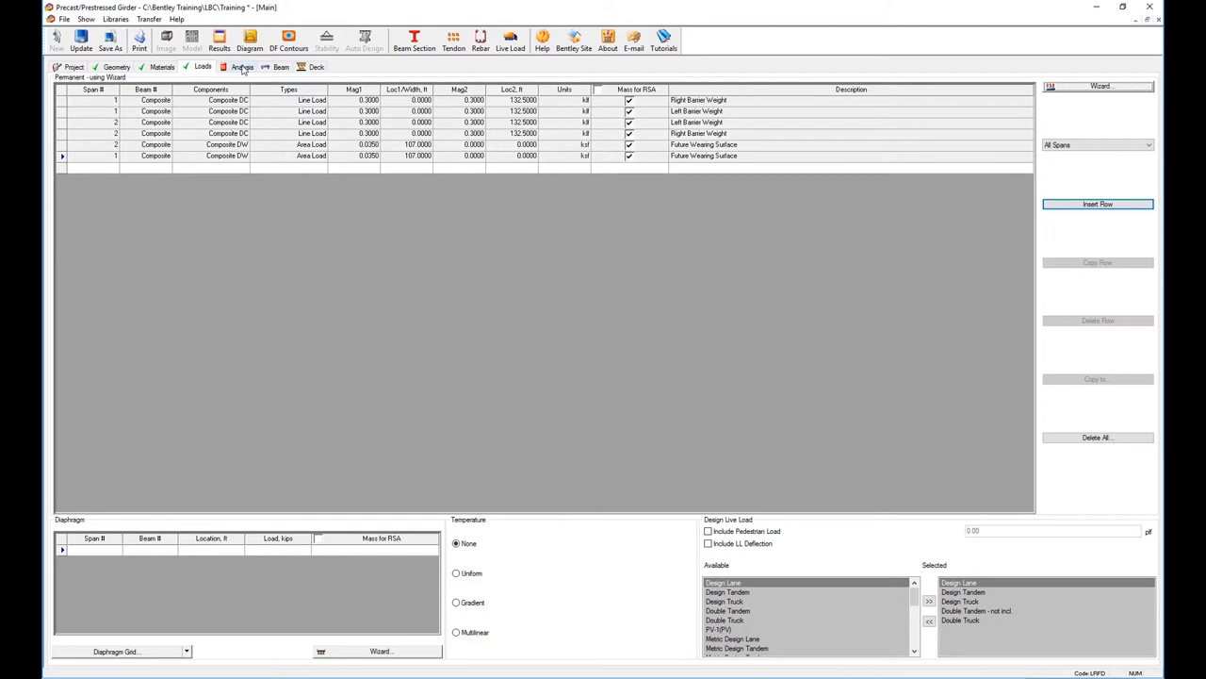
# Keep the Envelope, Service I case and accept the distribution and load factors unchanged
pyautogui.click(242, 66)
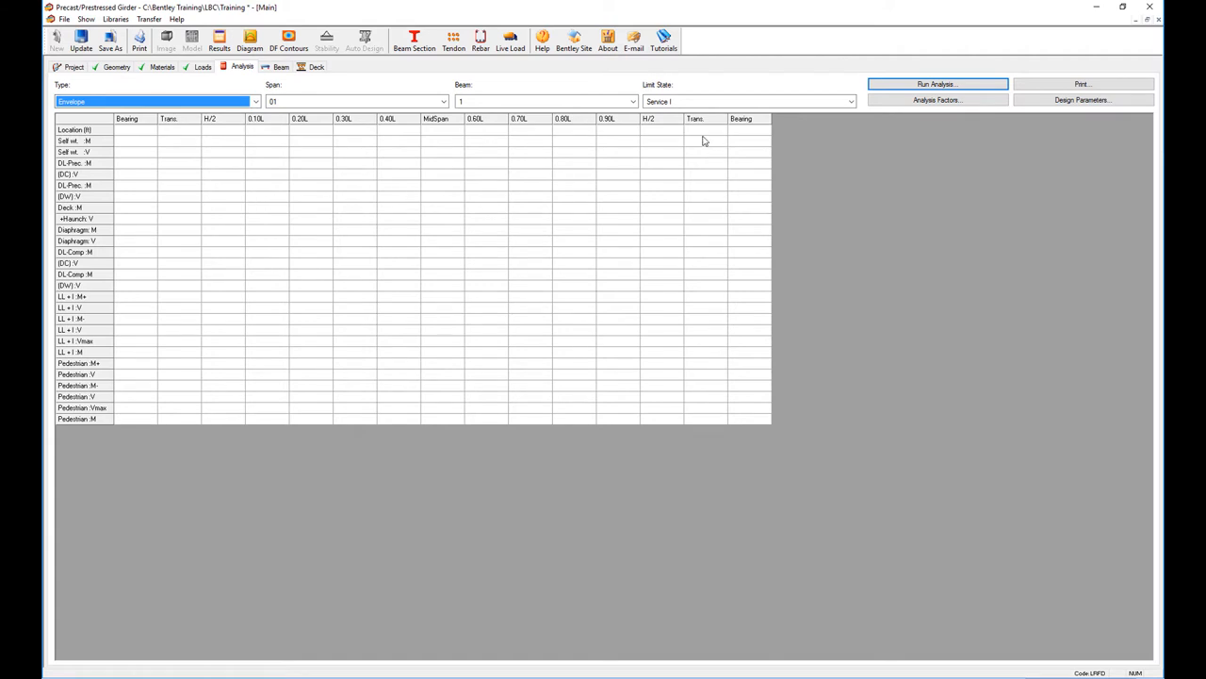
pyautogui.click(848, 102)
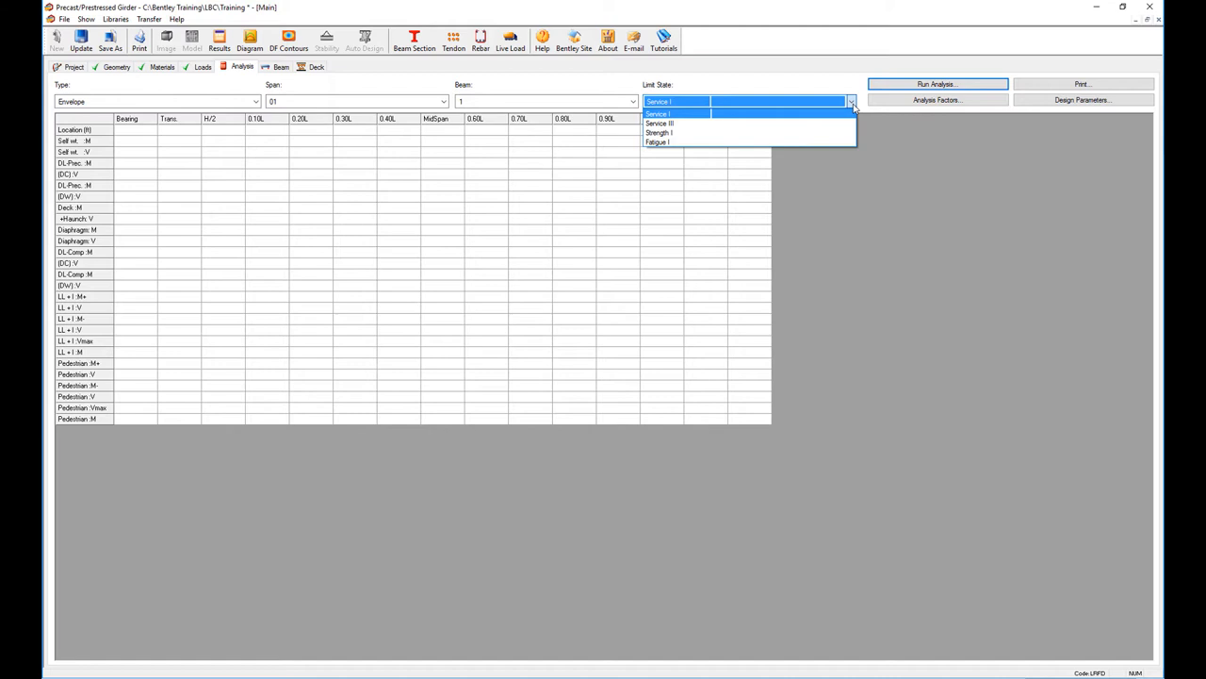
pyautogui.moveTo(858, 117)
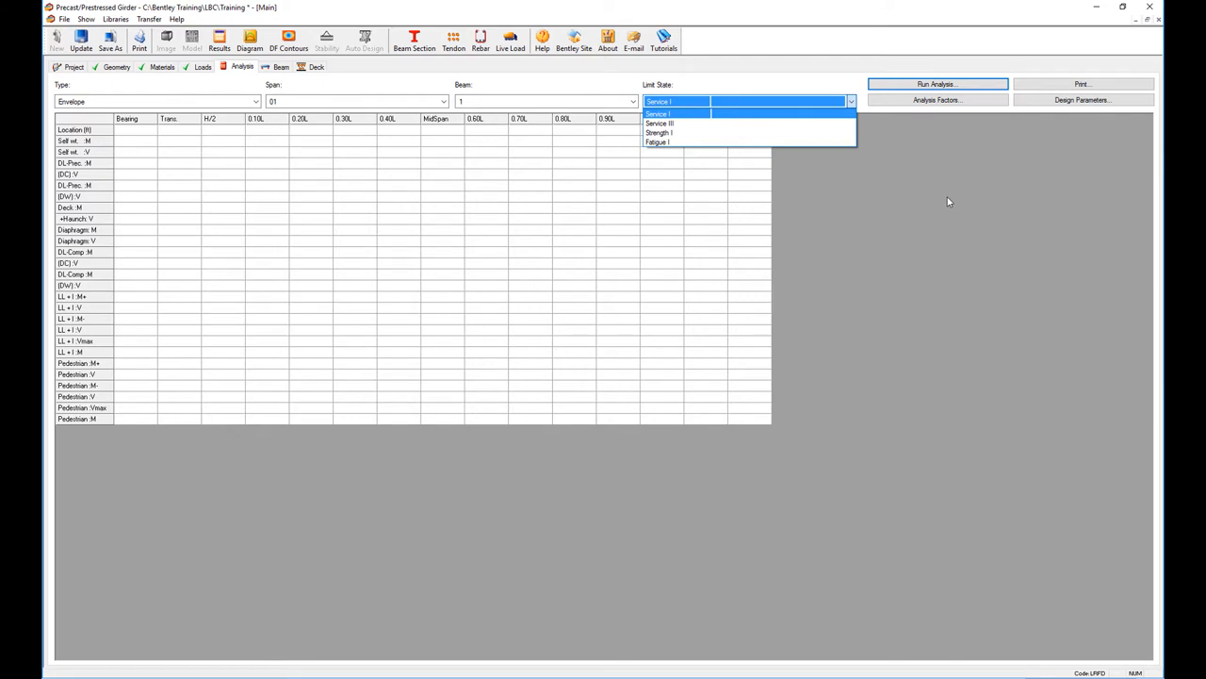
pyautogui.click(656, 113)
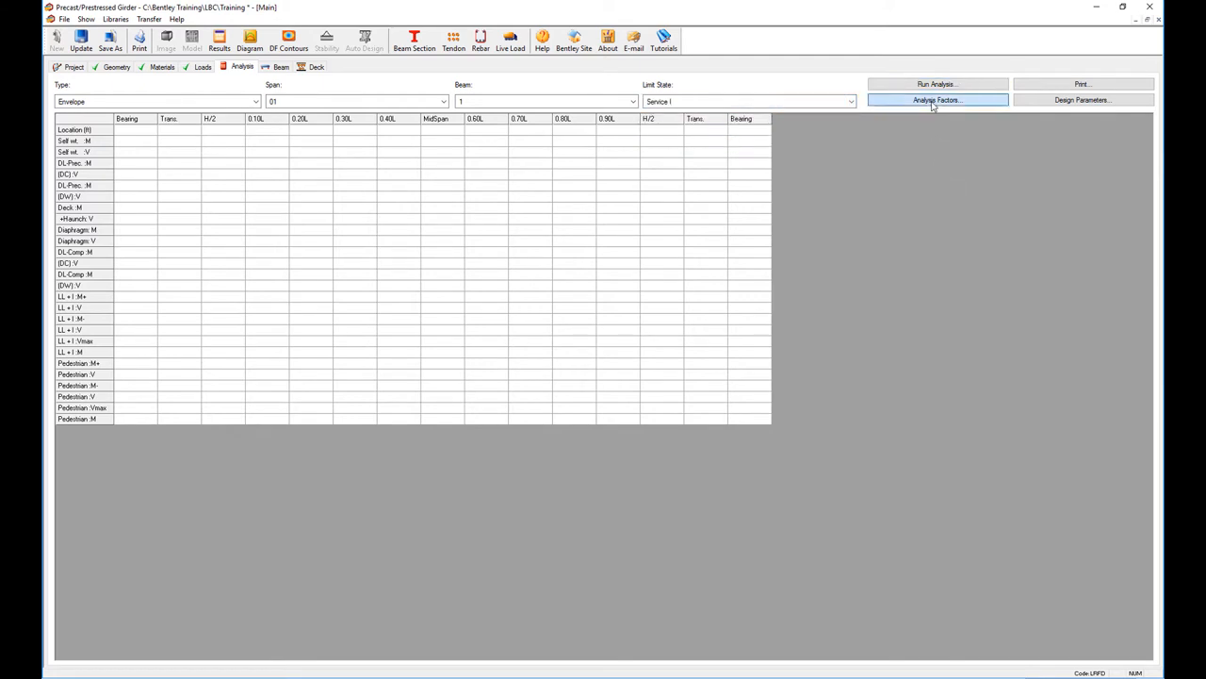
pyautogui.click(936, 100)
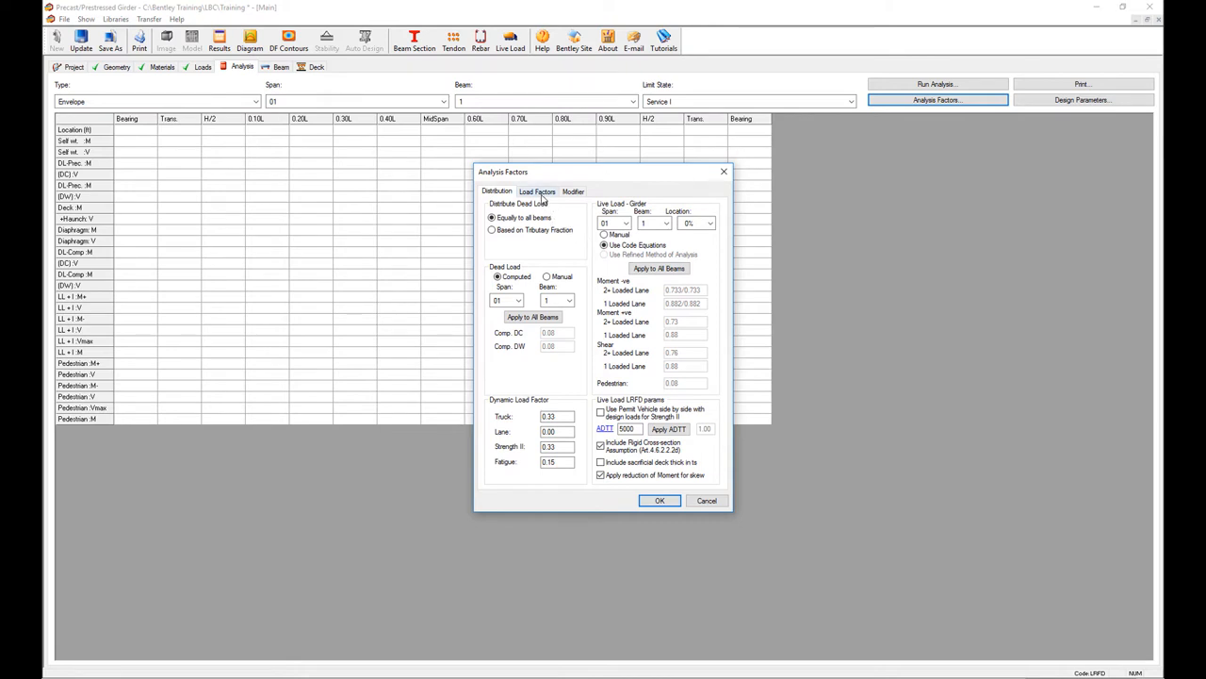
pyautogui.click(538, 193)
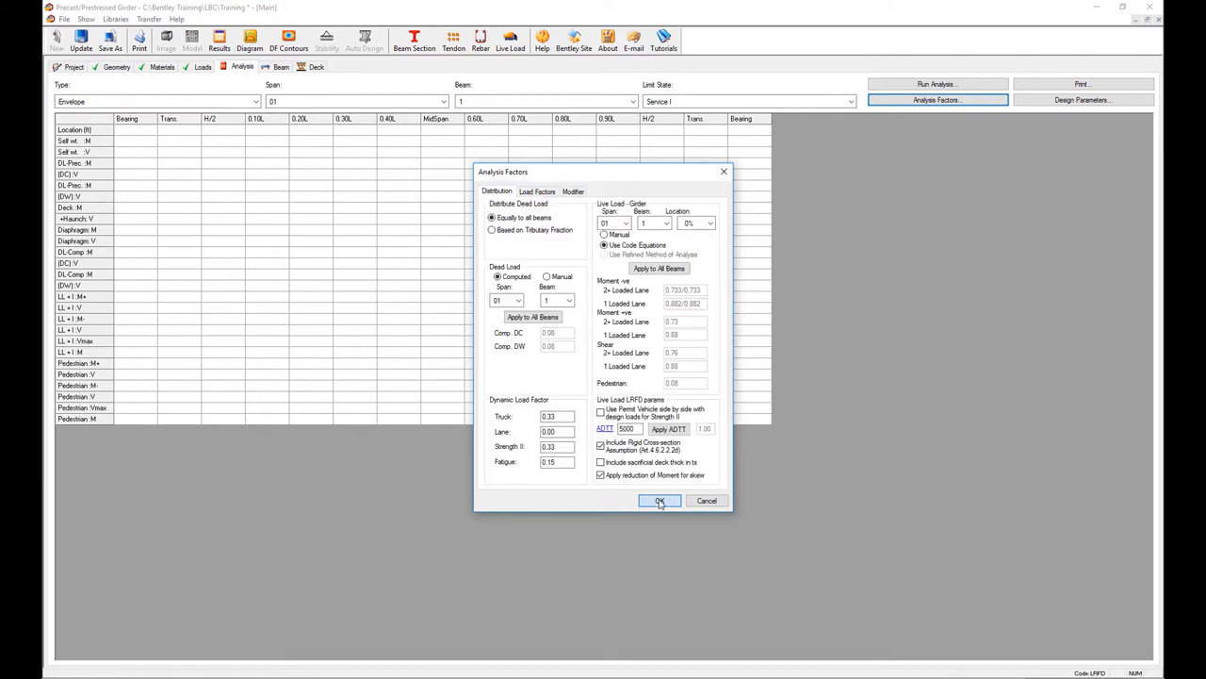
pyautogui.click(660, 502)
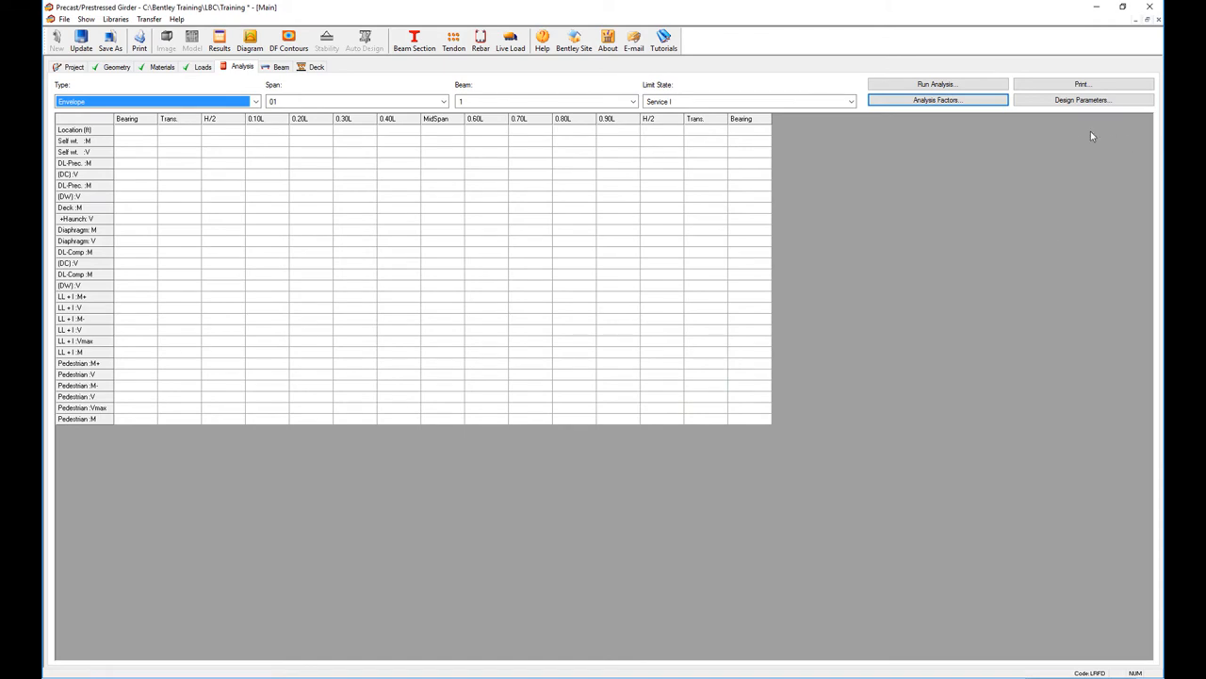
# Accept the project design parameters with their moment and shear provisions and run the analysis
pyautogui.click(1082, 99)
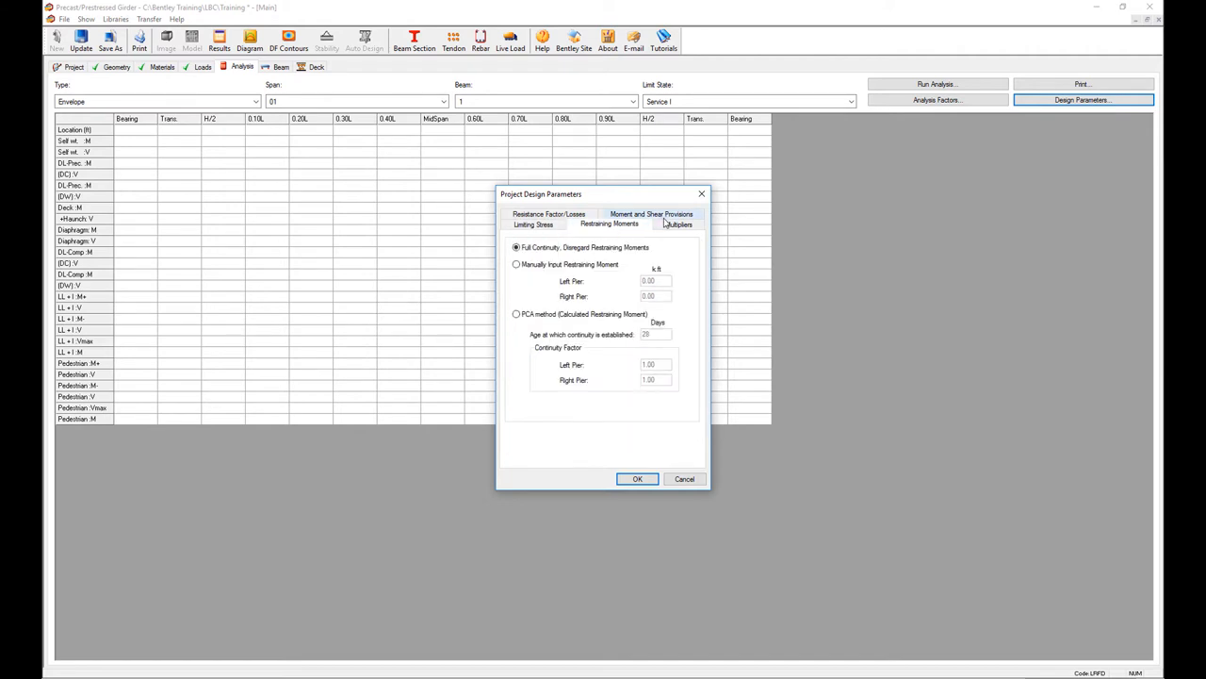
pyautogui.click(651, 215)
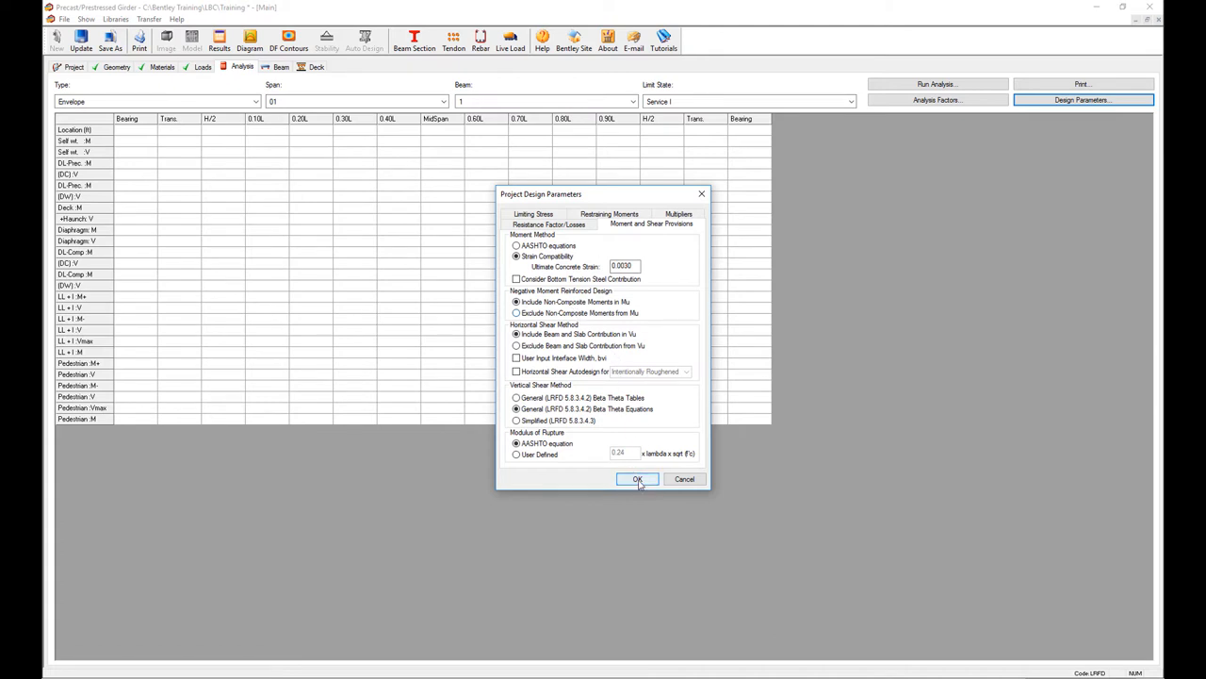
pyautogui.click(637, 479)
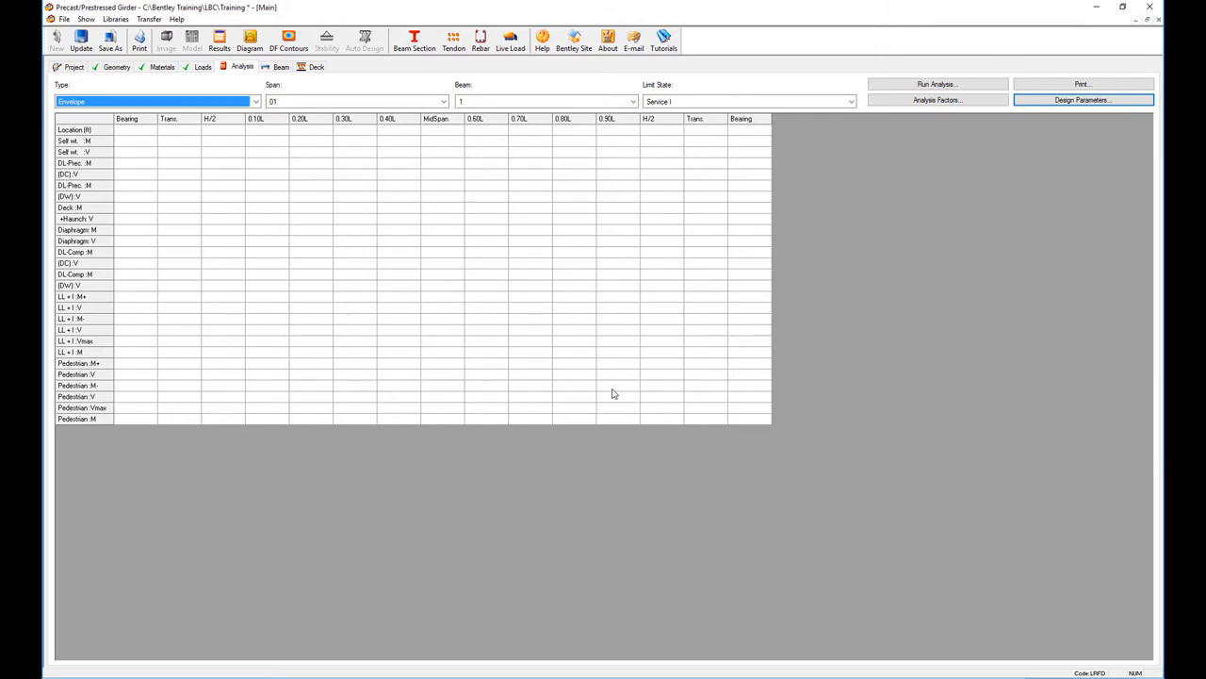
pyautogui.moveTo(615, 394)
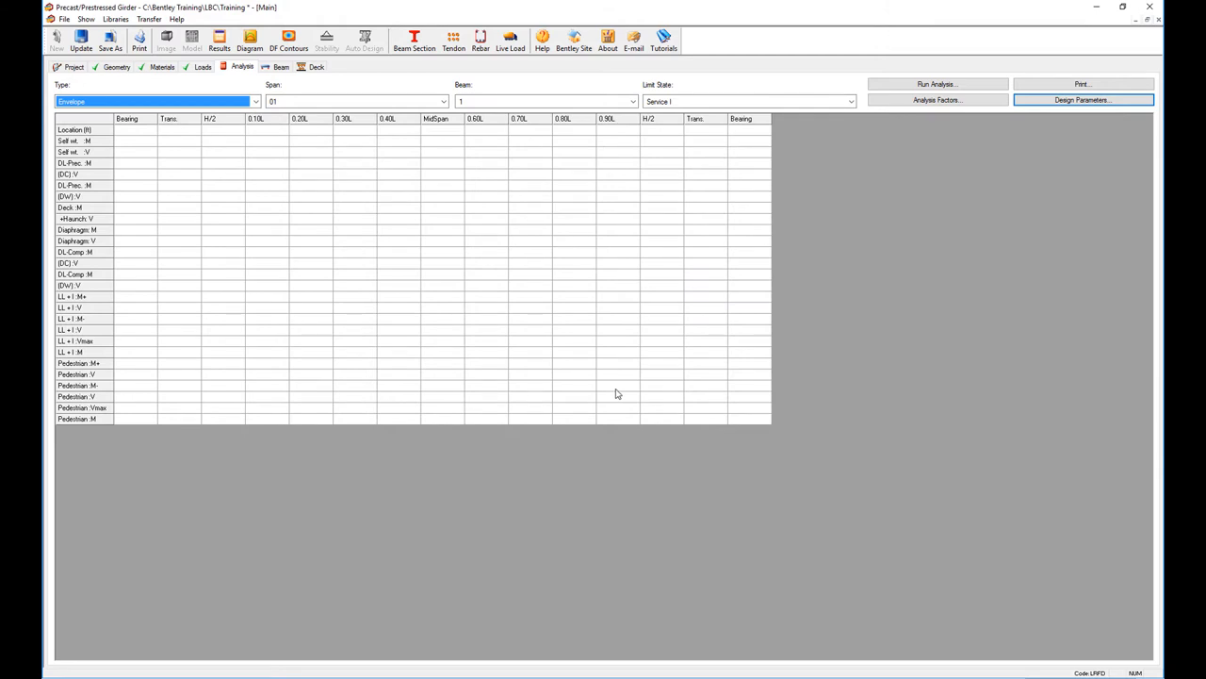
pyautogui.moveTo(939, 189)
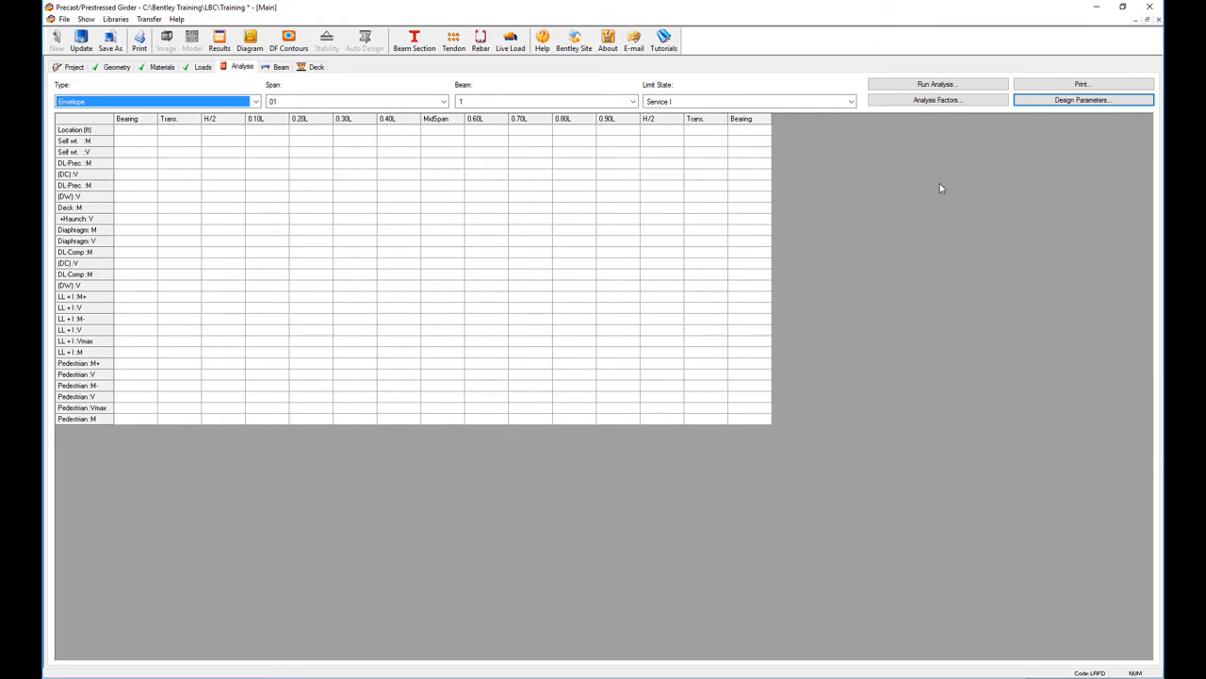
pyautogui.click(937, 83)
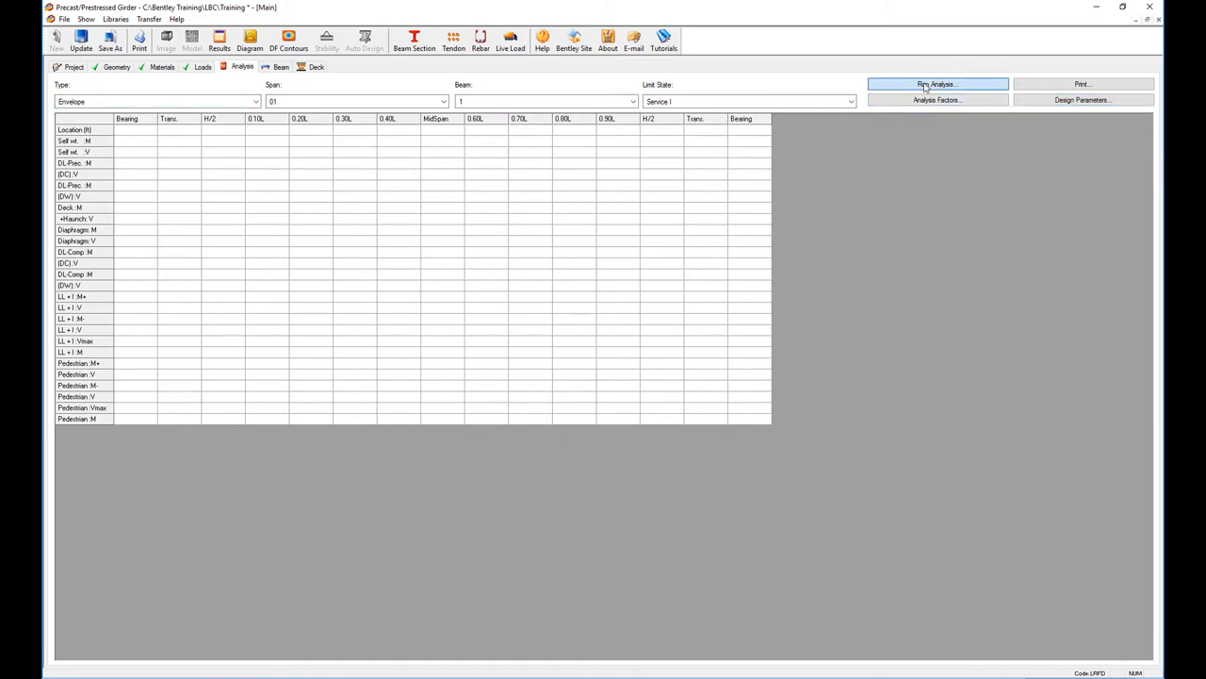
pyautogui.click(937, 83)
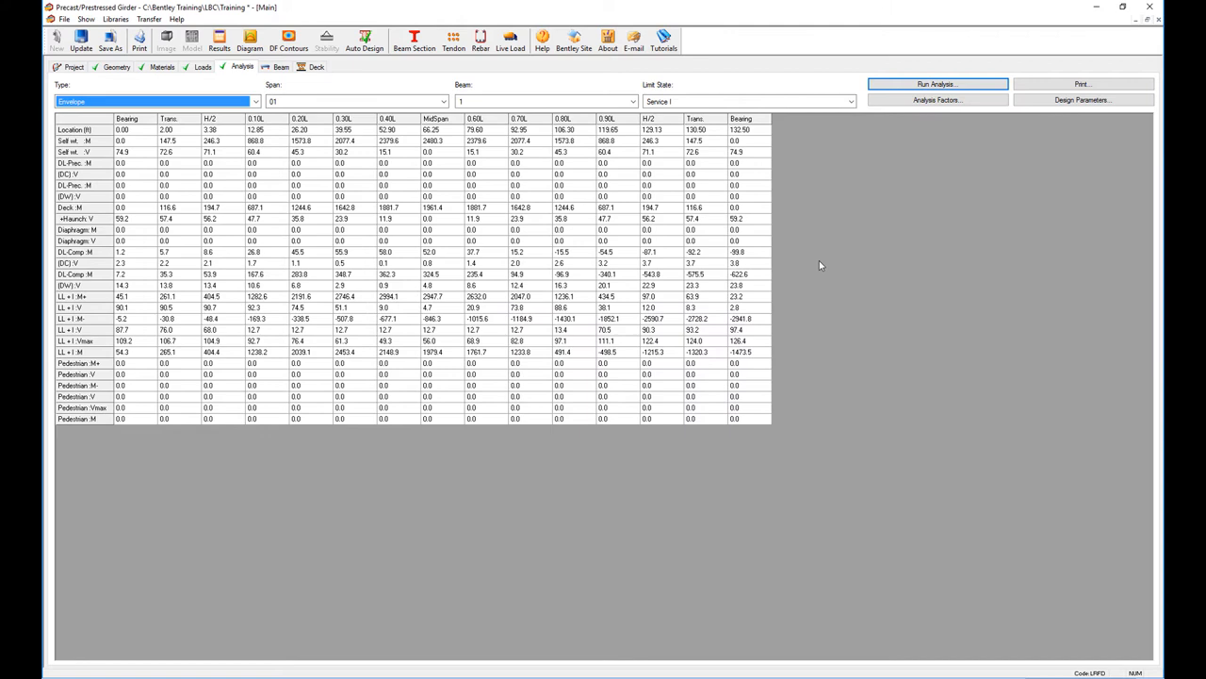
# Browse the Deck+Haunch and Precast DC load case results, then return to the Envelope table
pyautogui.click(257, 101)
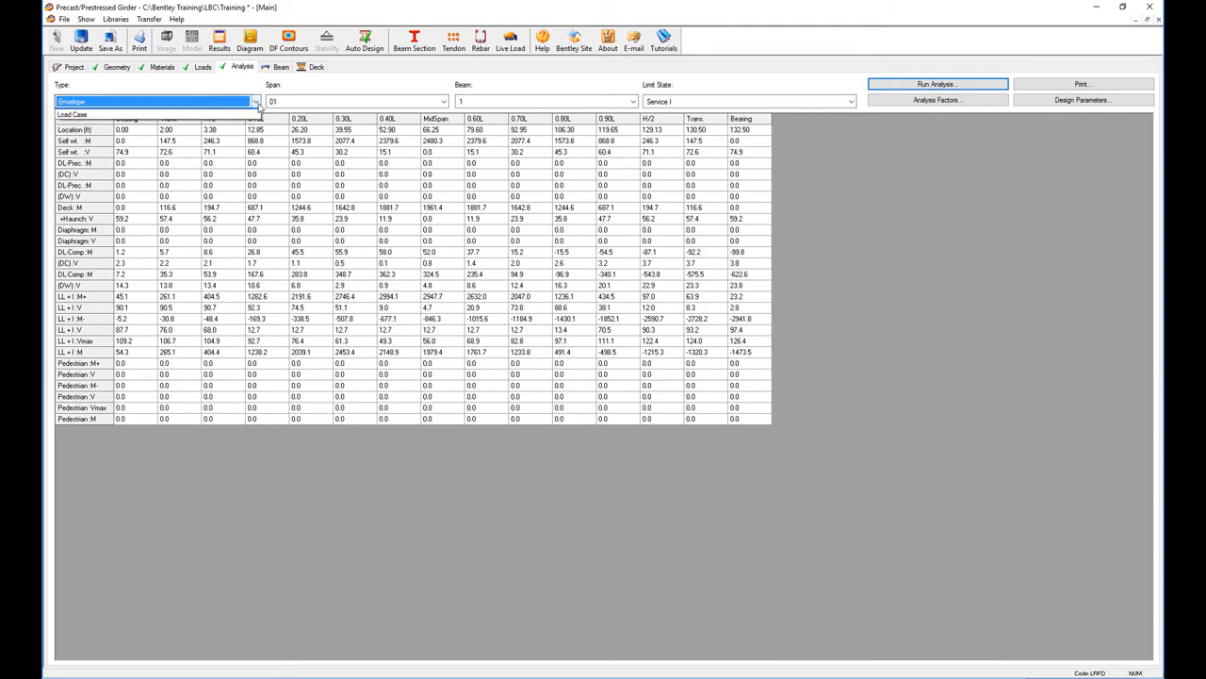
pyautogui.click(850, 102)
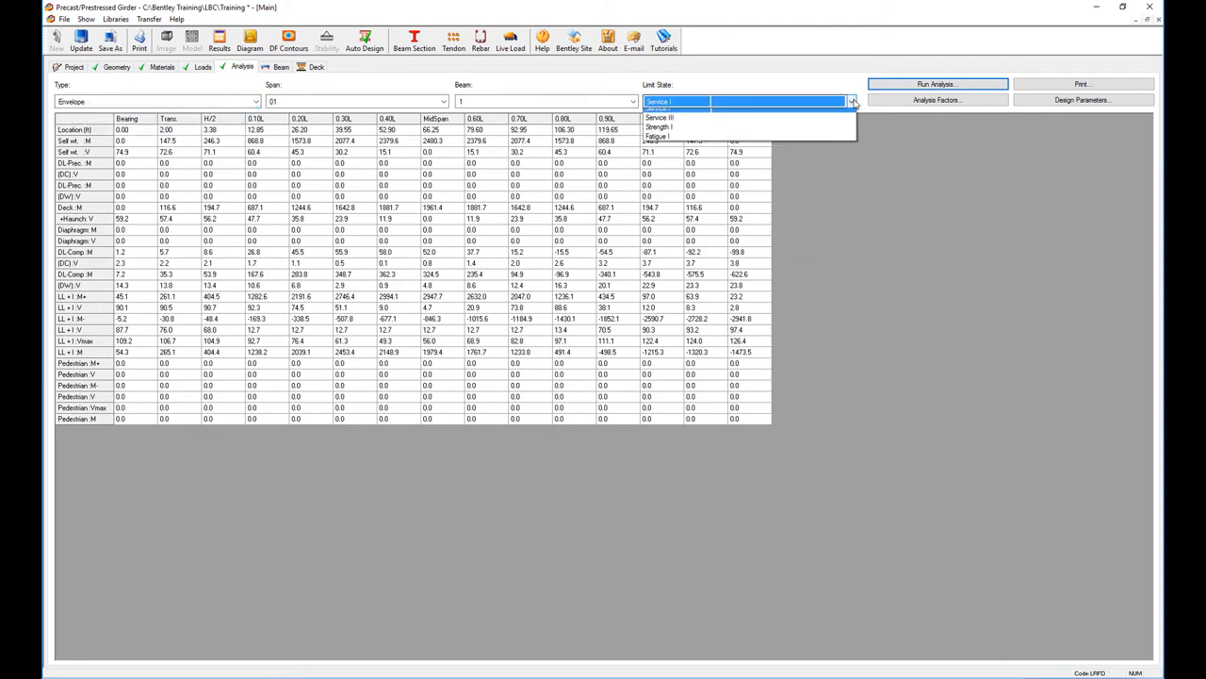
pyautogui.click(660, 126)
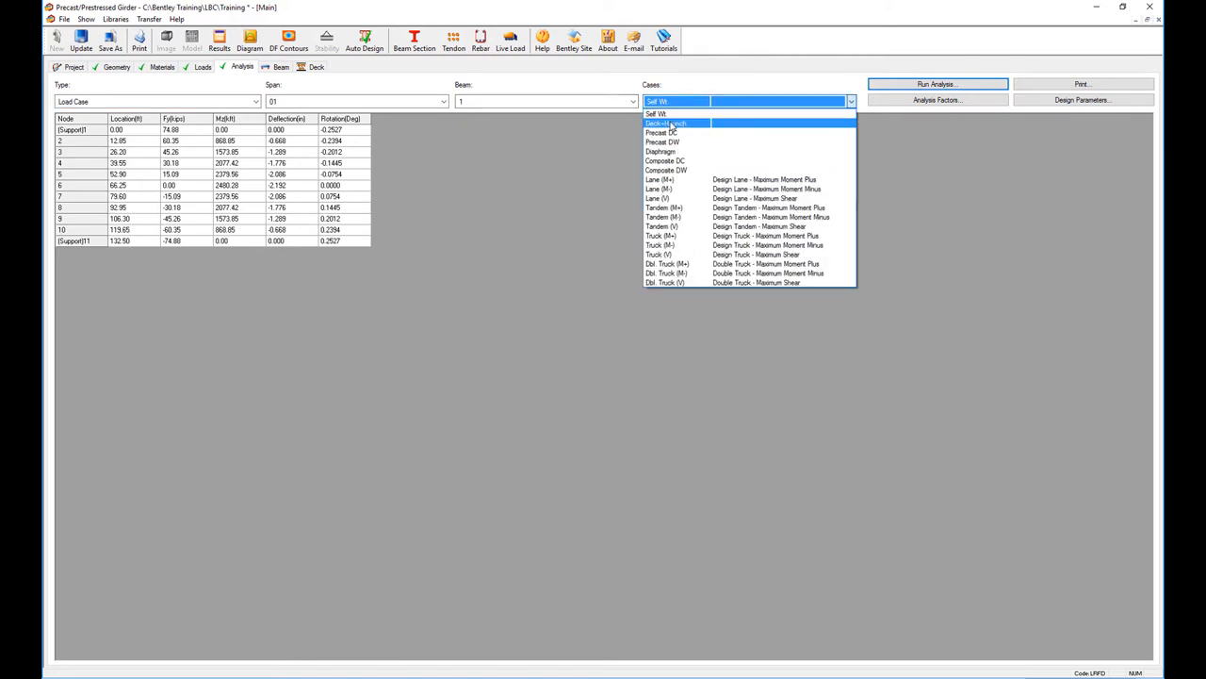
pyautogui.click(669, 125)
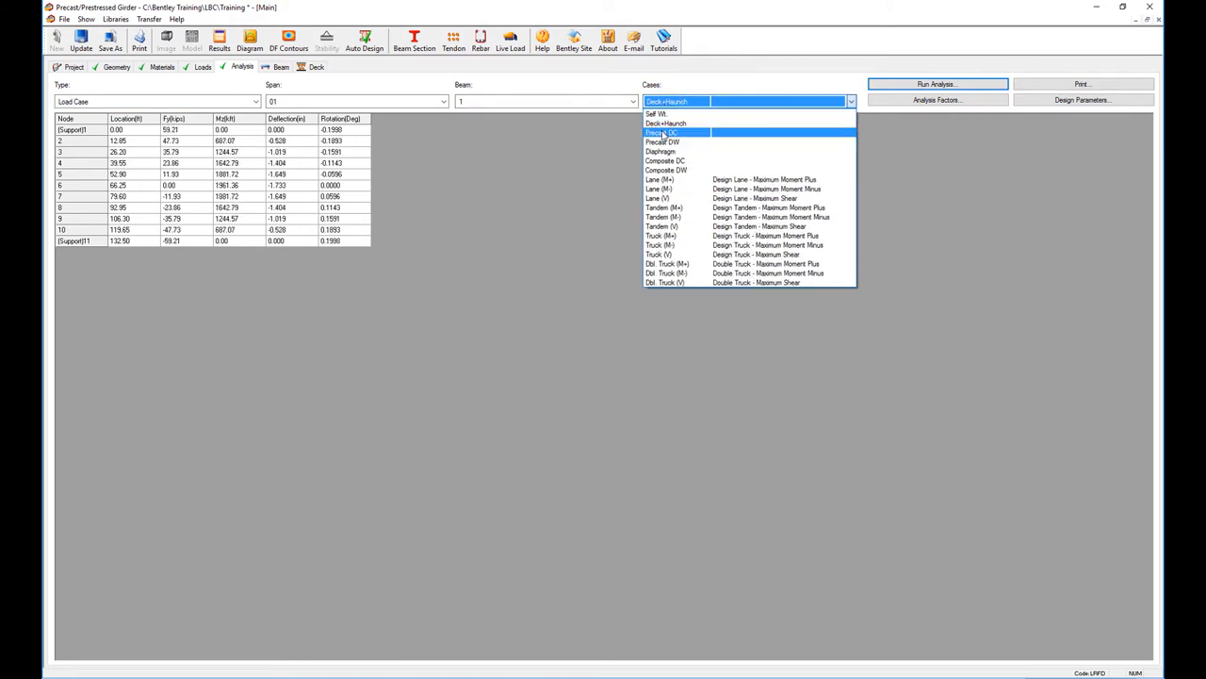
pyautogui.click(663, 132)
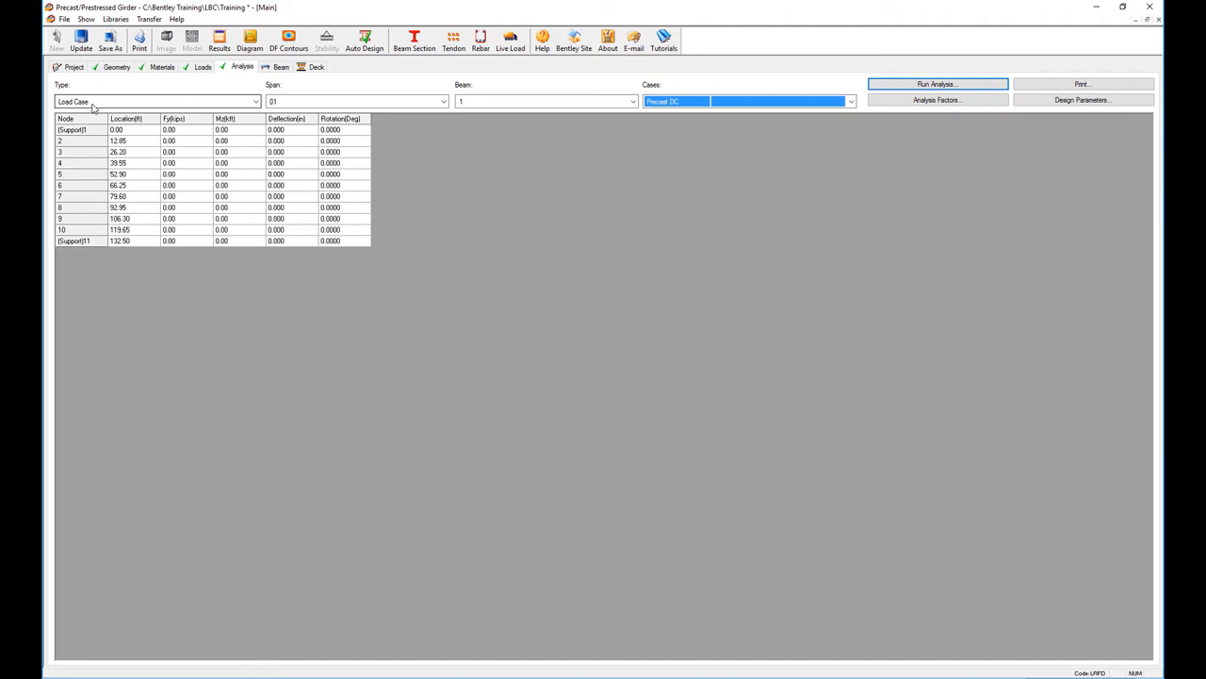
pyautogui.click(158, 102)
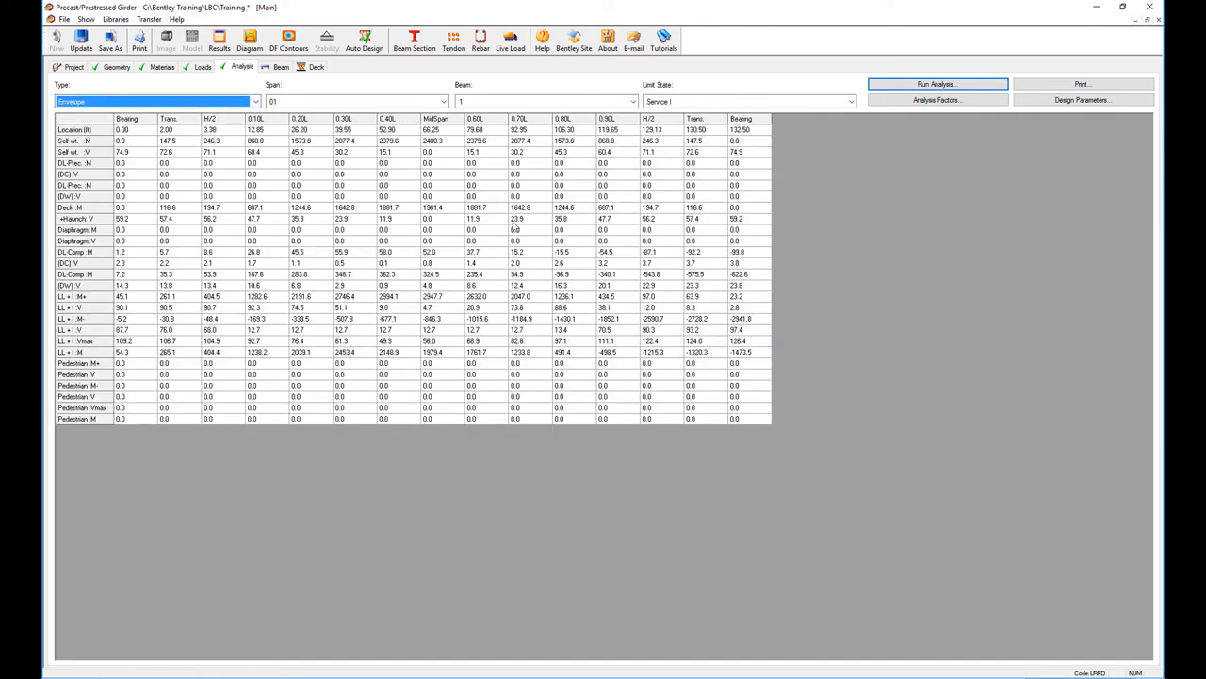
pyautogui.moveTo(502, 218)
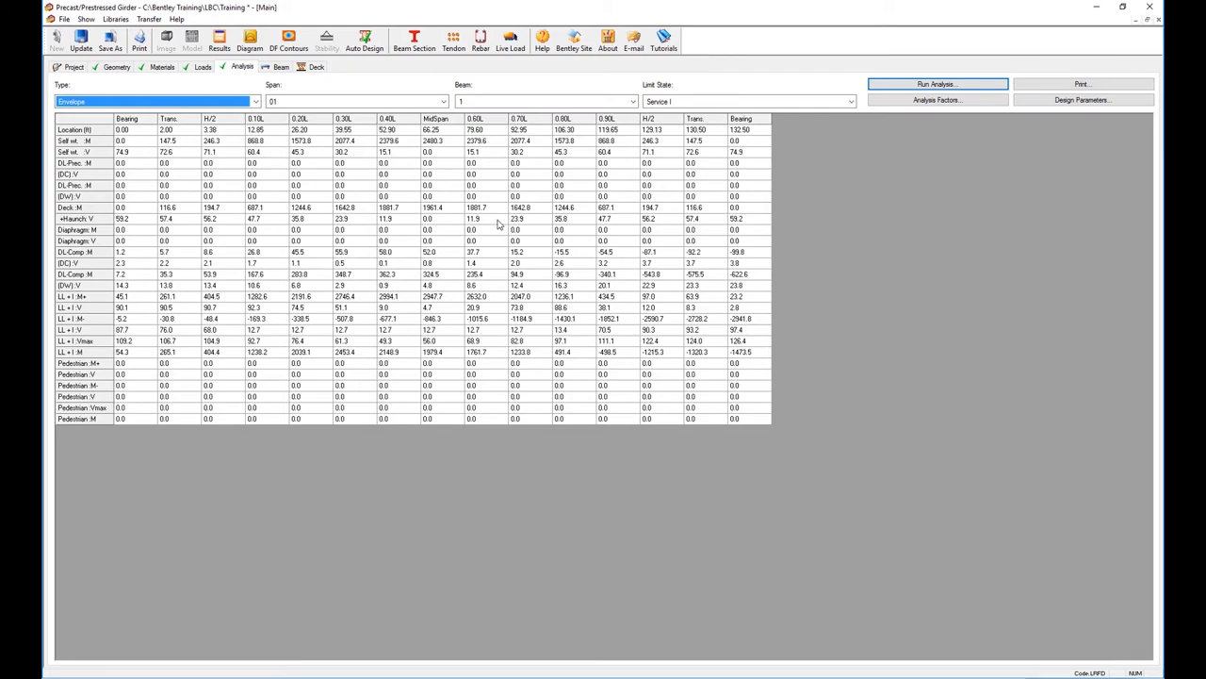
pyautogui.moveTo(250, 42)
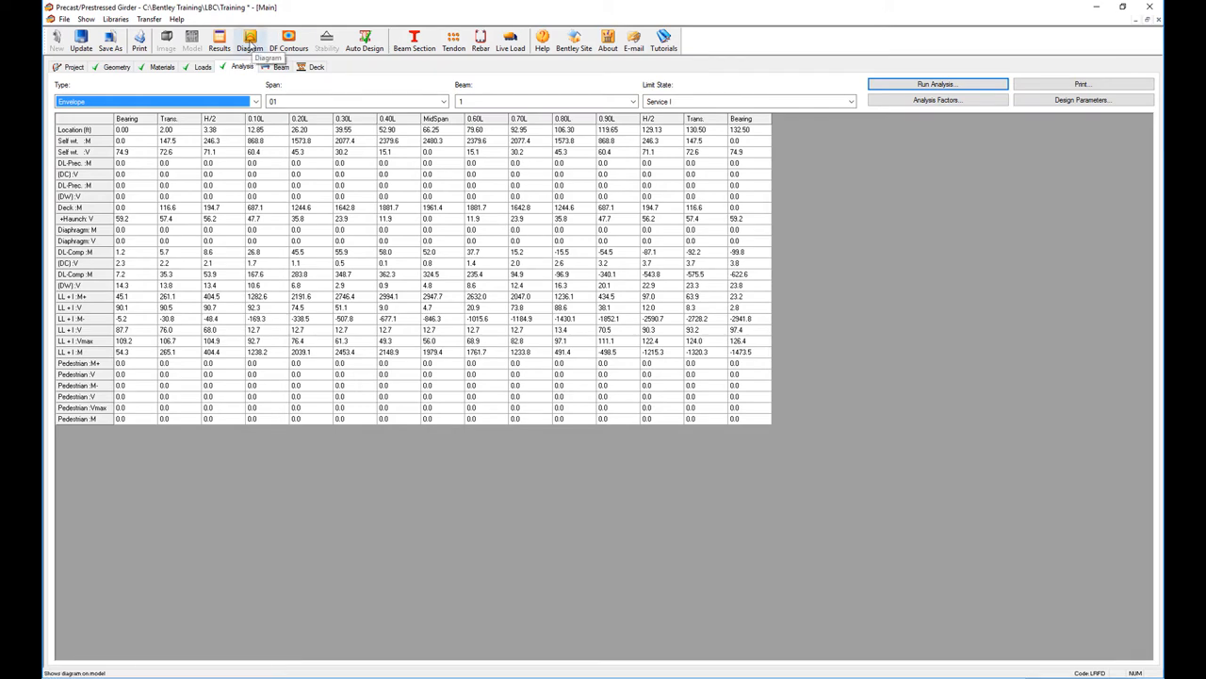
pyautogui.click(249, 37)
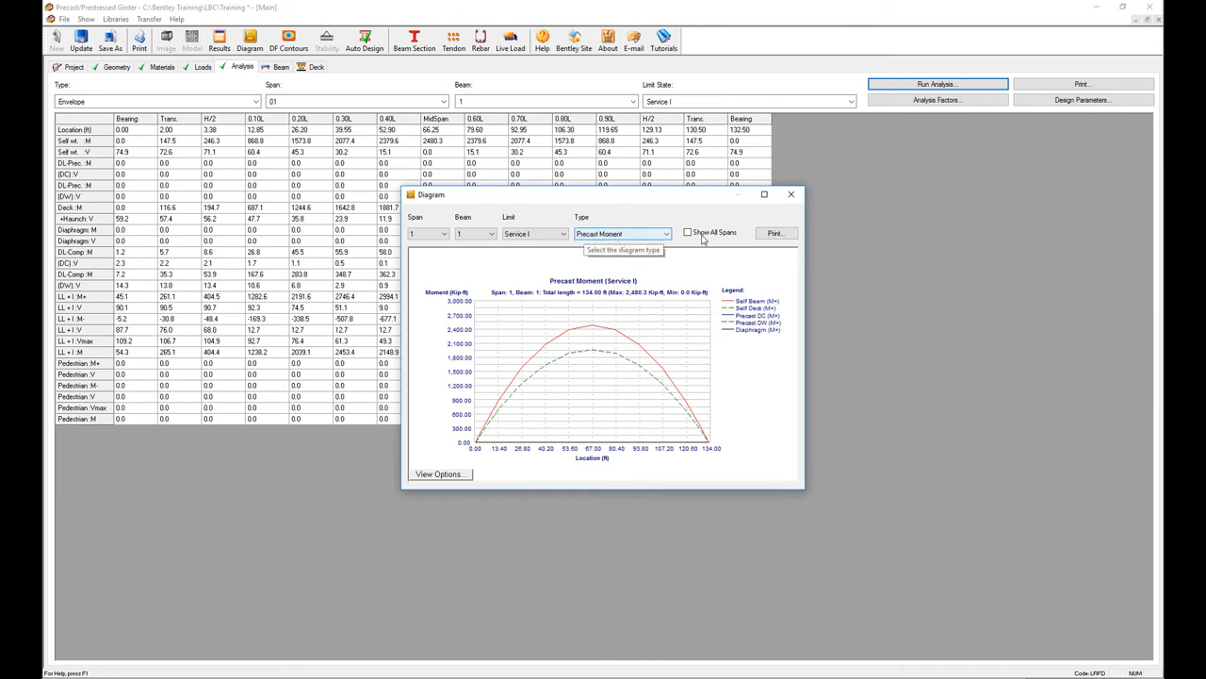
pyautogui.click(664, 234)
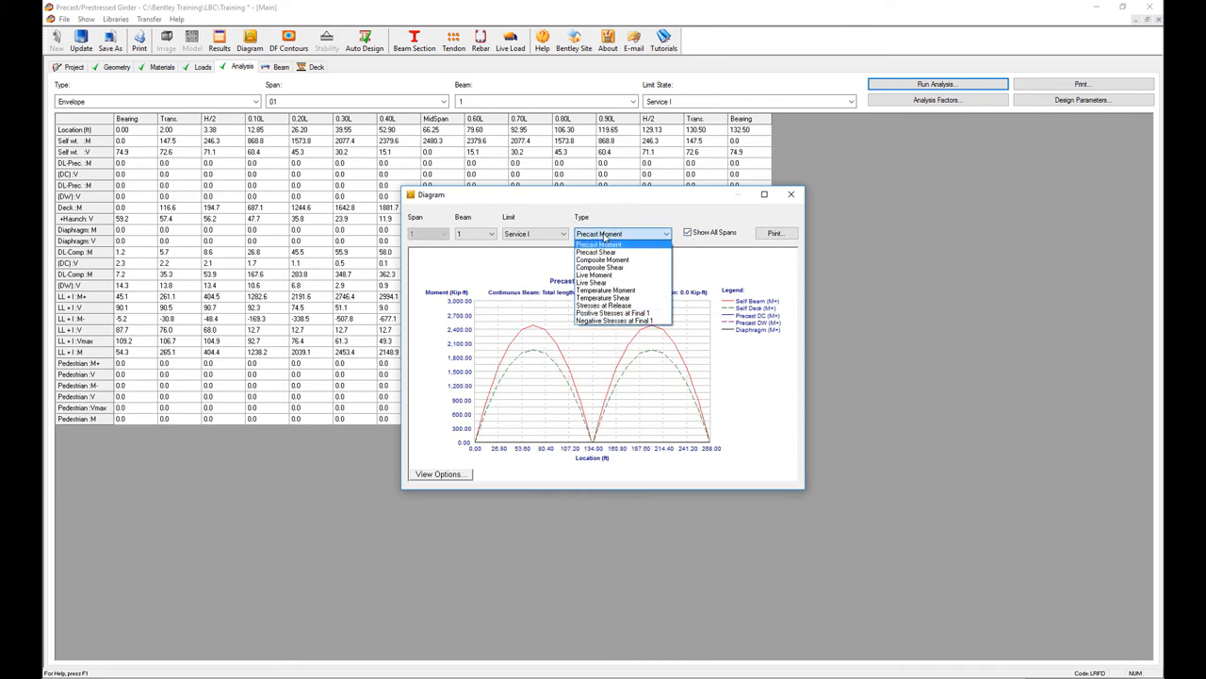
pyautogui.click(603, 260)
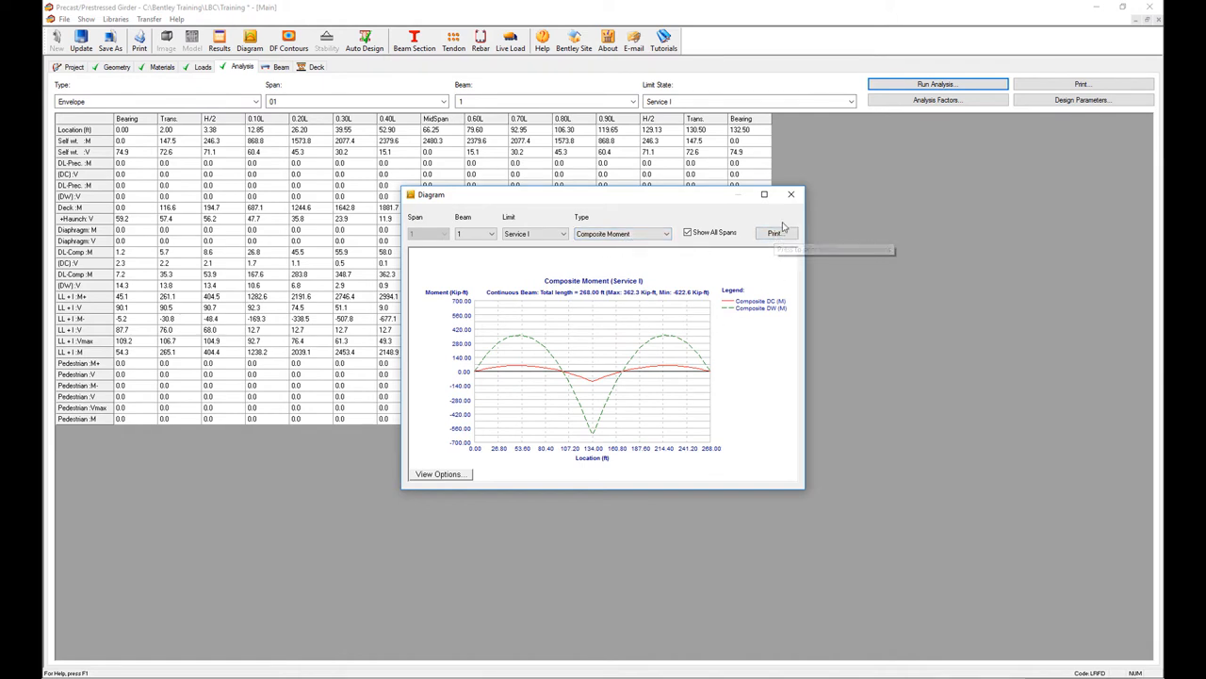
pyautogui.click(792, 194)
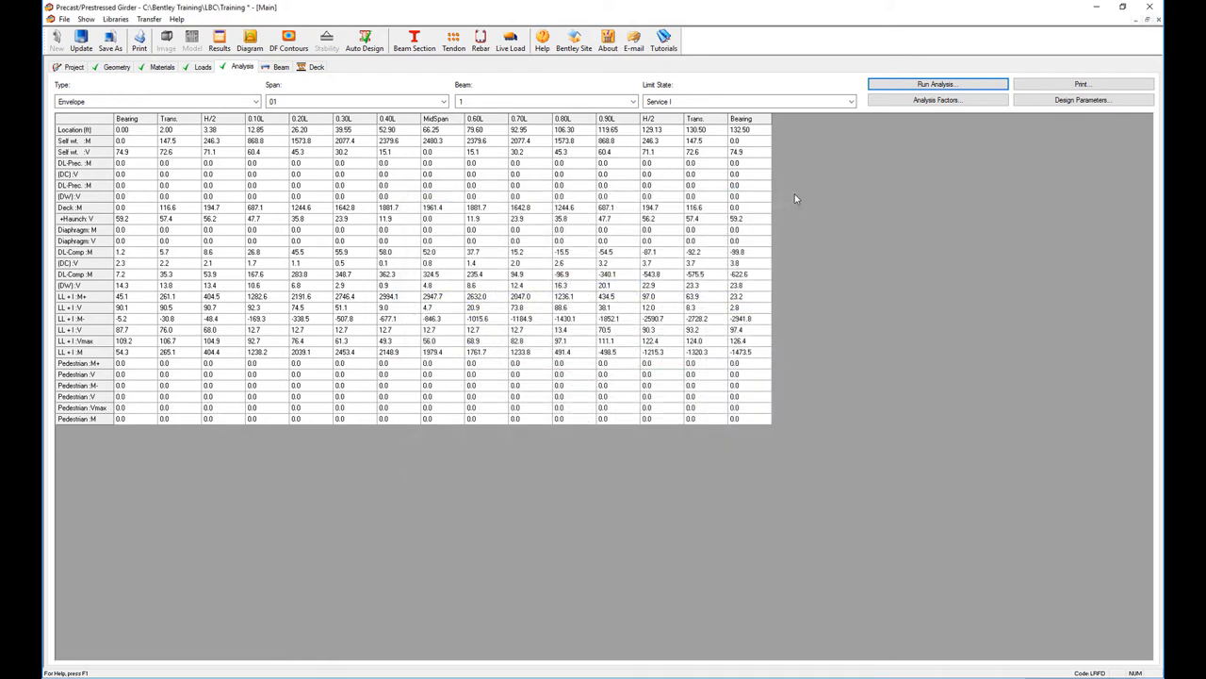
pyautogui.moveTo(459, 205)
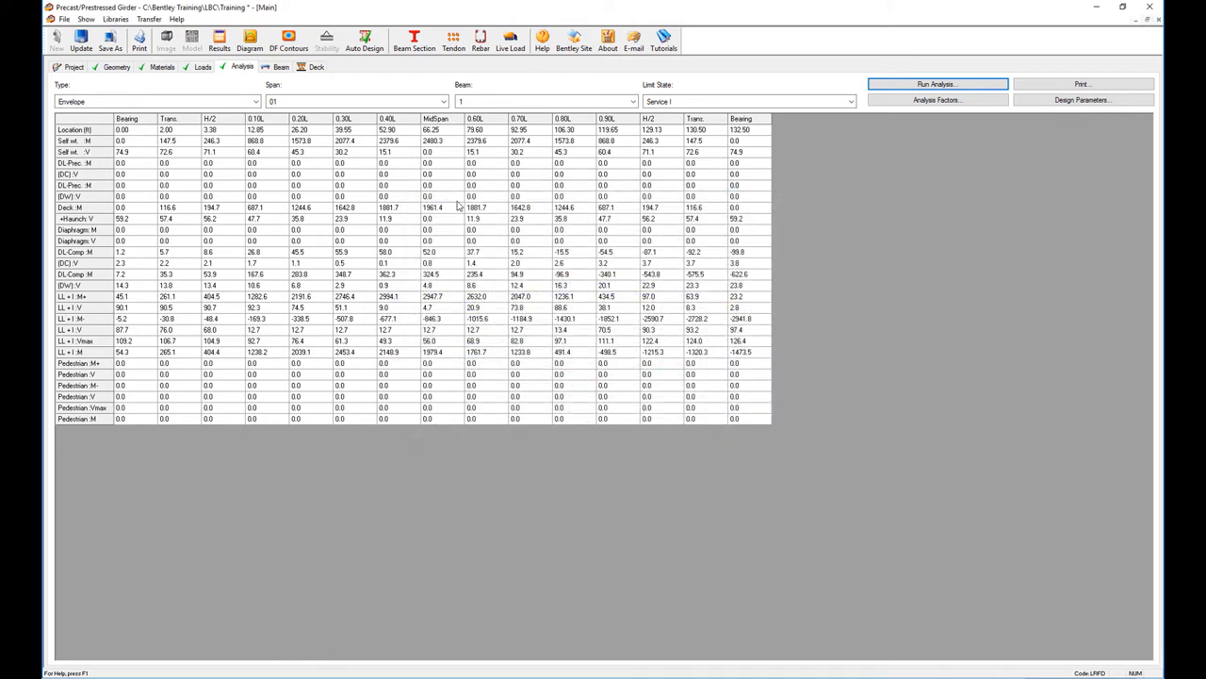
pyautogui.moveTo(652, 260)
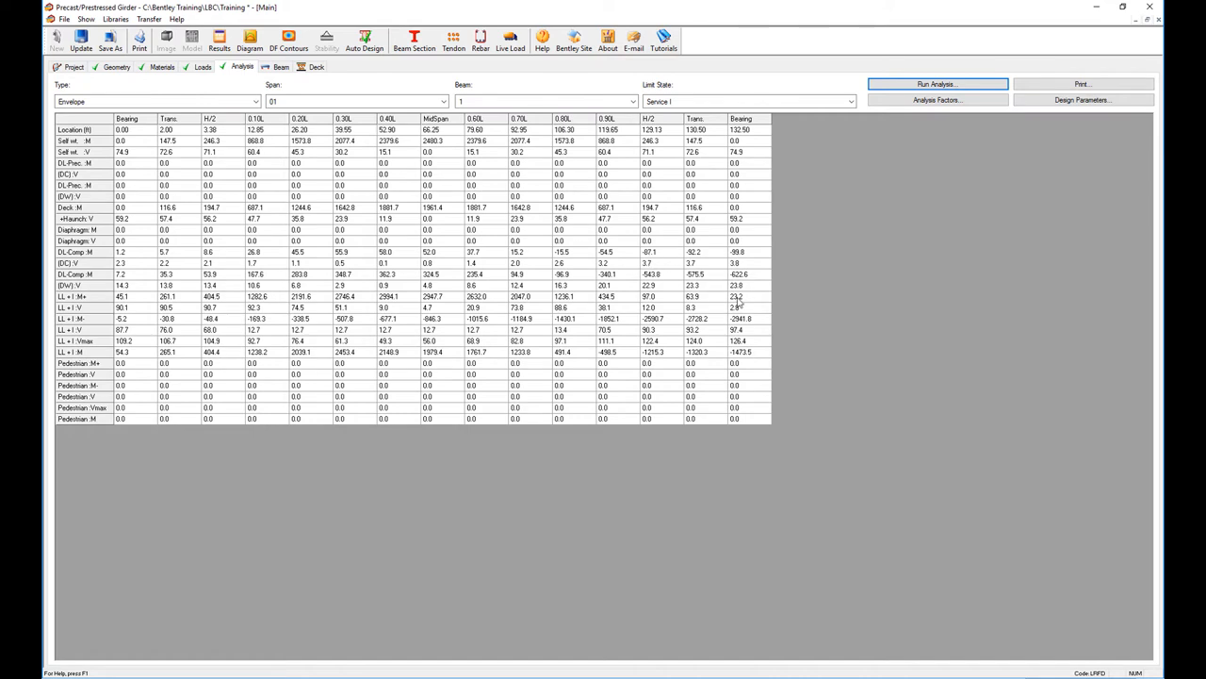
pyautogui.moveTo(815, 275)
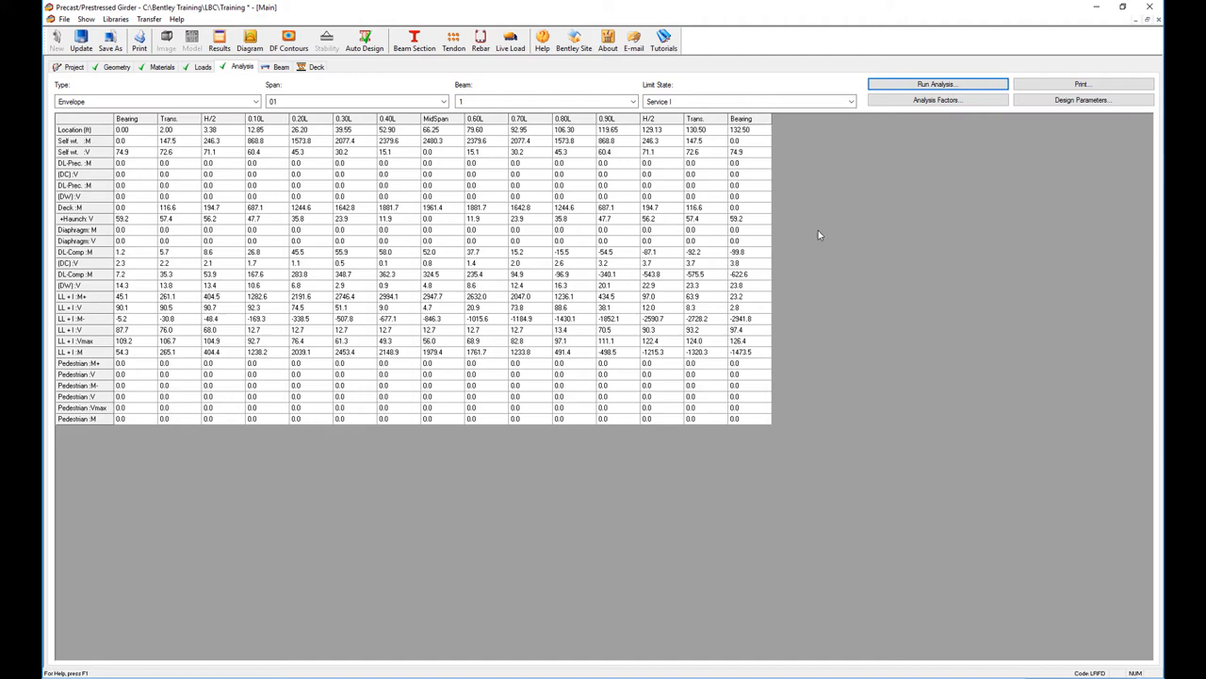
# Show the Beam page with the elevation, cross section and design summary for Span 01, Beam 1
pyautogui.click(117, 66)
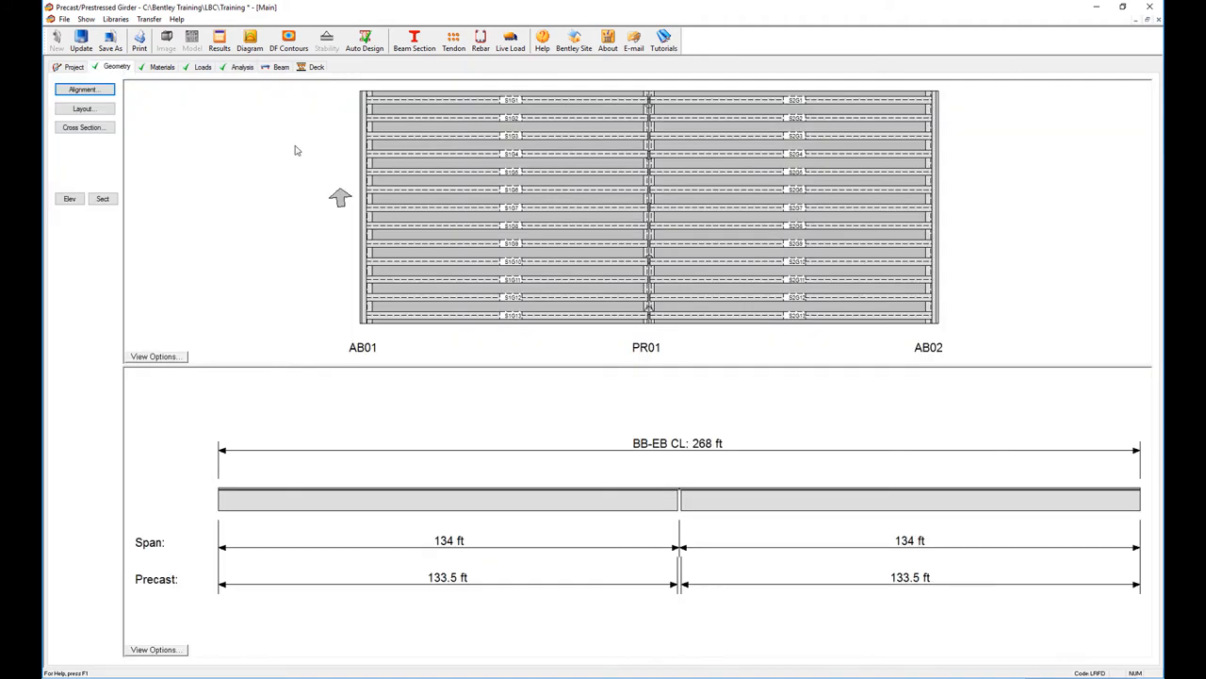
pyautogui.moveTo(486, 264)
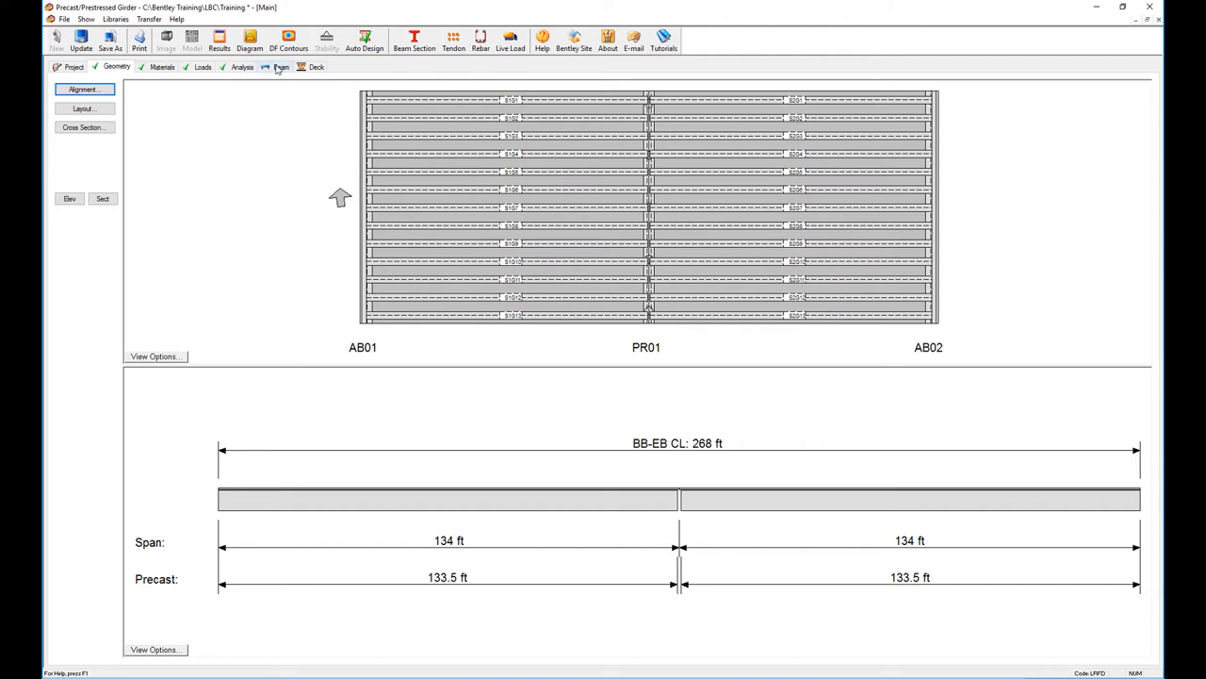
pyautogui.click(281, 66)
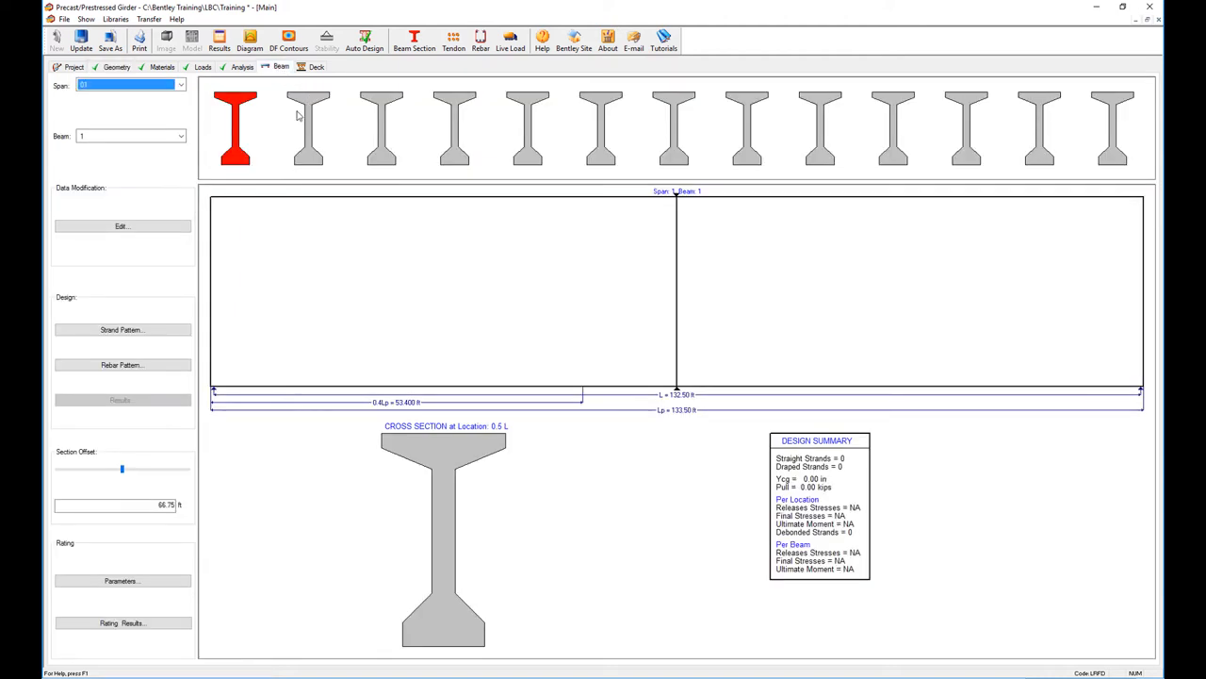
pyautogui.moveTo(174, 151)
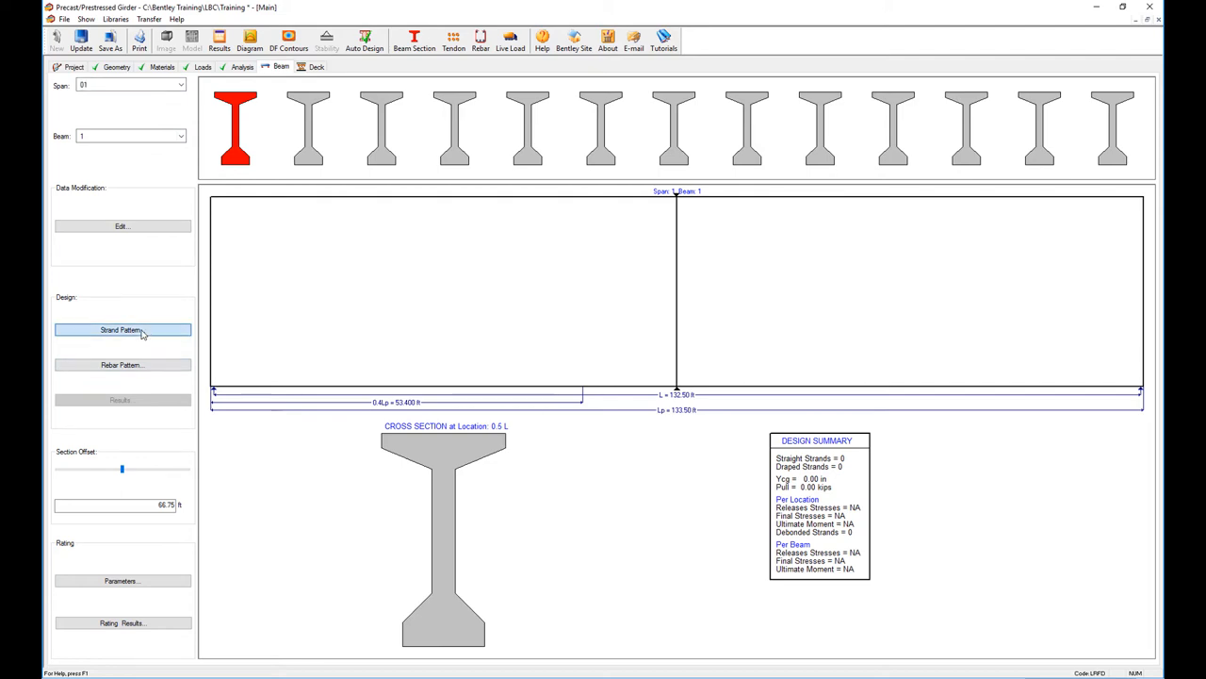
# Auto-design the strand pattern for the current beam with auto-debonding accepted
pyautogui.click(120, 330)
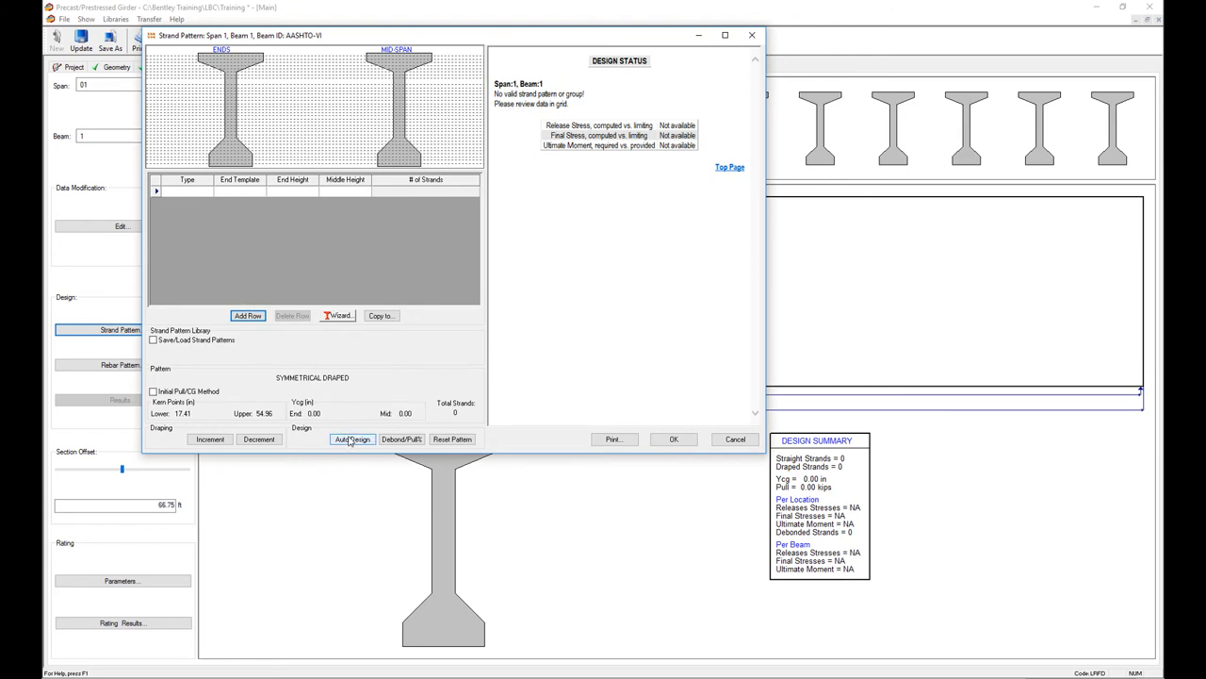
pyautogui.click(352, 439)
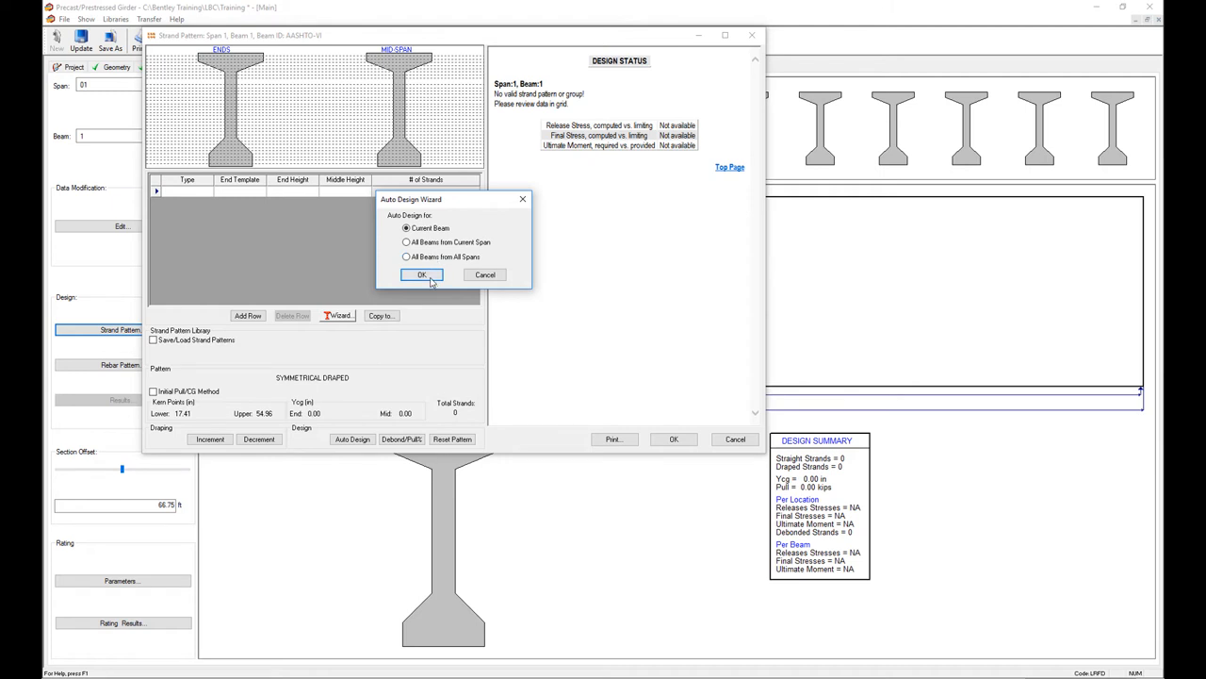
pyautogui.click(422, 276)
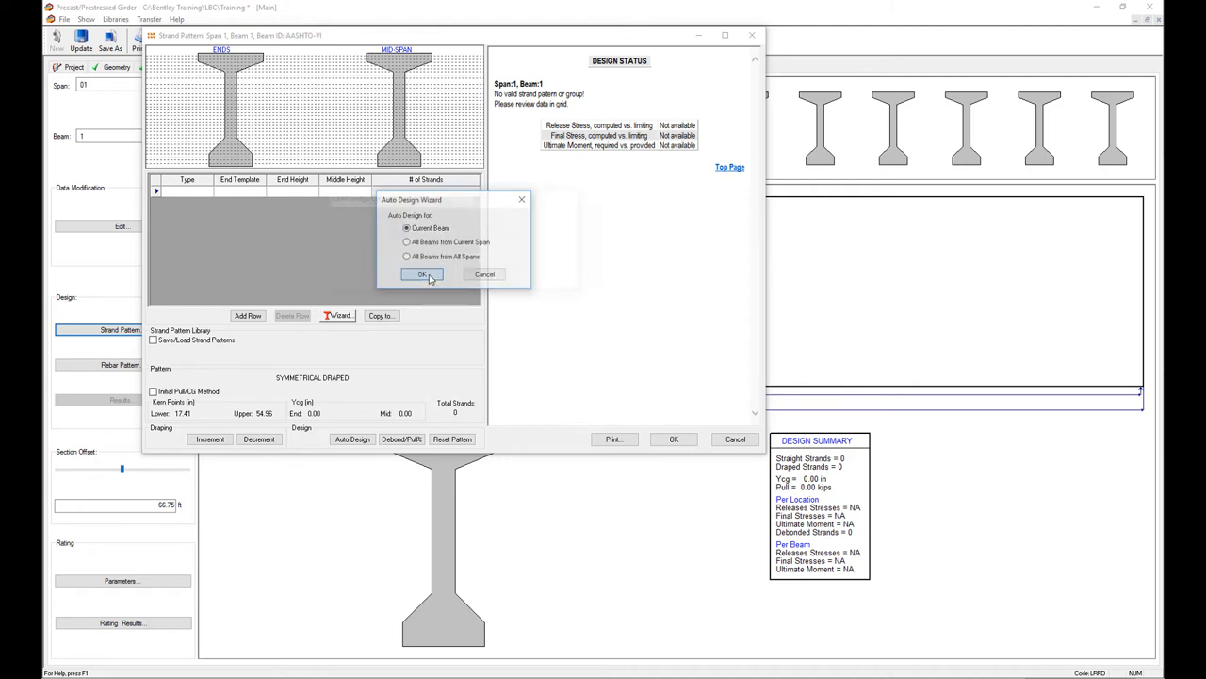
pyautogui.click(422, 275)
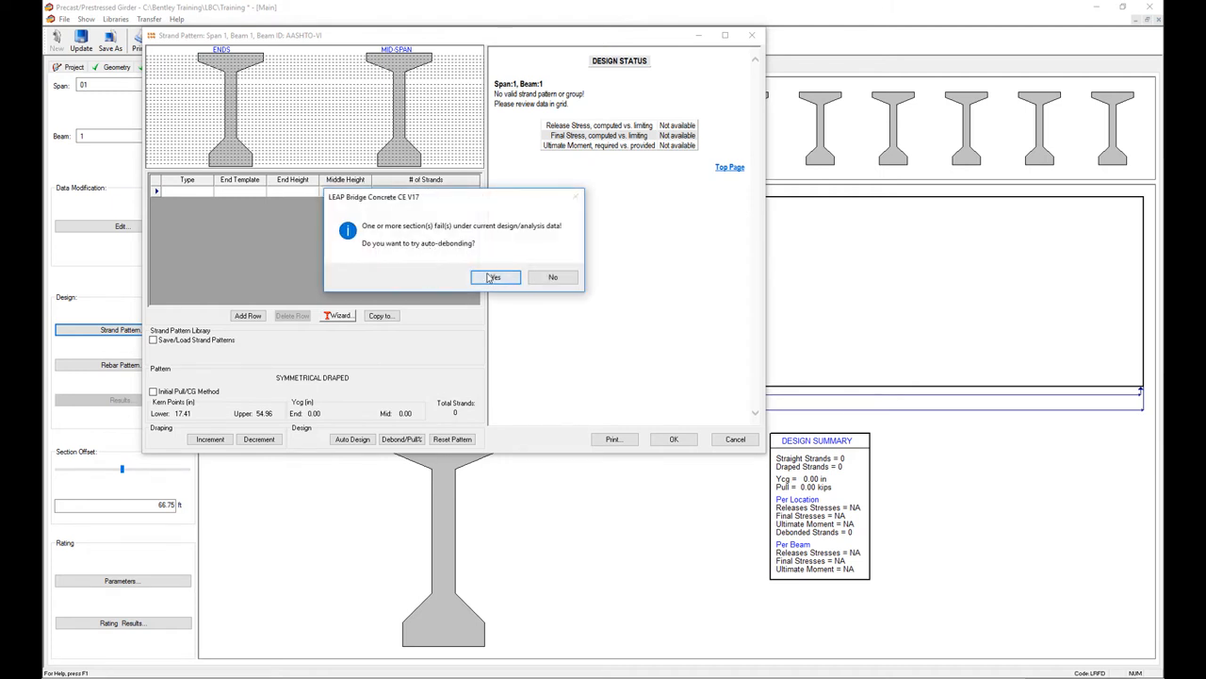
pyautogui.click(493, 275)
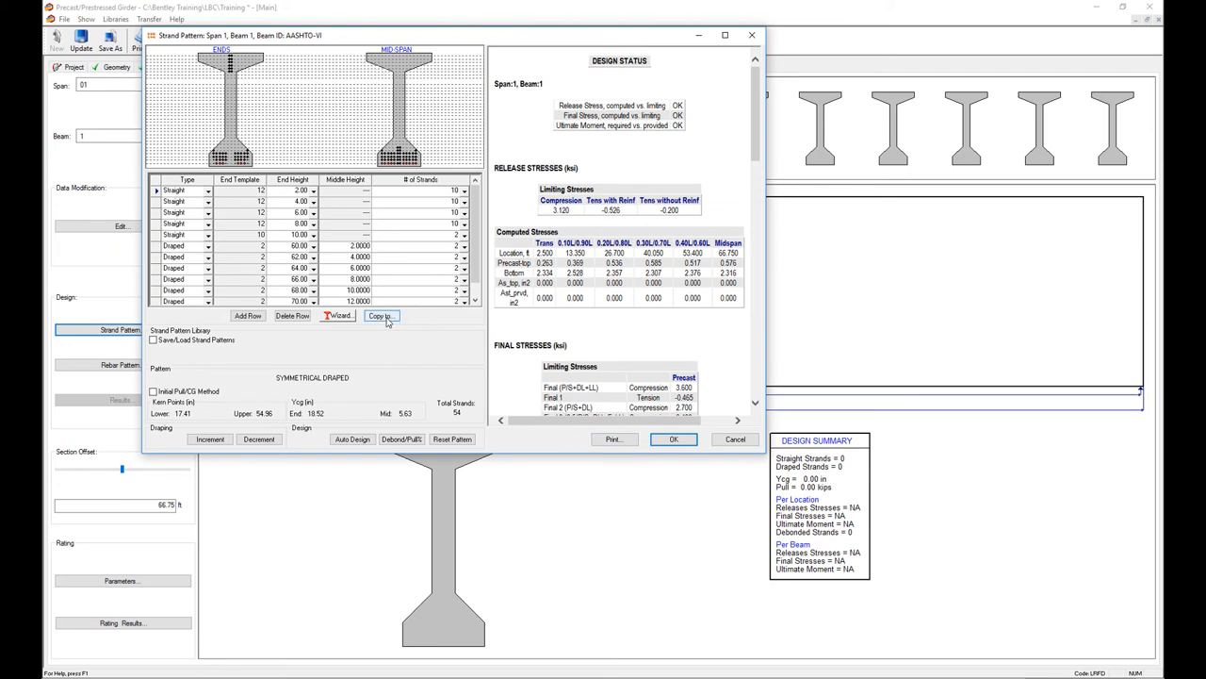
# Copy the 42 straight, 12 draped strand pattern to all spans and beams and accept it
pyautogui.click(380, 316)
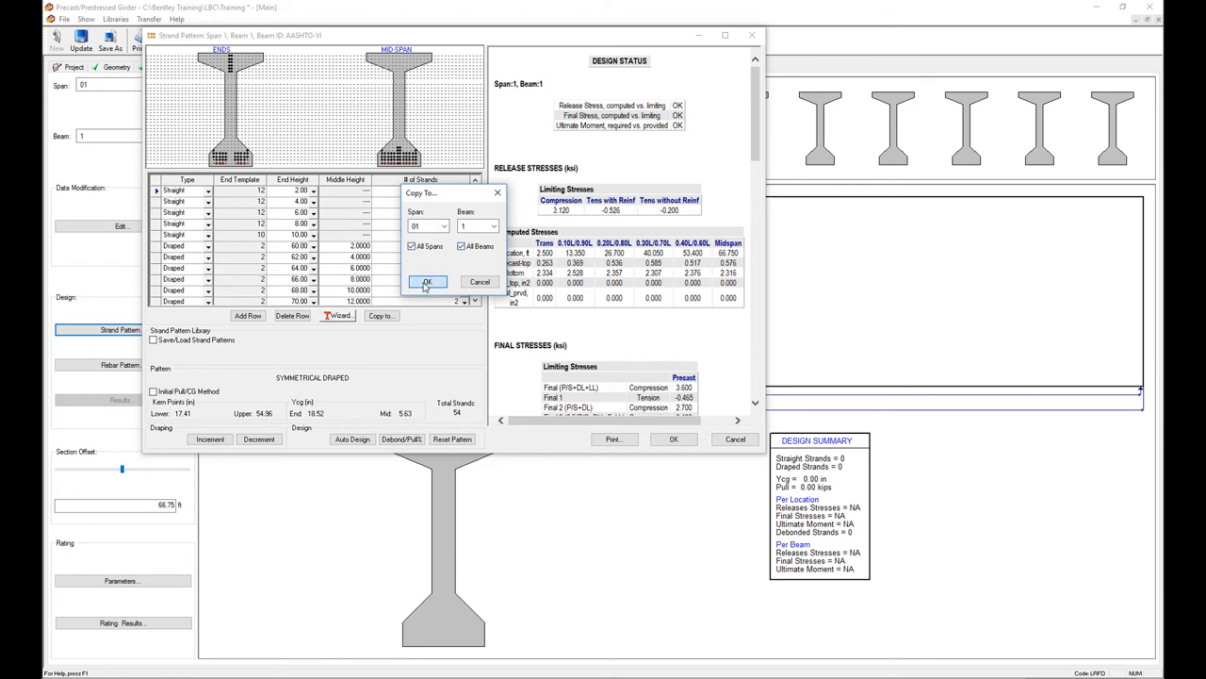
pyautogui.click(426, 283)
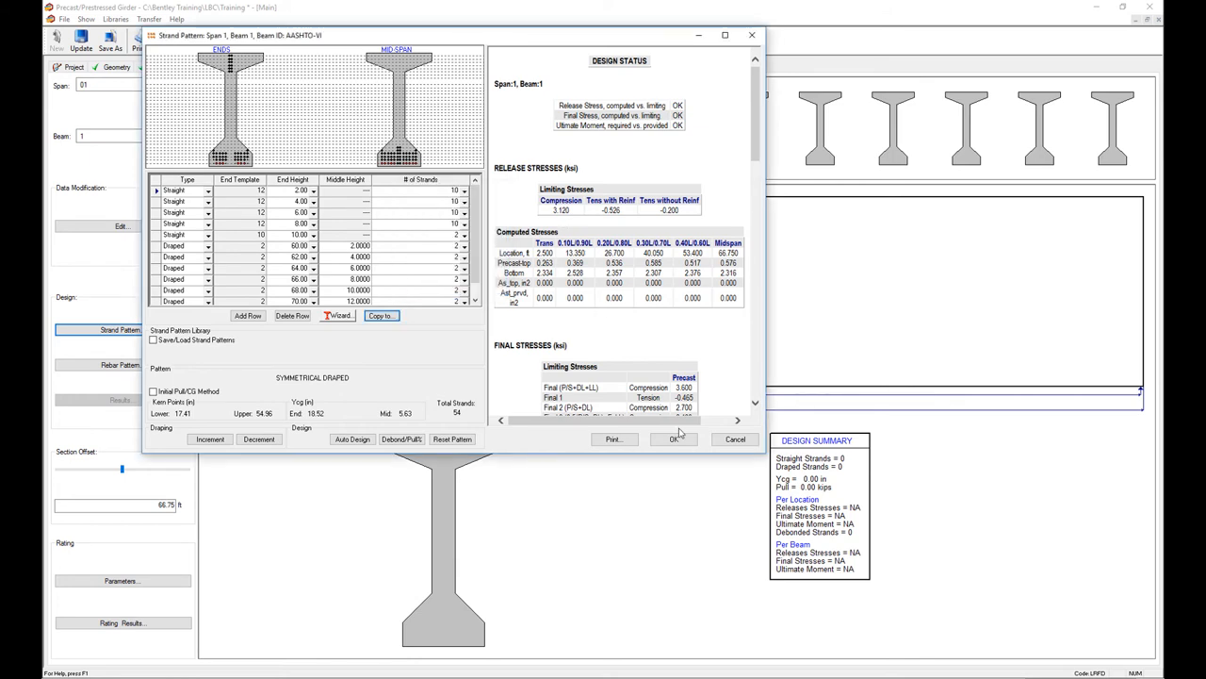
pyautogui.click(673, 439)
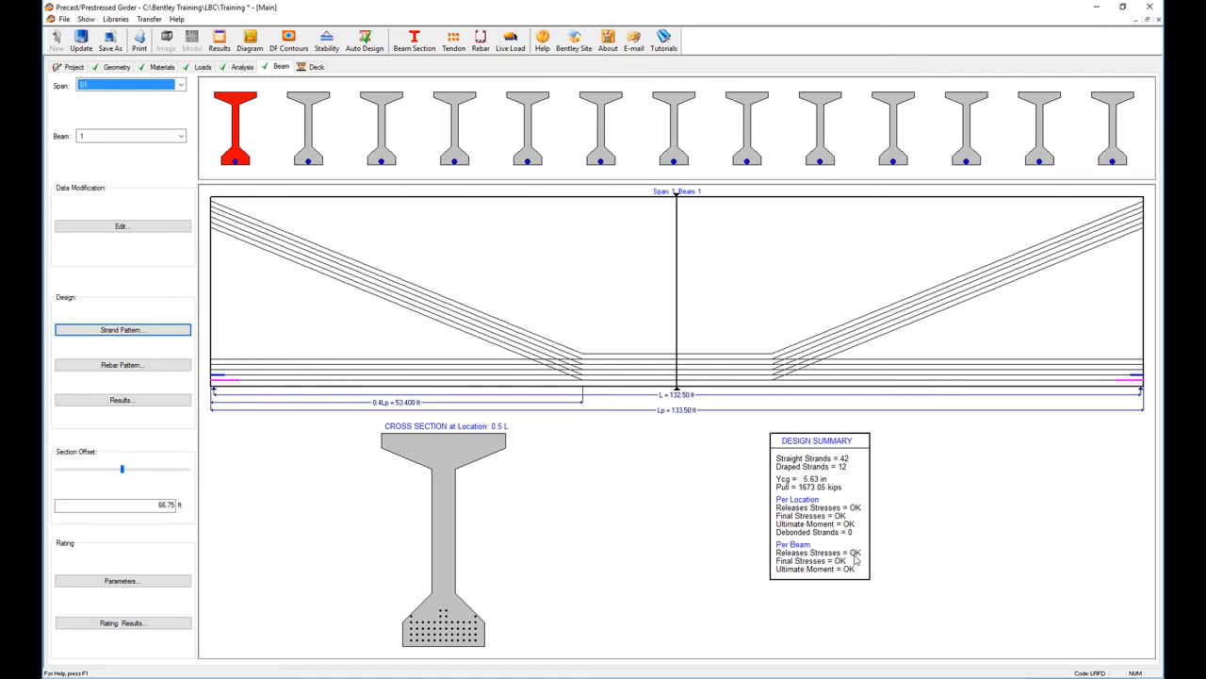
# View beams 2, 3 and 4 to confirm each carries the copied strand pattern
pyautogui.click(309, 128)
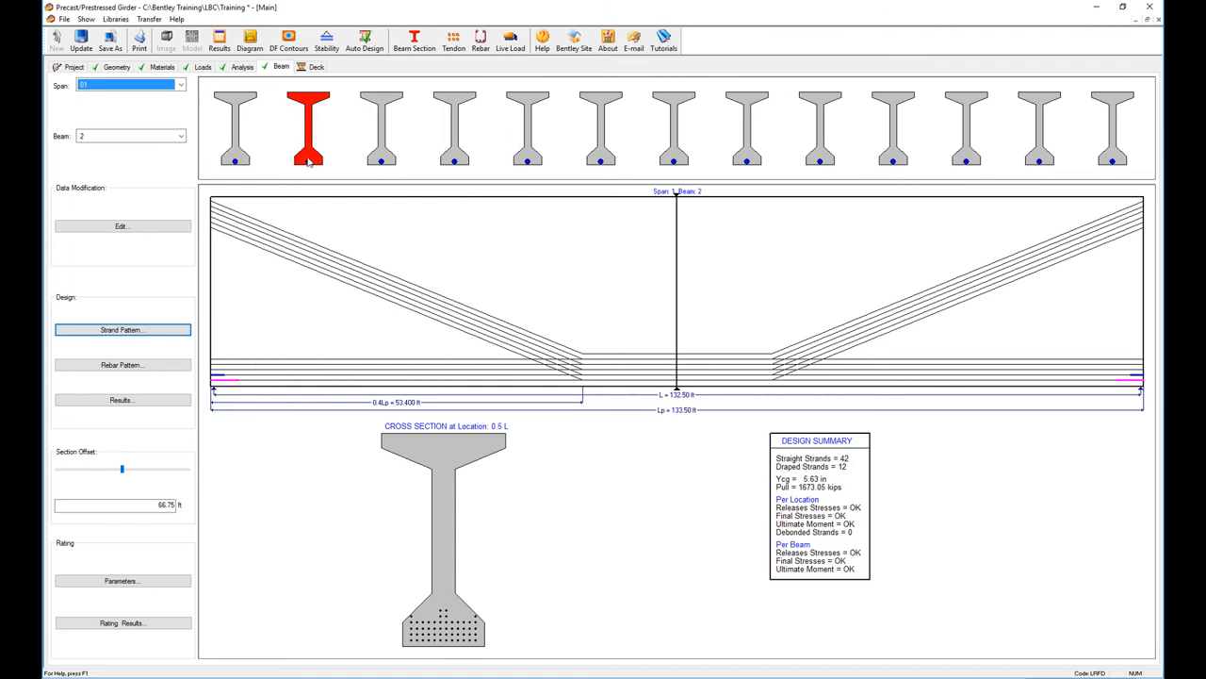
pyautogui.click(381, 129)
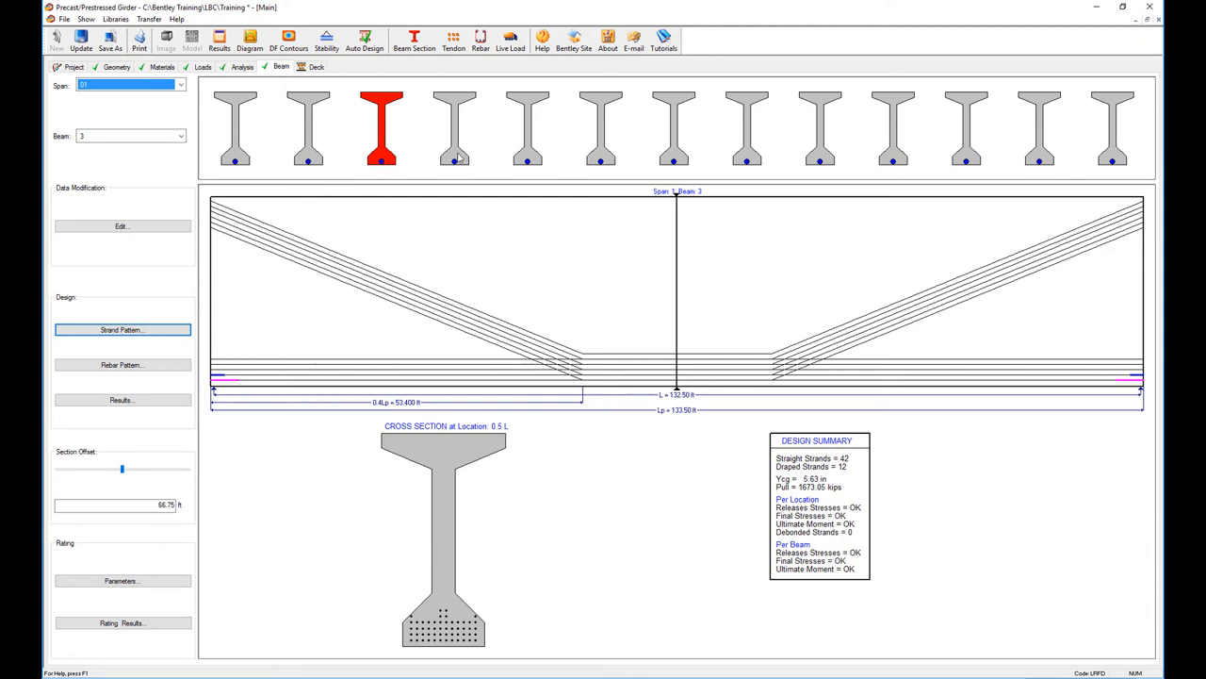
pyautogui.click(455, 128)
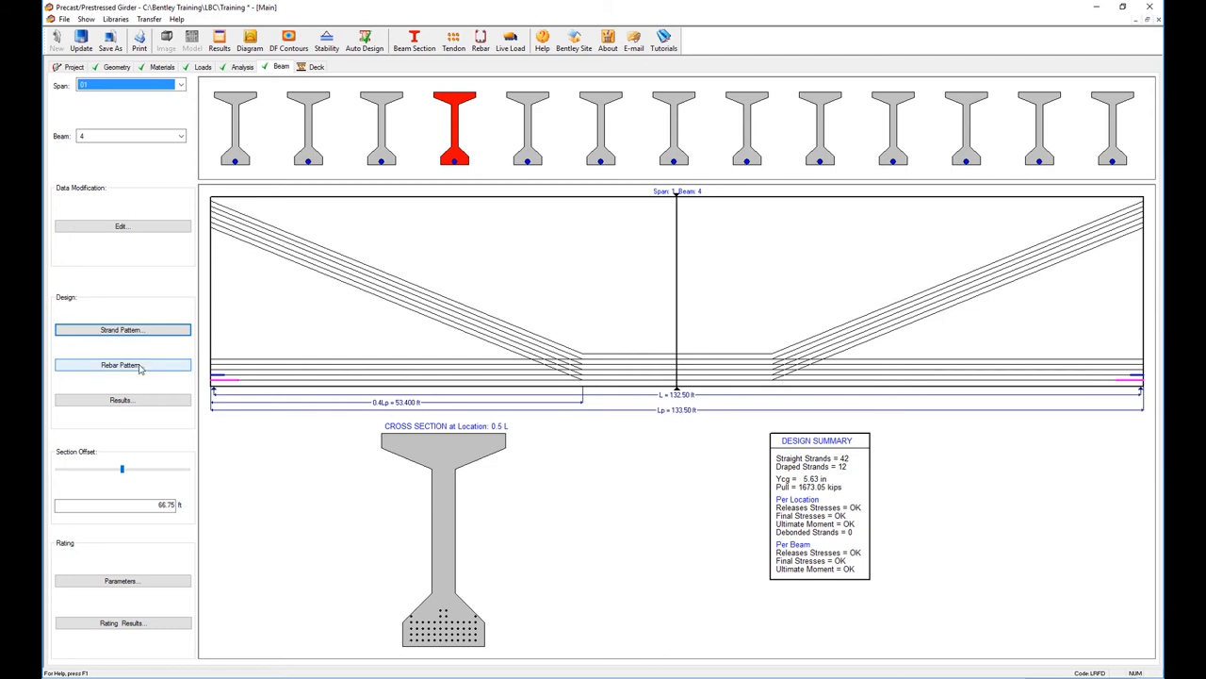
# Choose the stirrup bar size in Rebar Pattern and auto-design the stirrup layout for beam 4
pyautogui.click(120, 365)
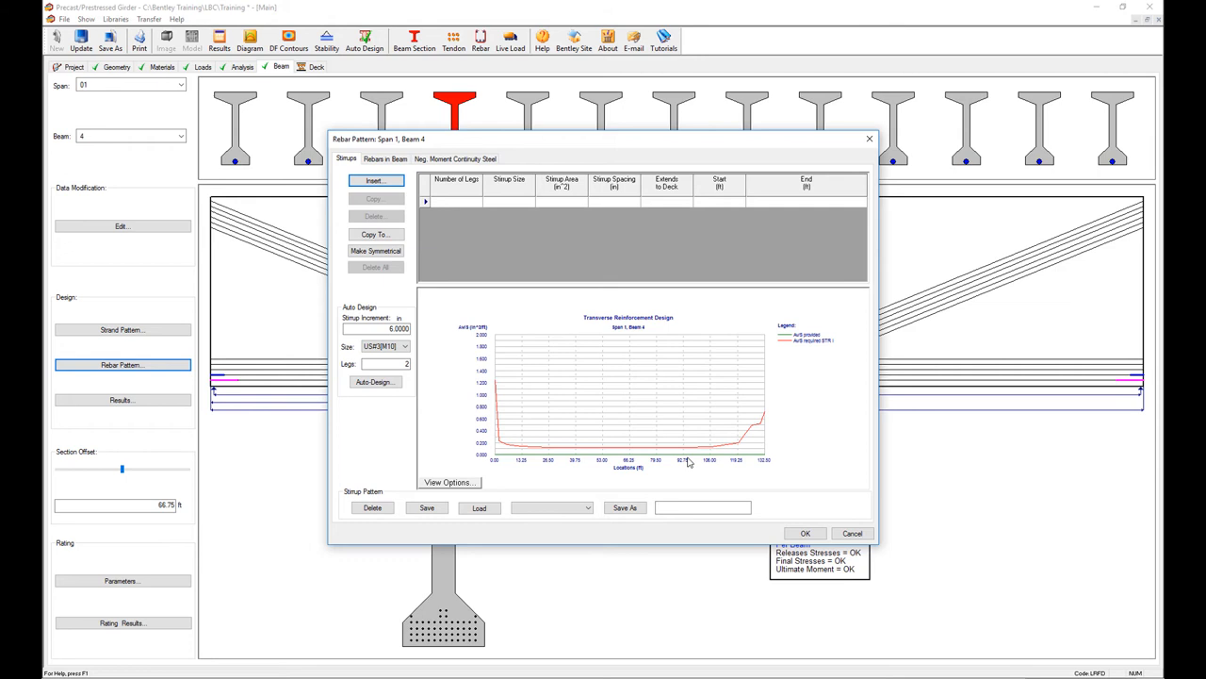
pyautogui.click(403, 347)
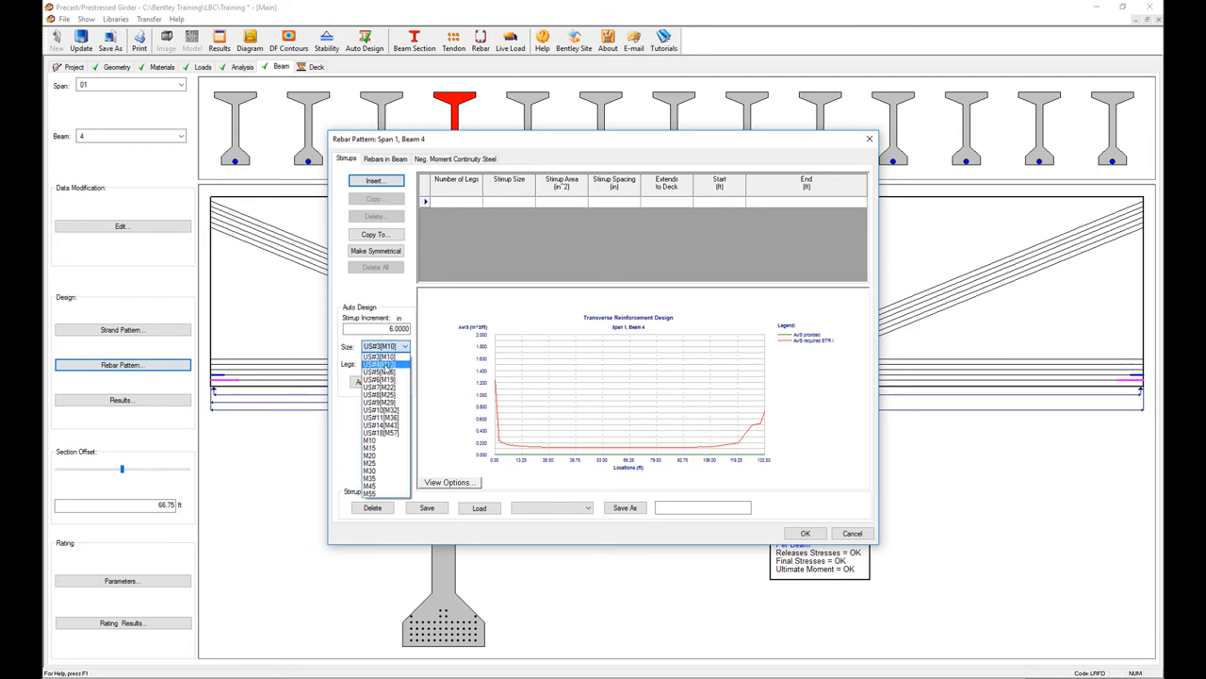
pyautogui.click(377, 371)
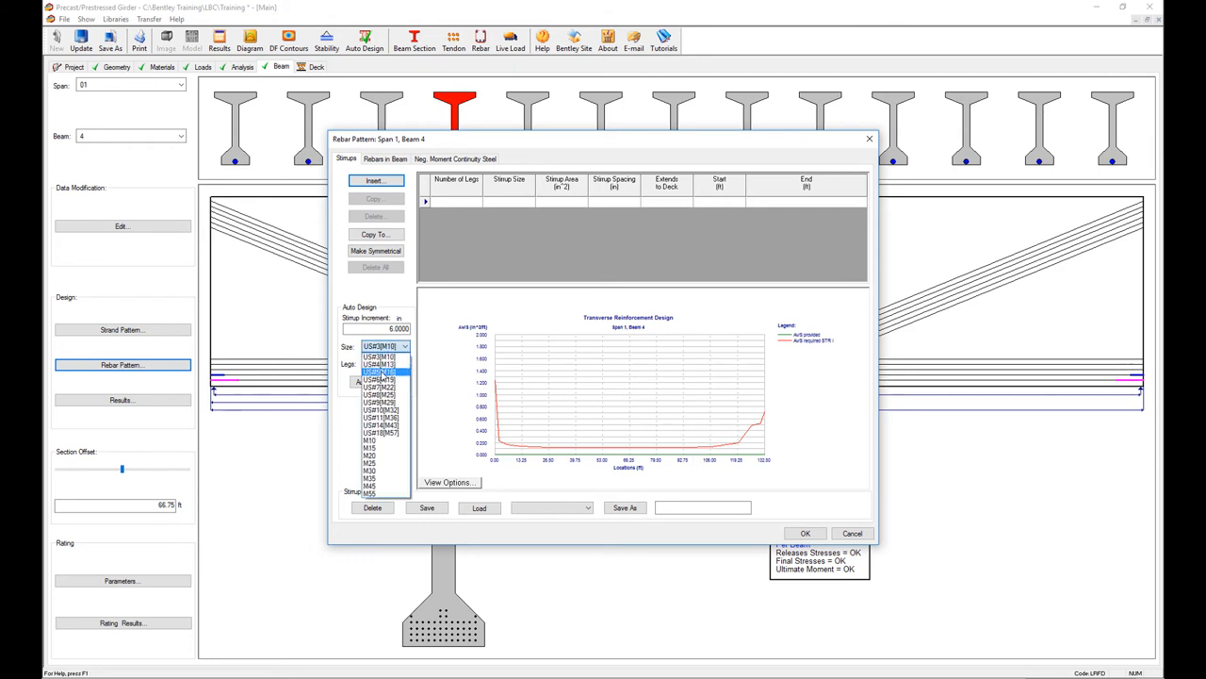
pyautogui.click(377, 373)
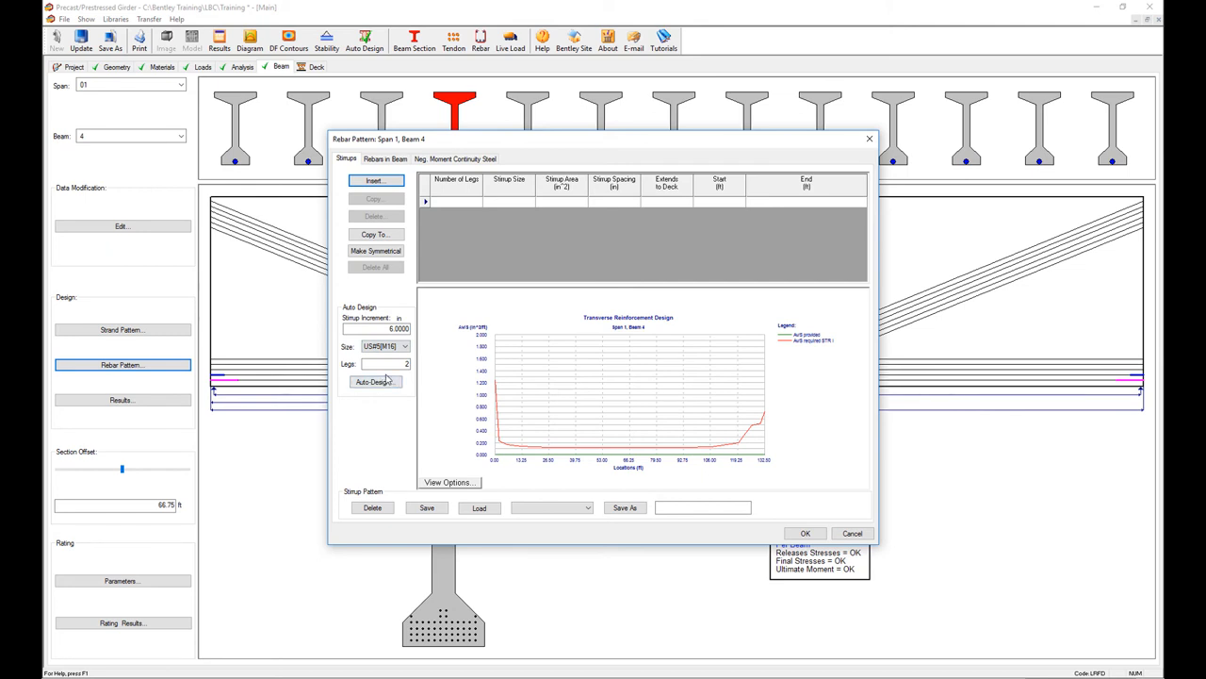
pyautogui.click(375, 380)
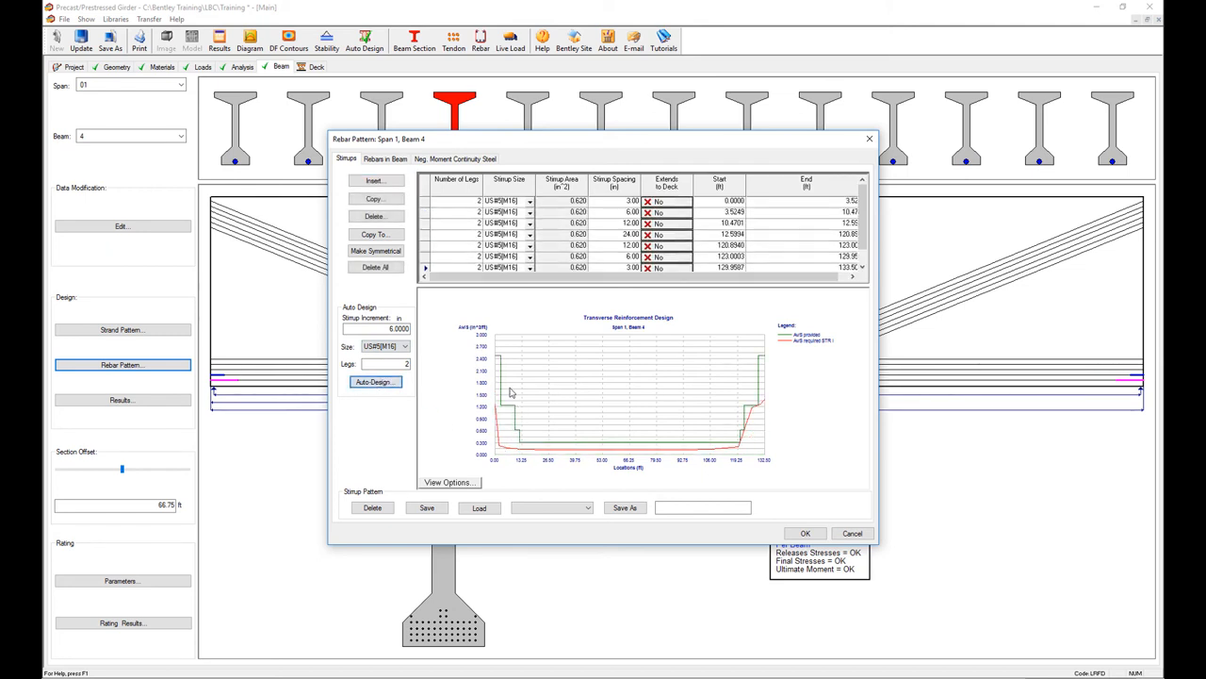
pyautogui.moveTo(762, 362)
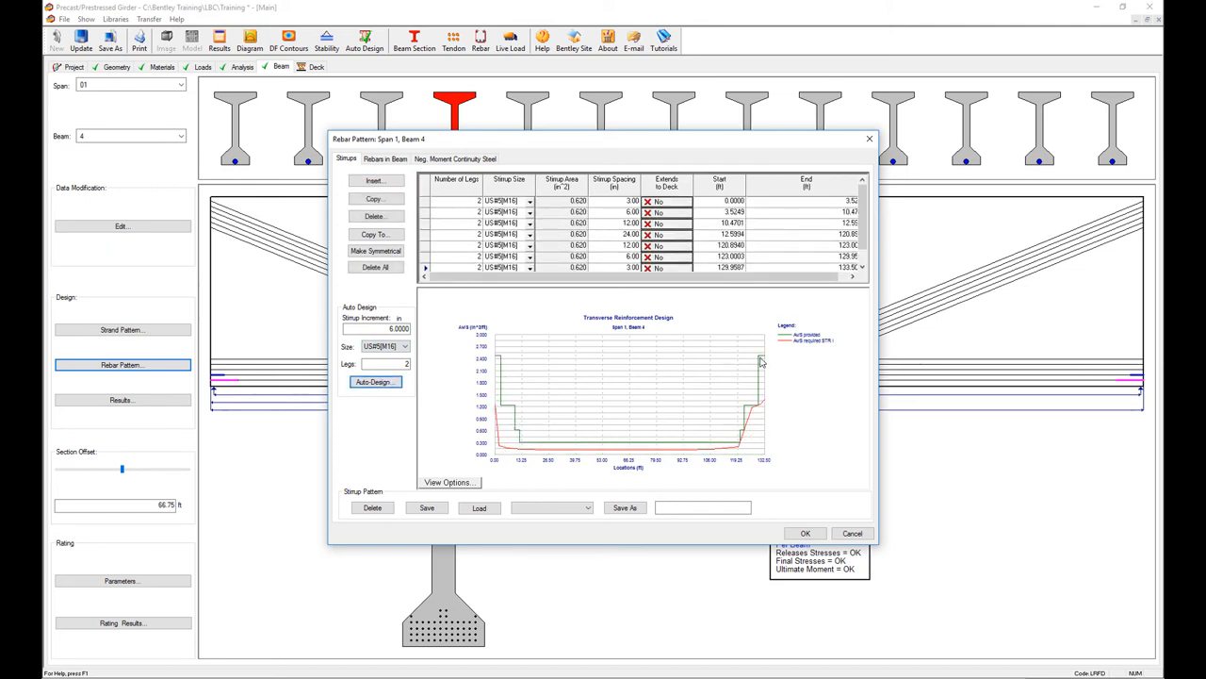
# Set Extends to Deck to Yes, copy the stirrups to all spans and beams, and accept
pyautogui.click(656, 200)
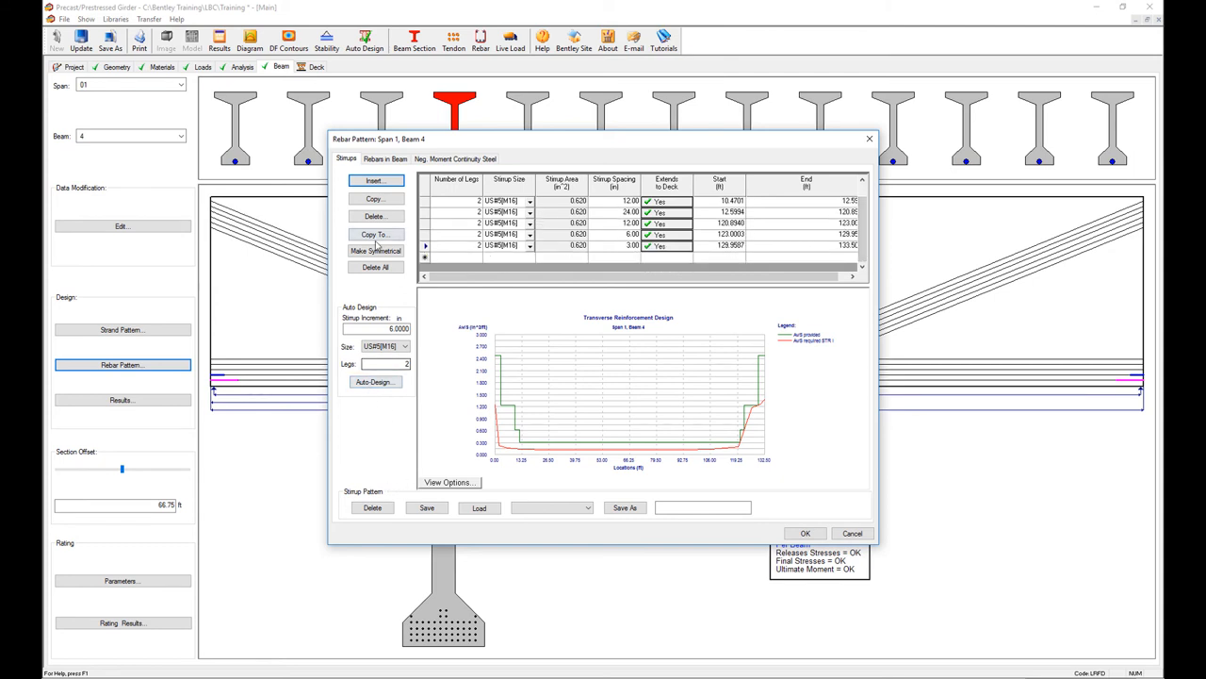
pyautogui.click(375, 233)
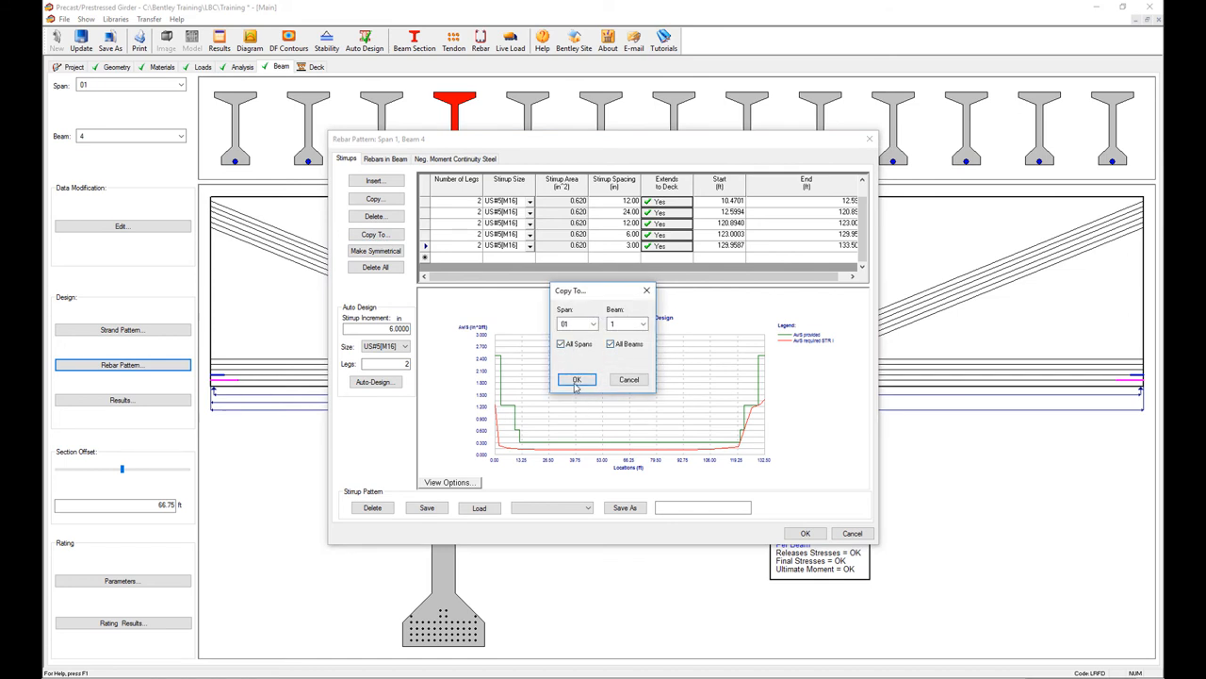
pyautogui.click(577, 379)
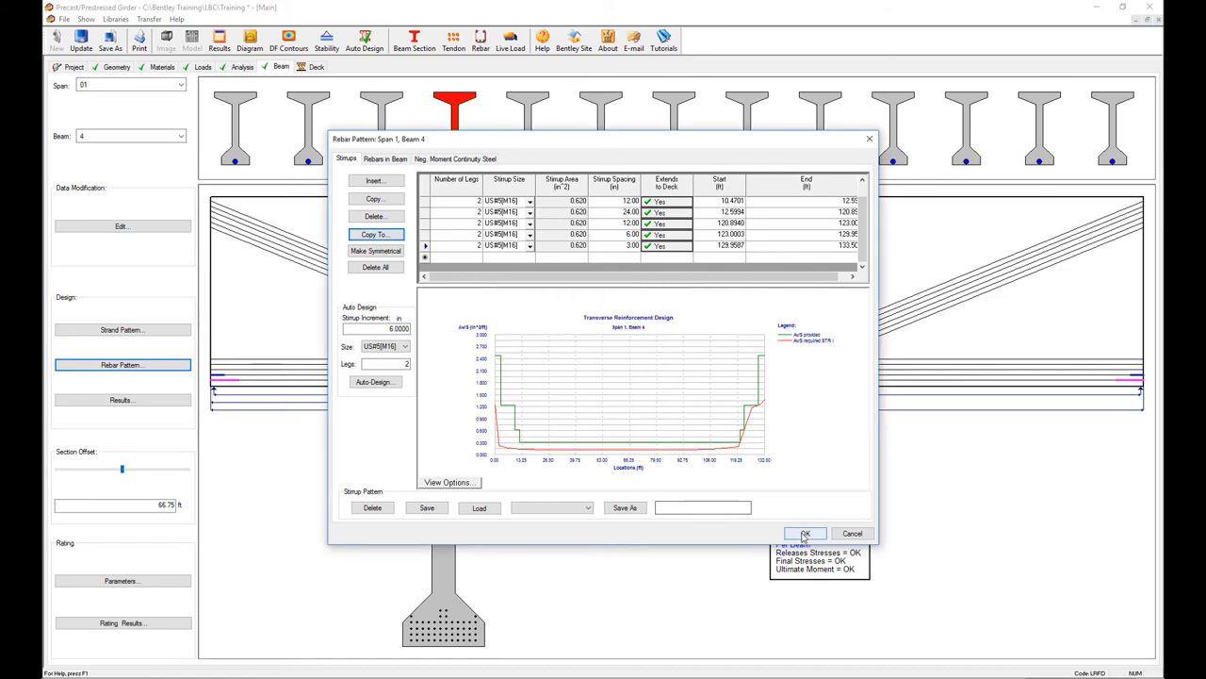
pyautogui.click(803, 534)
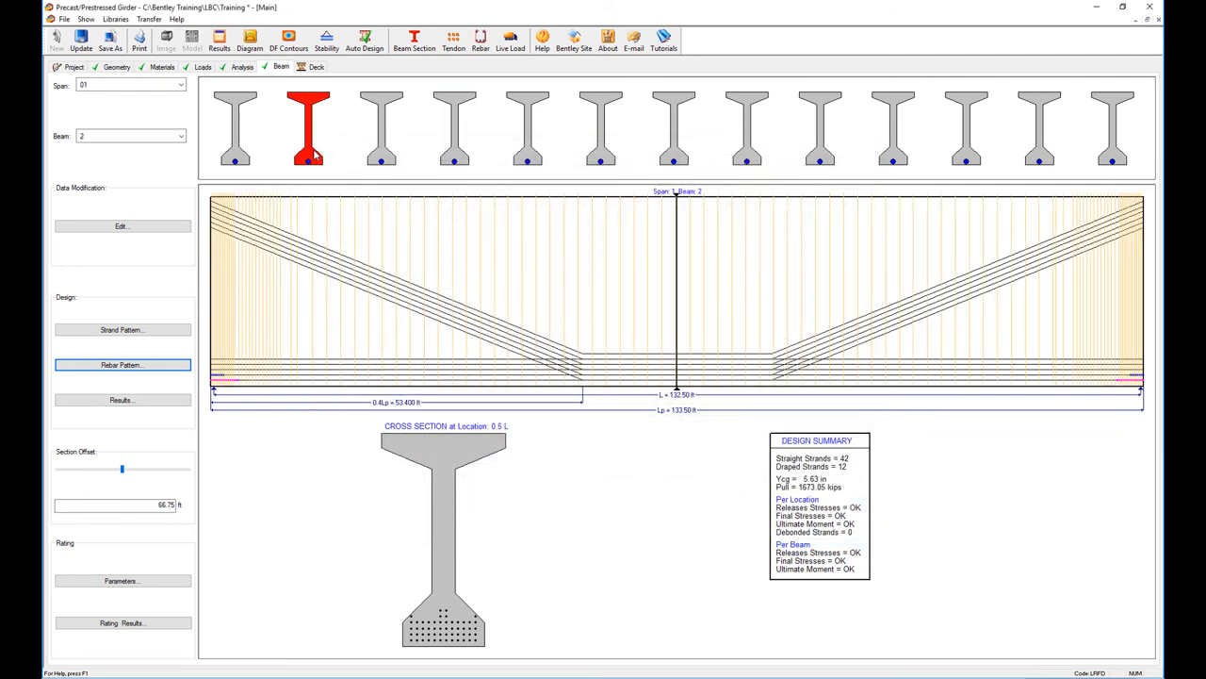
# Close Precast/Prestressed Girders and answer Yes to update the LEAP Bridge Concrete model
pyautogui.click(234, 128)
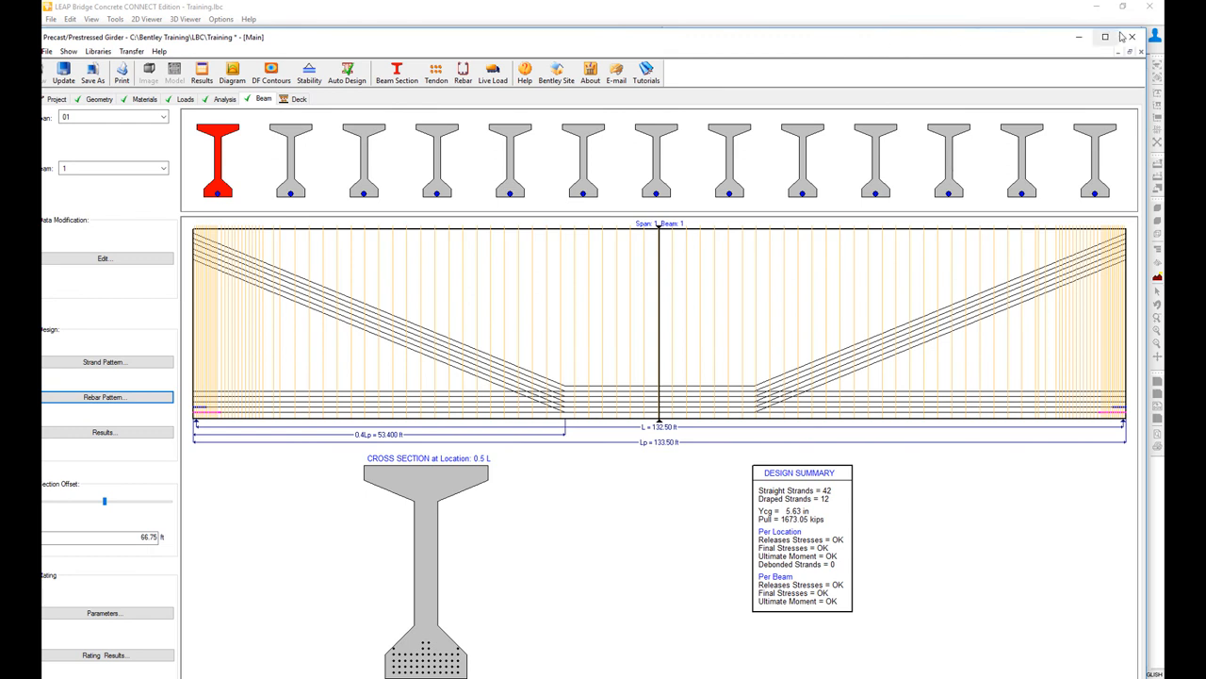
pyautogui.click(64, 71)
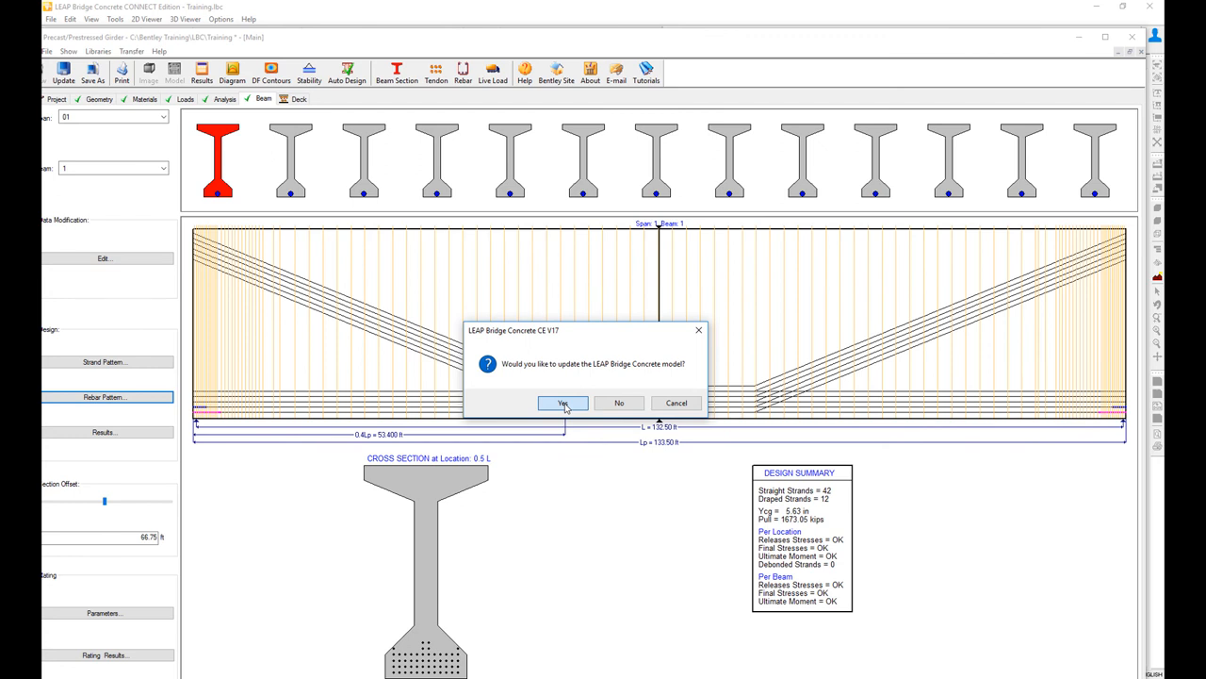
pyautogui.click(562, 404)
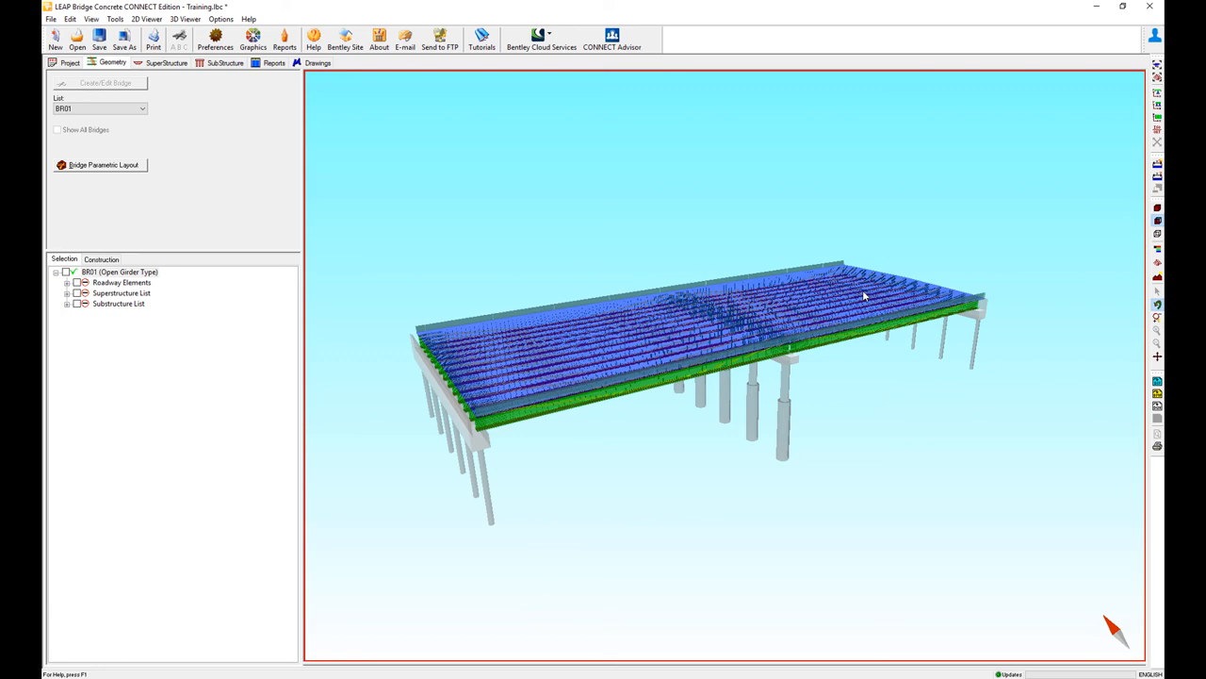
pyautogui.moveTo(852, 316)
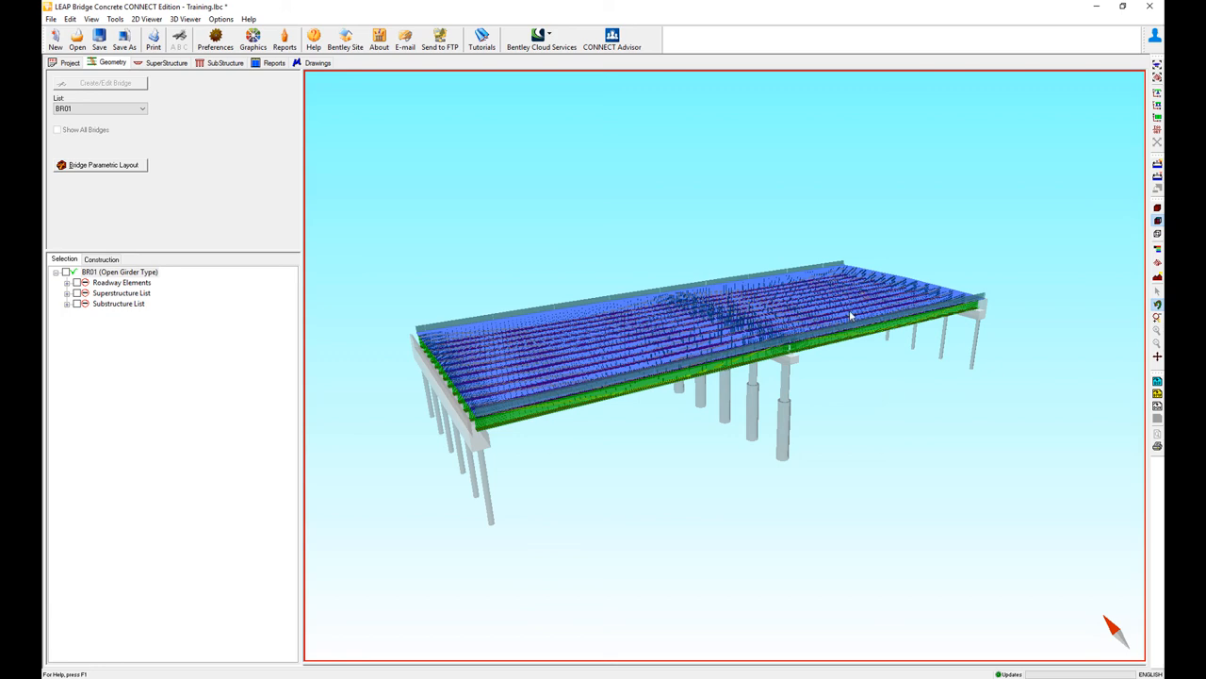